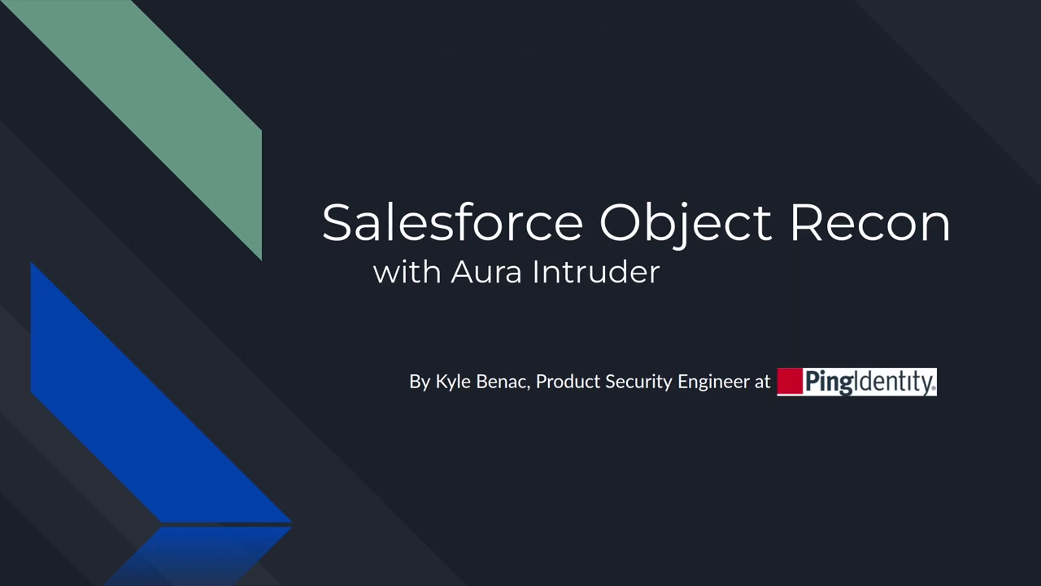
- Advance from the Salesforce Object Recon title slide to the objects-of-interest slide
key(Right)
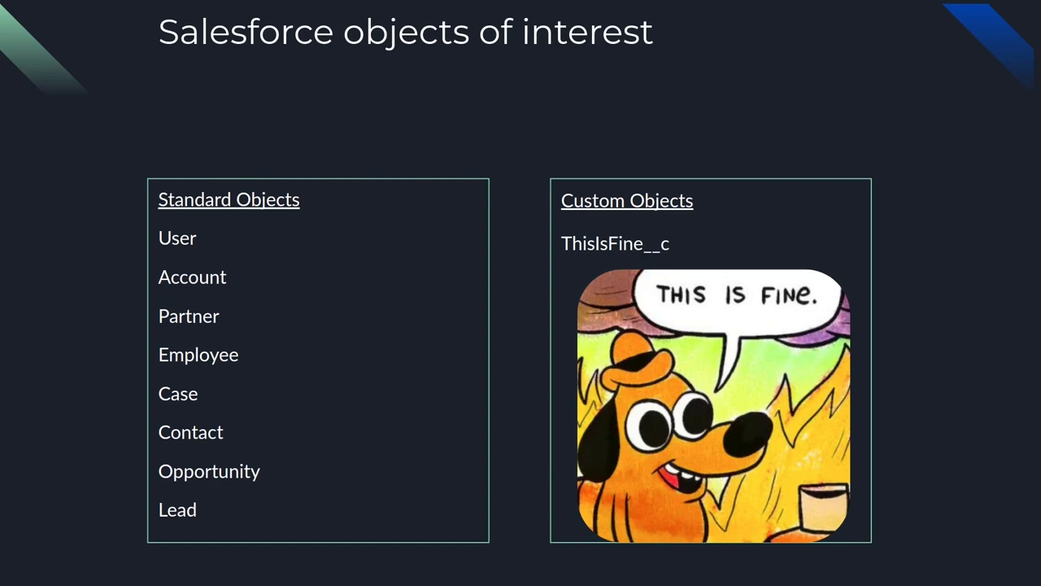
- Advance to the Aura Framework slide with its client-to-server data flow diagram
key(Right)
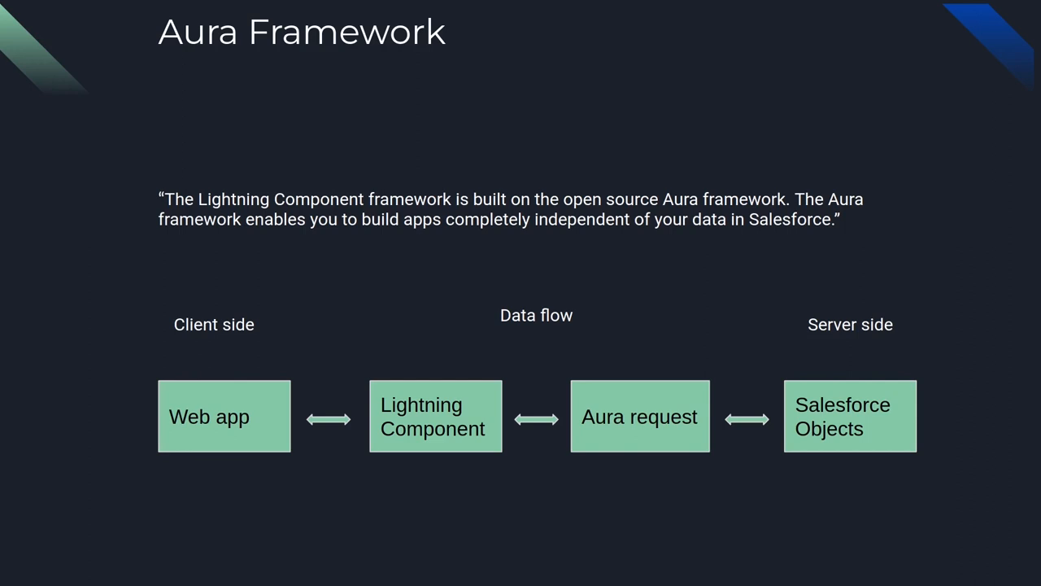
key(Right)
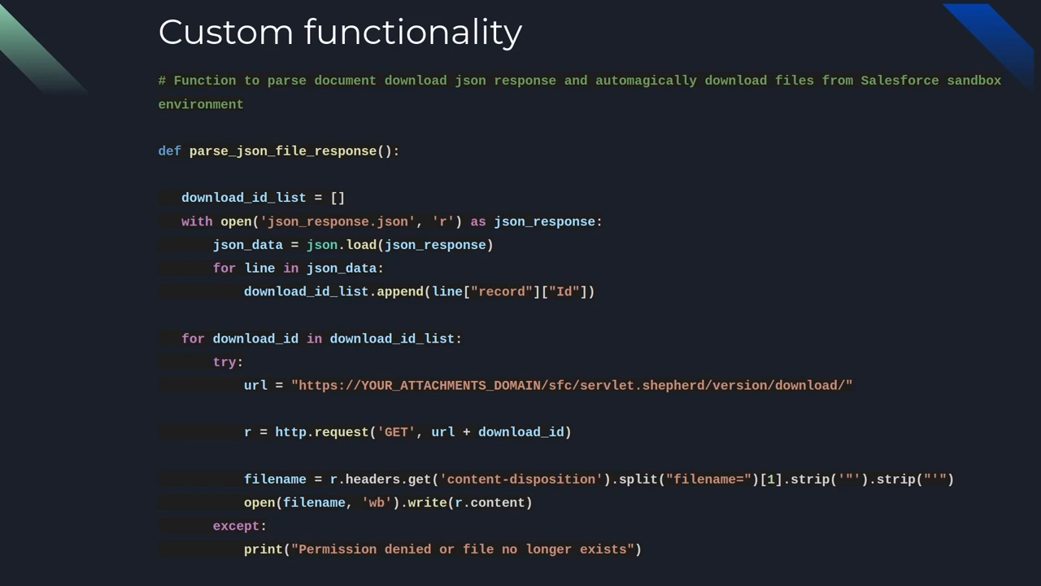
- Move on from the Custom functionality slide showing parse_json_file_response code
key(Right)
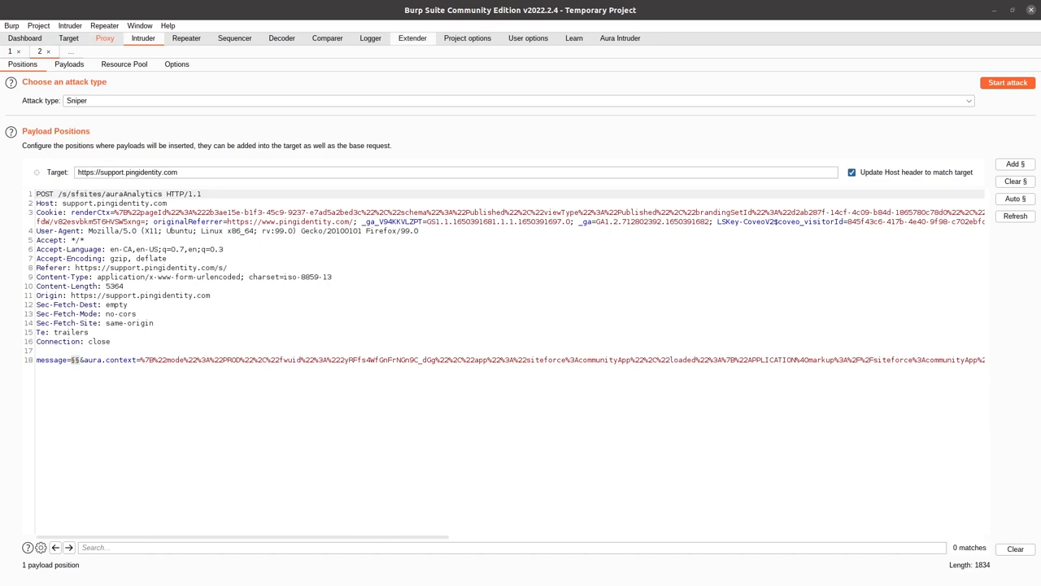
- Show the Aura Intruder extension output listing Directory_Profile__c, Marketplace_Integration__c and Case_Status_Change__c
click(412, 38)
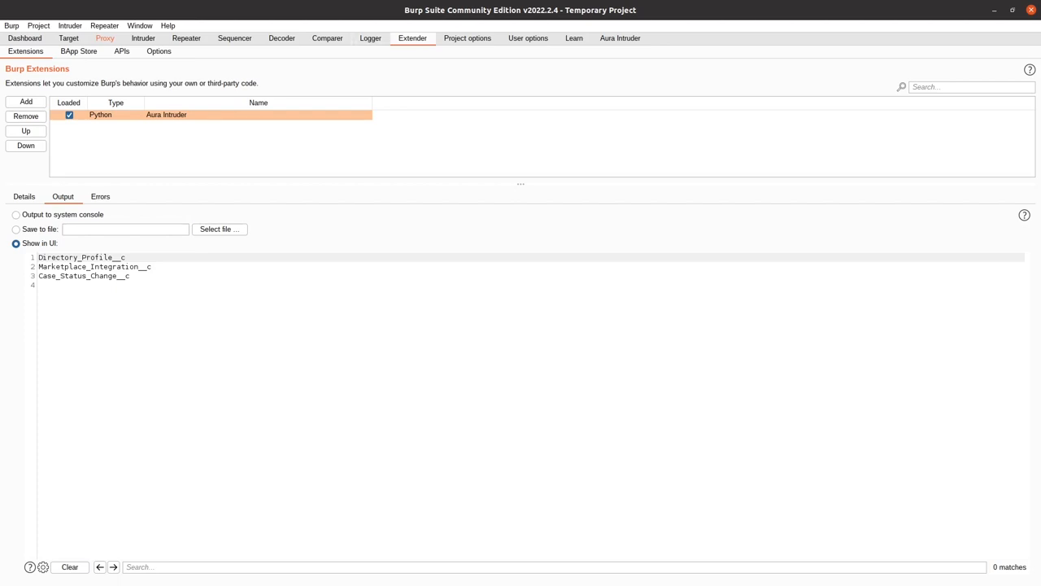
- Clear the extension output and remove the Aura Intruder extension
click(69, 566)
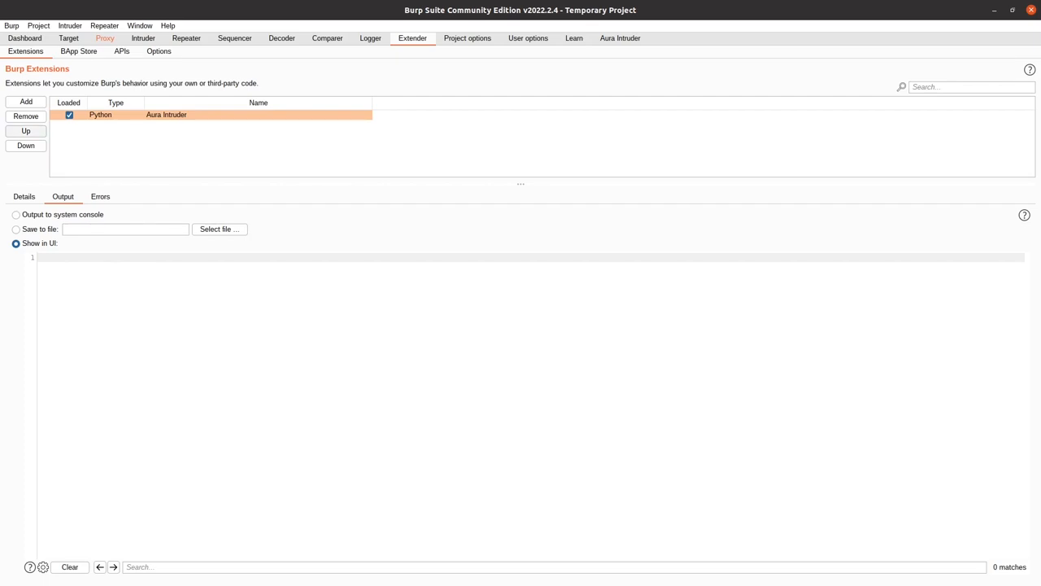
click(26, 116)
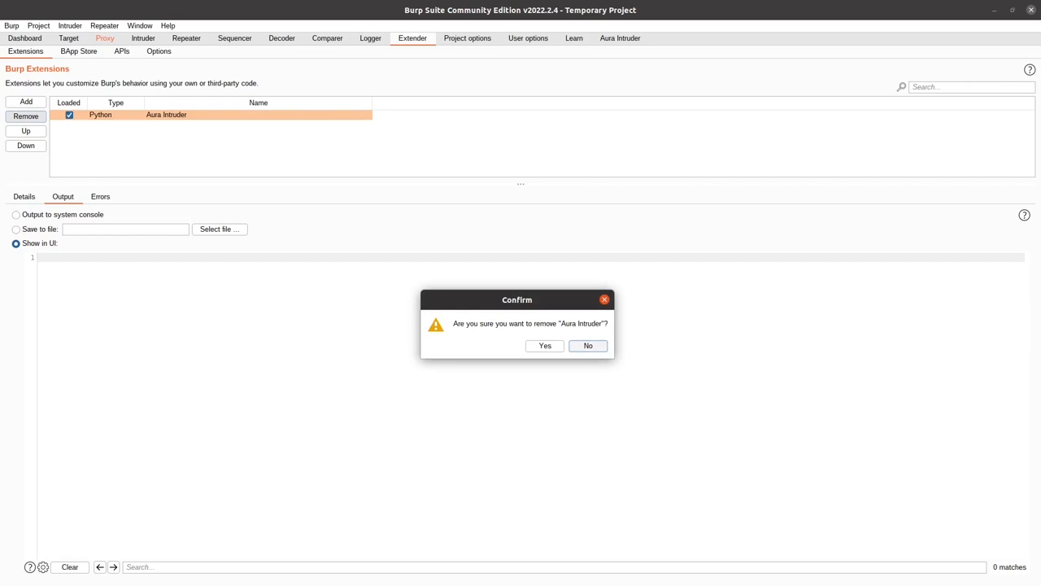
click(544, 346)
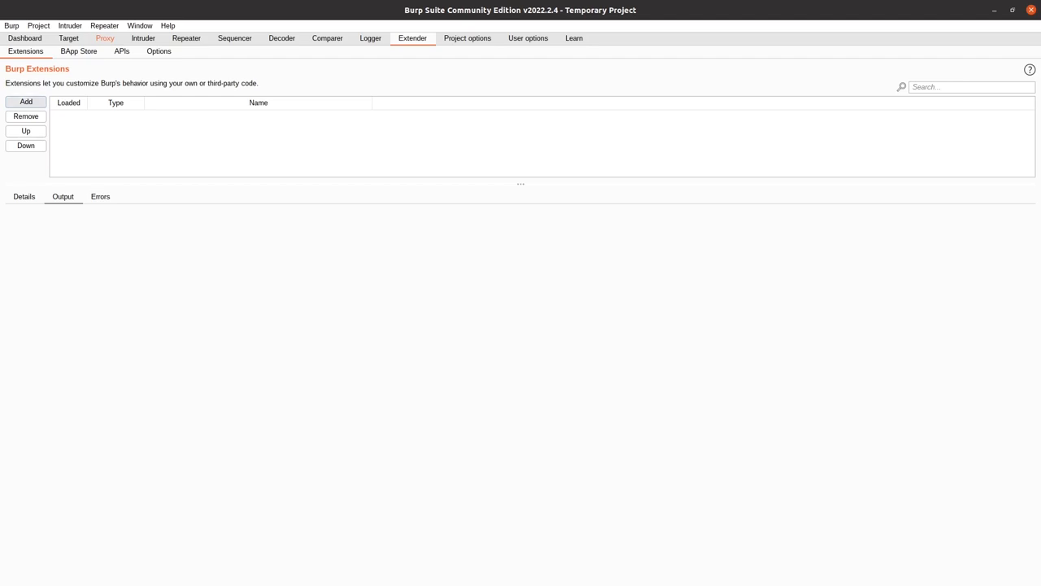
- Add a Python extension from aura_intruder.py and load it
click(25, 101)
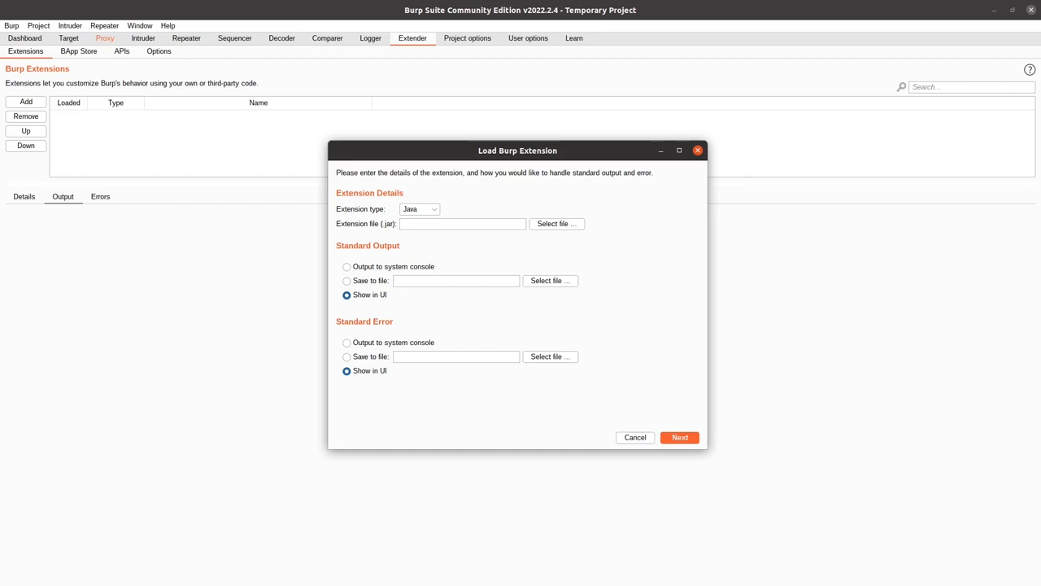
click(419, 209)
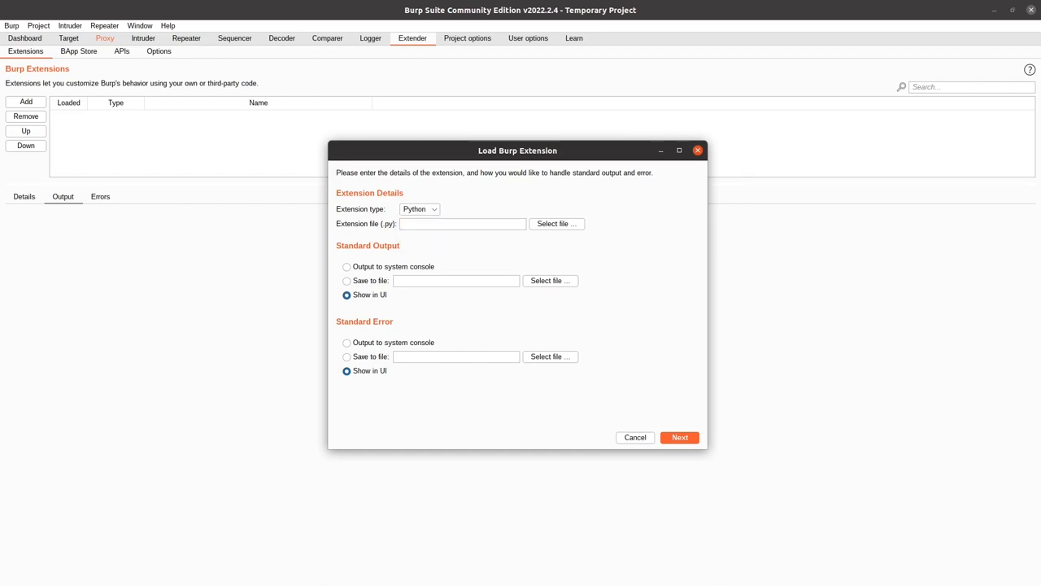
click(556, 223)
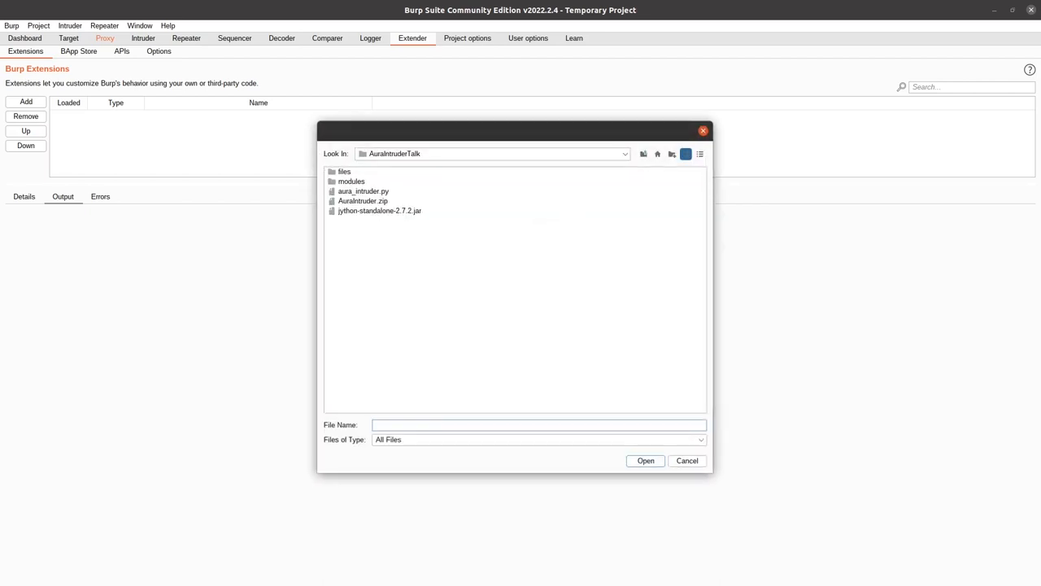
click(362, 190)
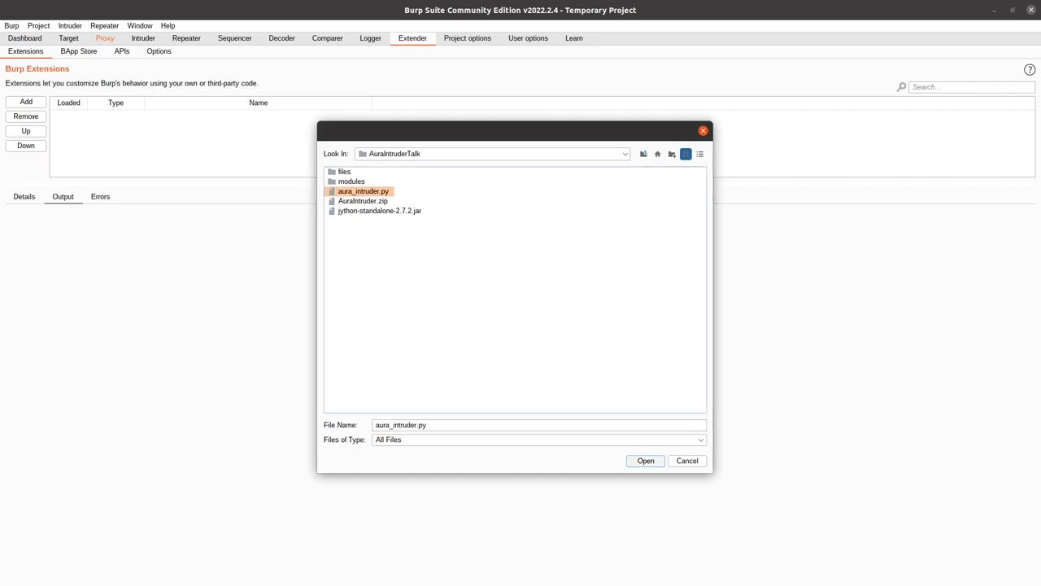
click(645, 460)
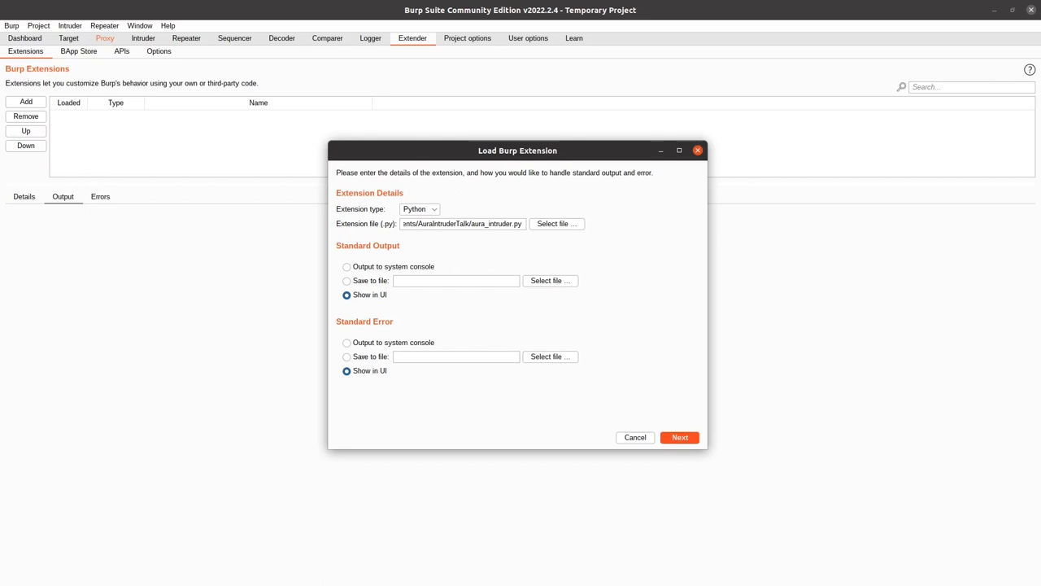
click(679, 436)
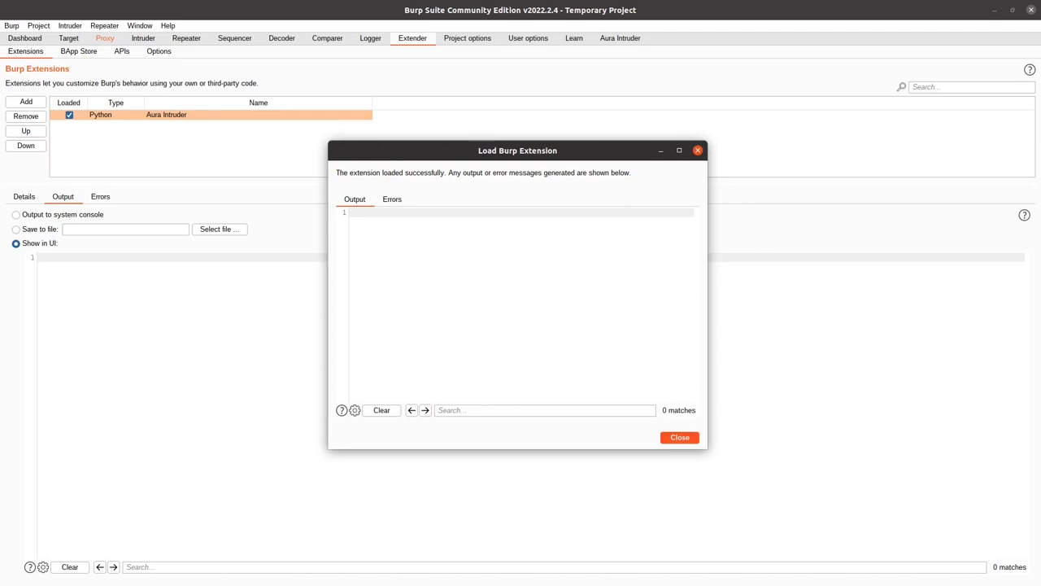
- Close the successful load report and show the Aura Intruder tab's four recon actions
click(679, 437)
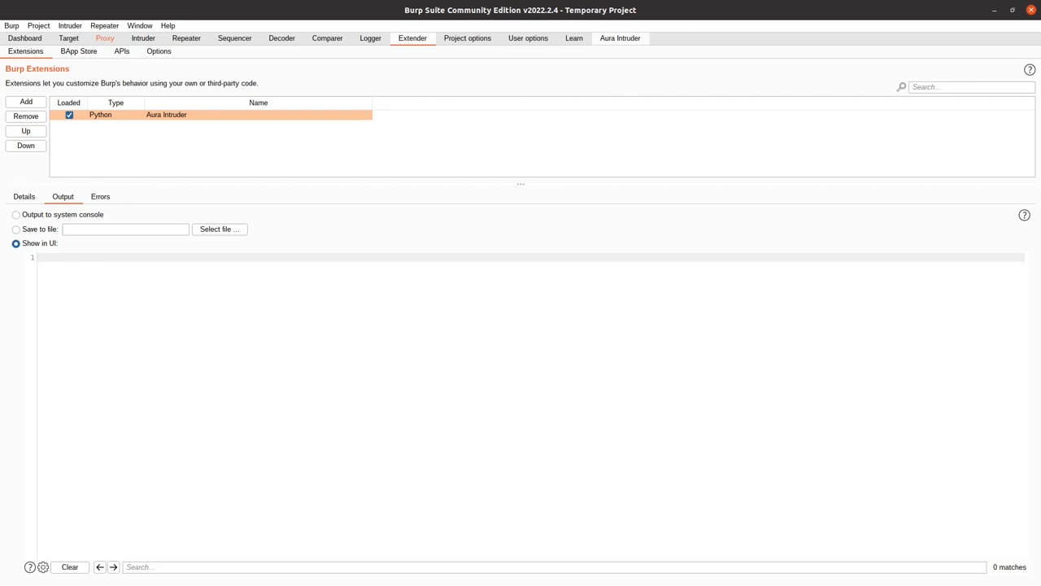
click(620, 38)
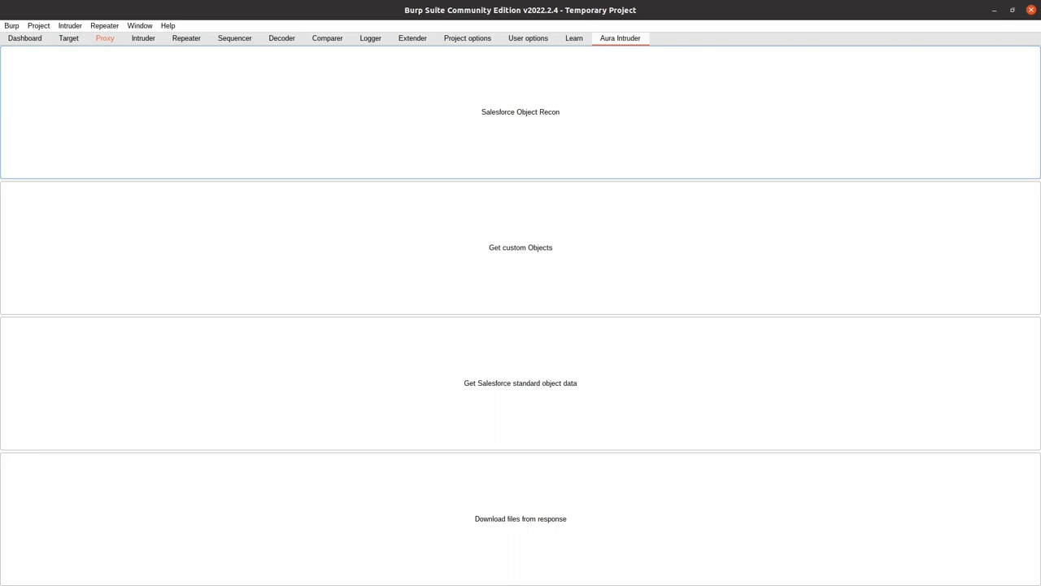
click(520, 111)
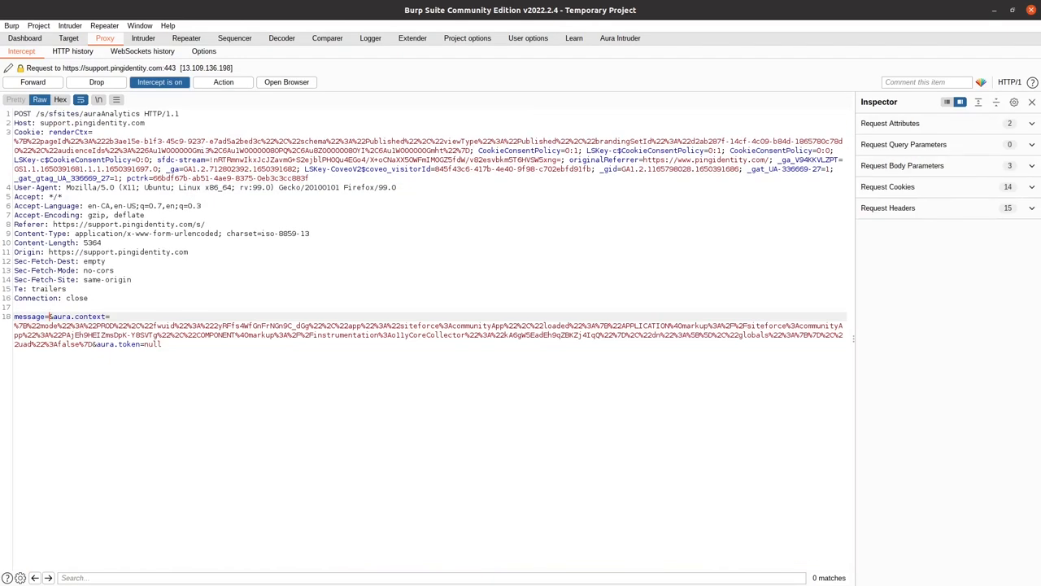
- Send the captured auraAnalytics request to Intruder
right_click(171, 325)
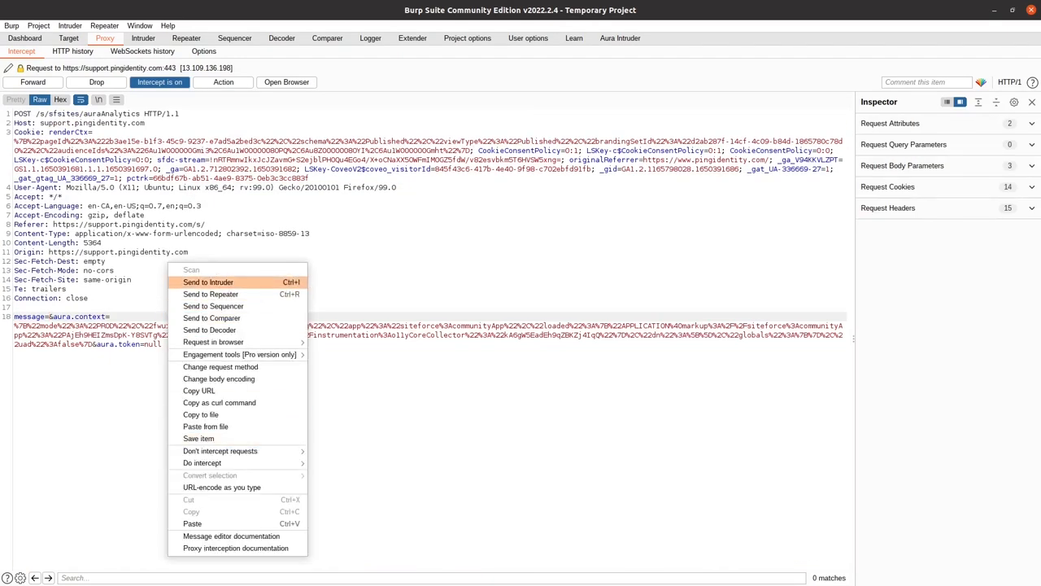
click(208, 281)
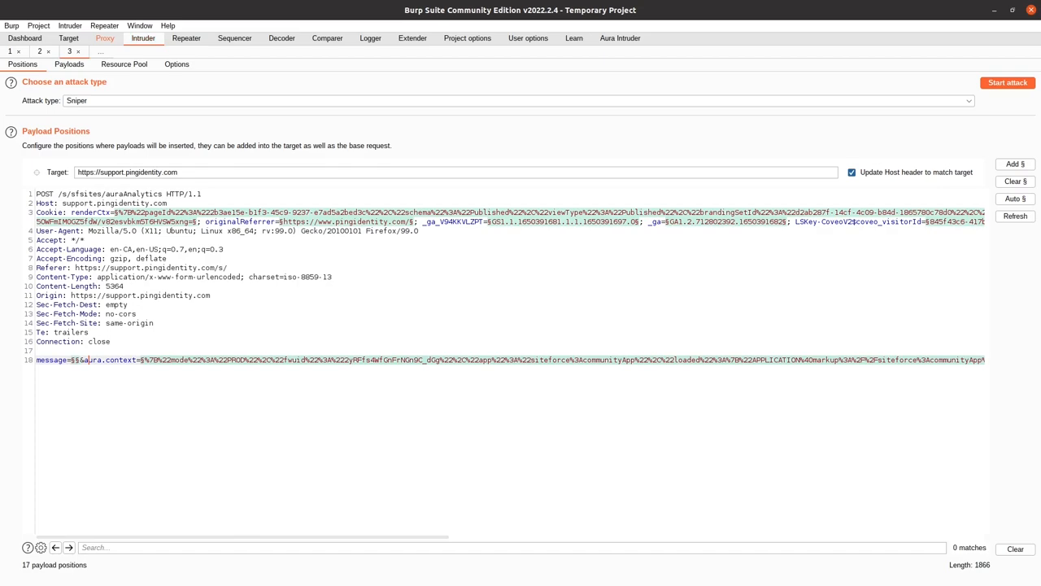
scroll(right, 3)
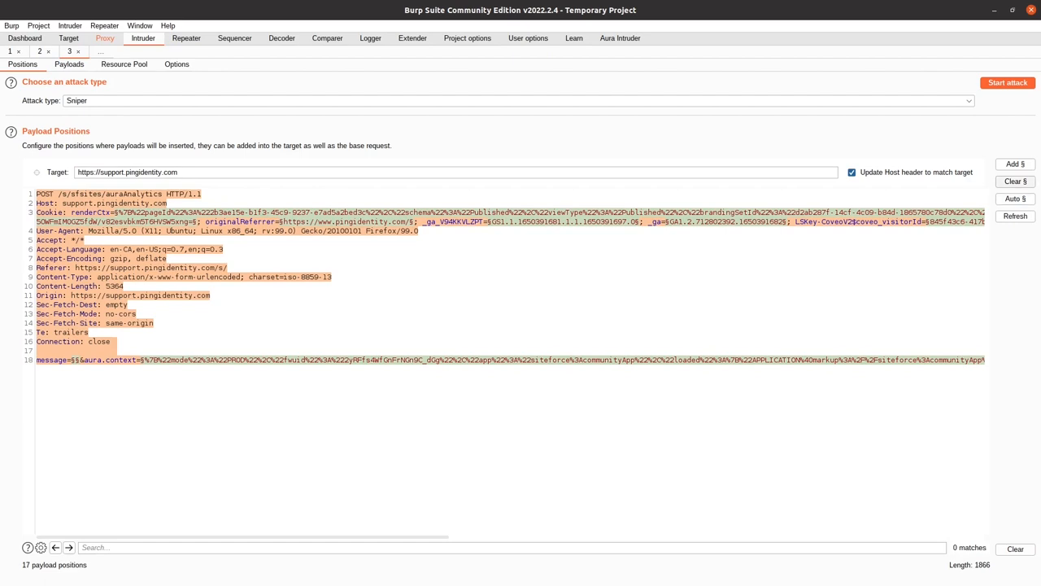
mouse_move(1014, 181)
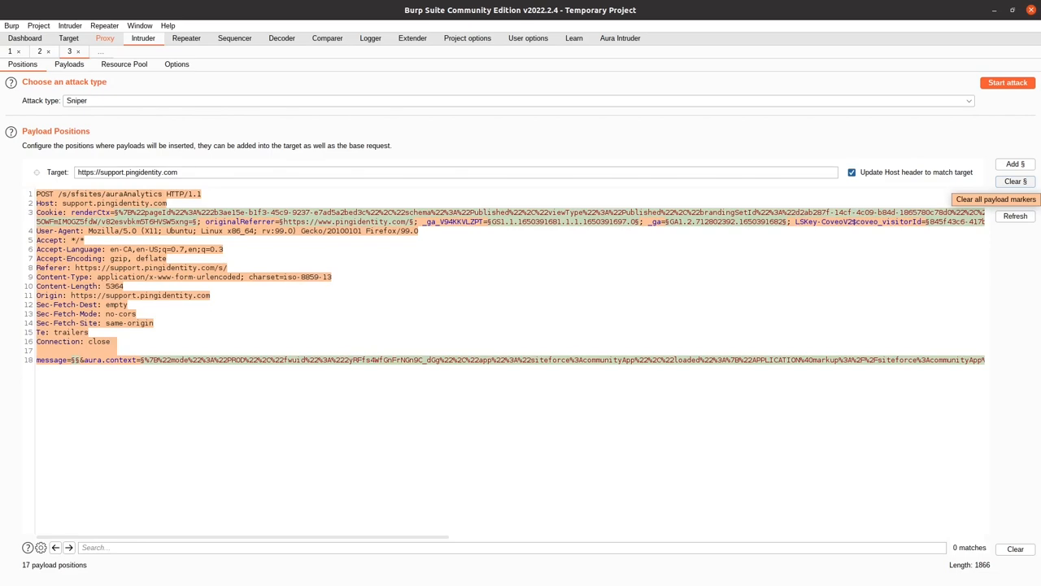
- Replace the automatic payload markers with one empty marker after message=
click(1015, 180)
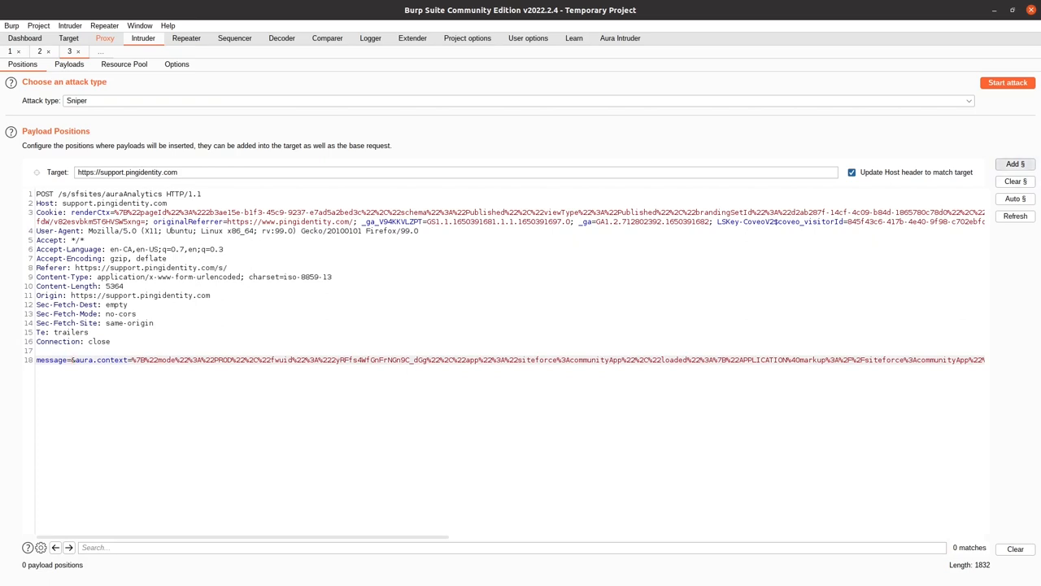
click(1015, 163)
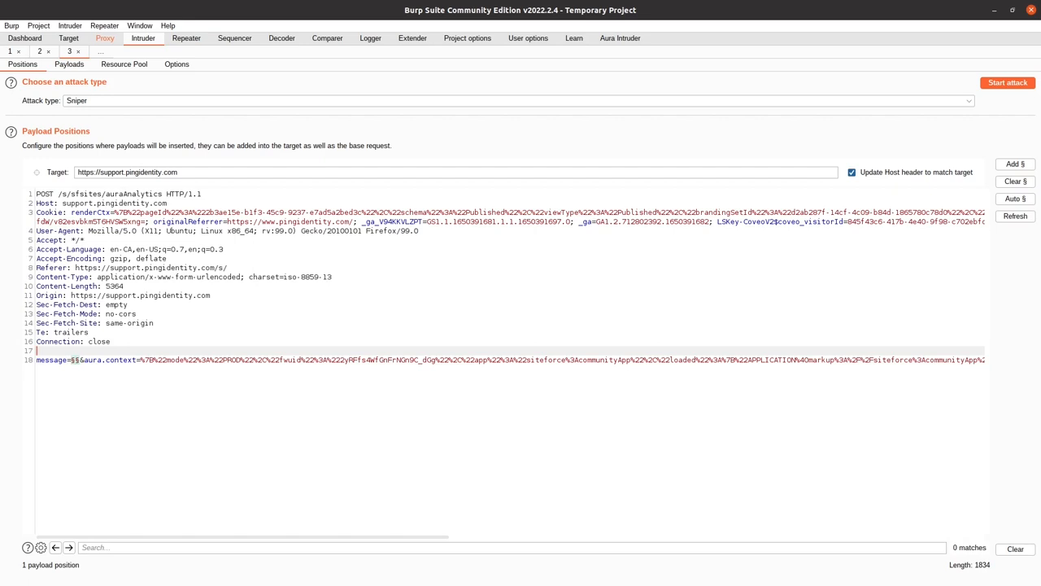
click(69, 64)
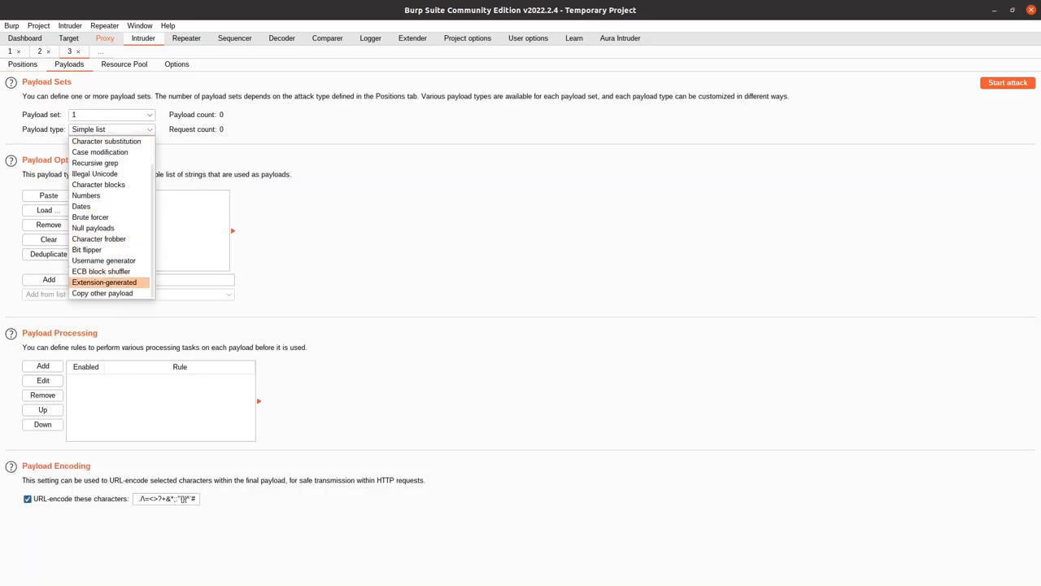
- Use Extension-generated payloads from the Aura payloads generator and start the attack
click(104, 281)
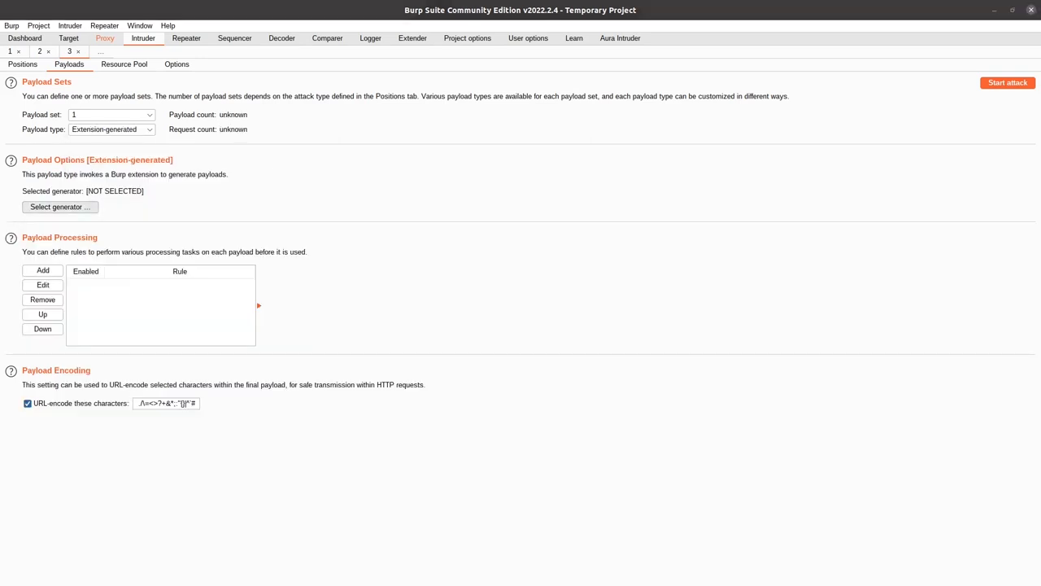
click(59, 206)
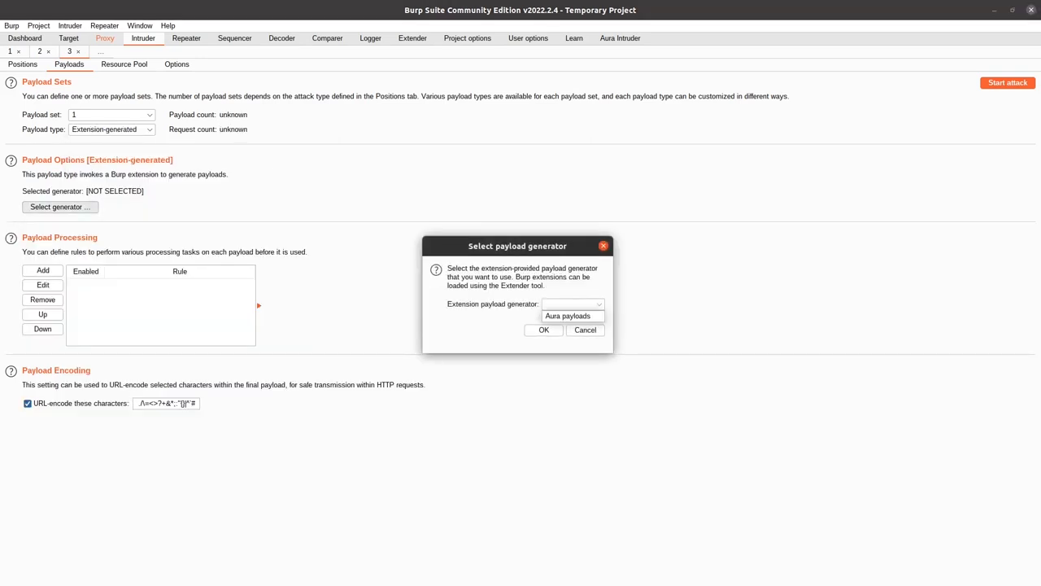
click(571, 316)
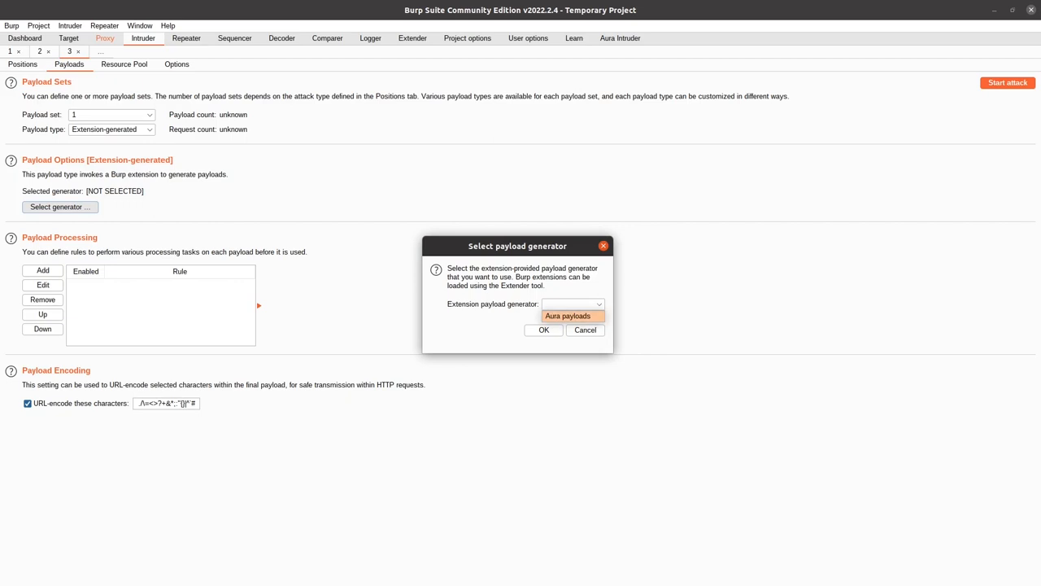
click(542, 329)
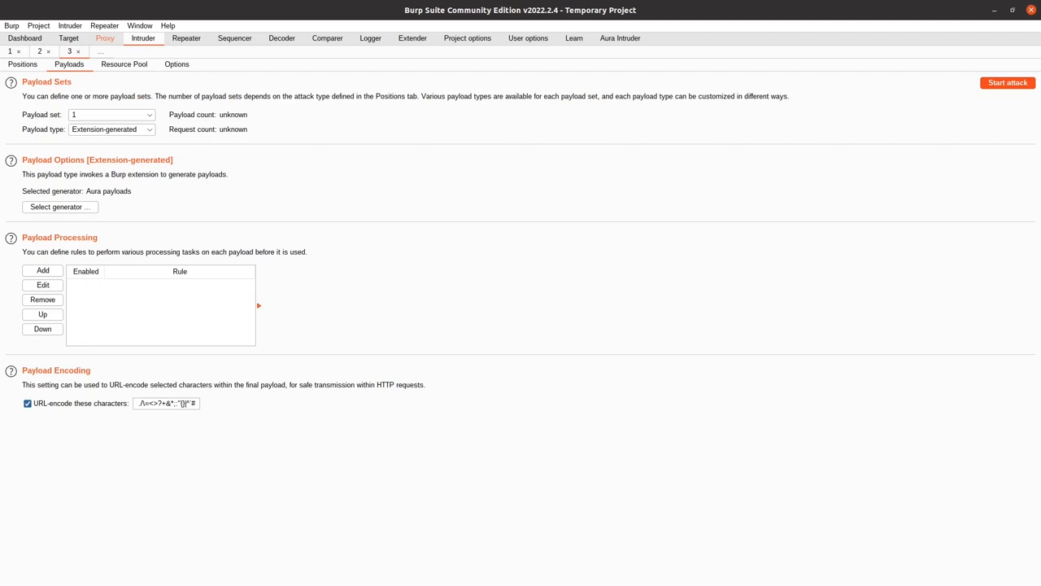
click(1007, 82)
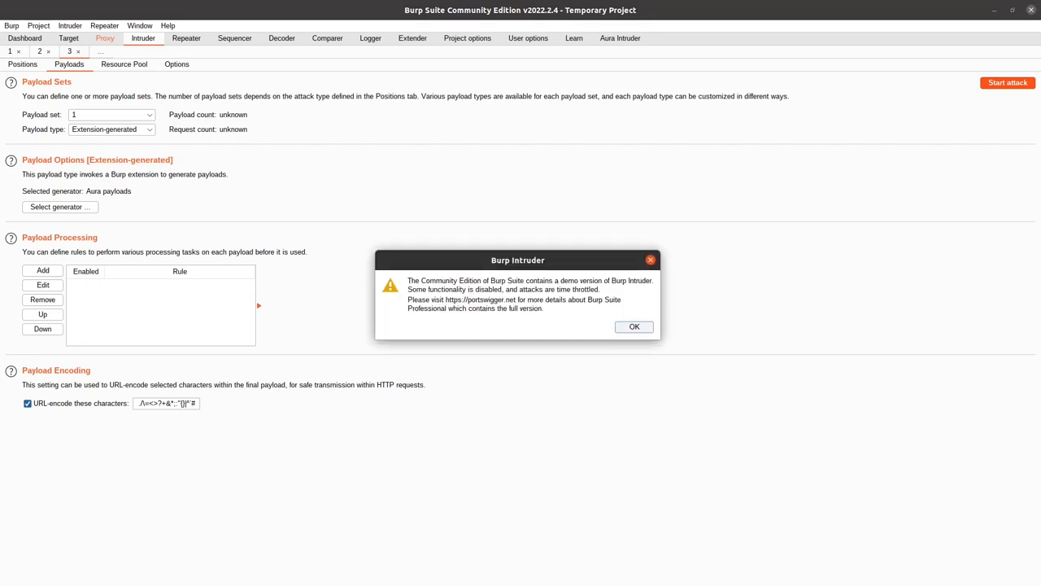
- Dismiss the Community Edition notice and scroll through the finished attack's request
click(634, 326)
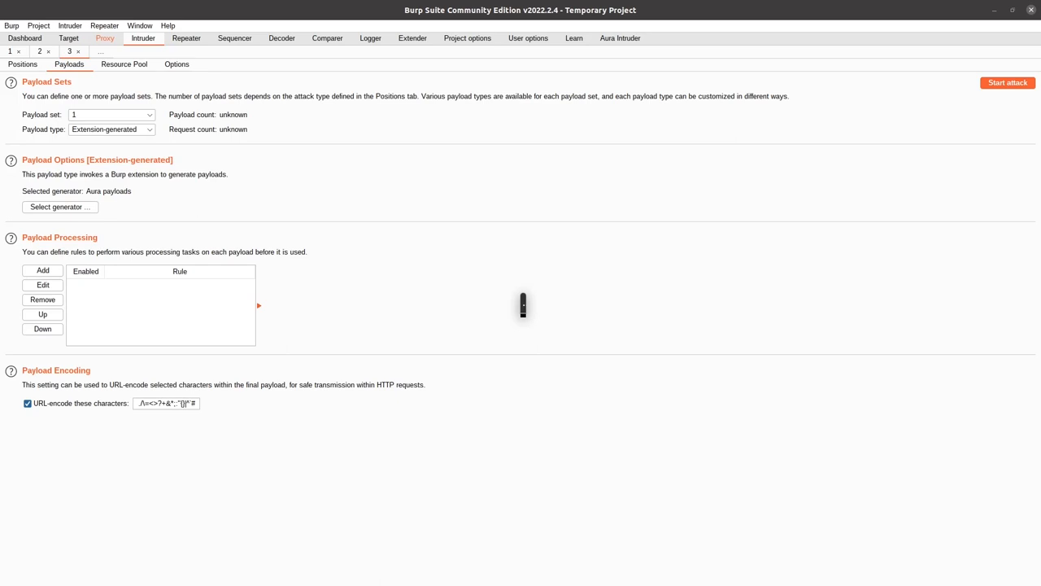
click(1007, 82)
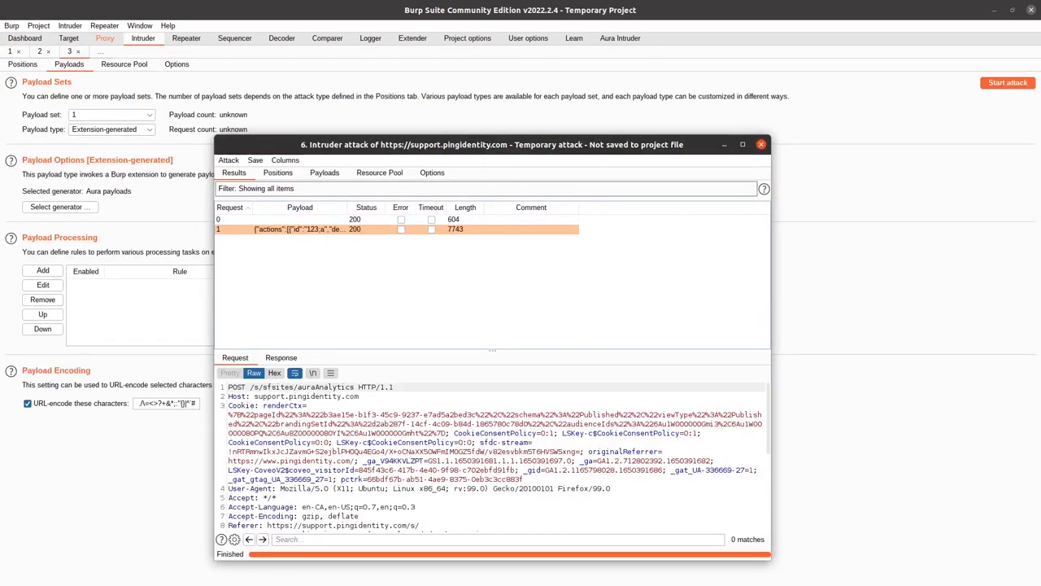
scroll(down, 3)
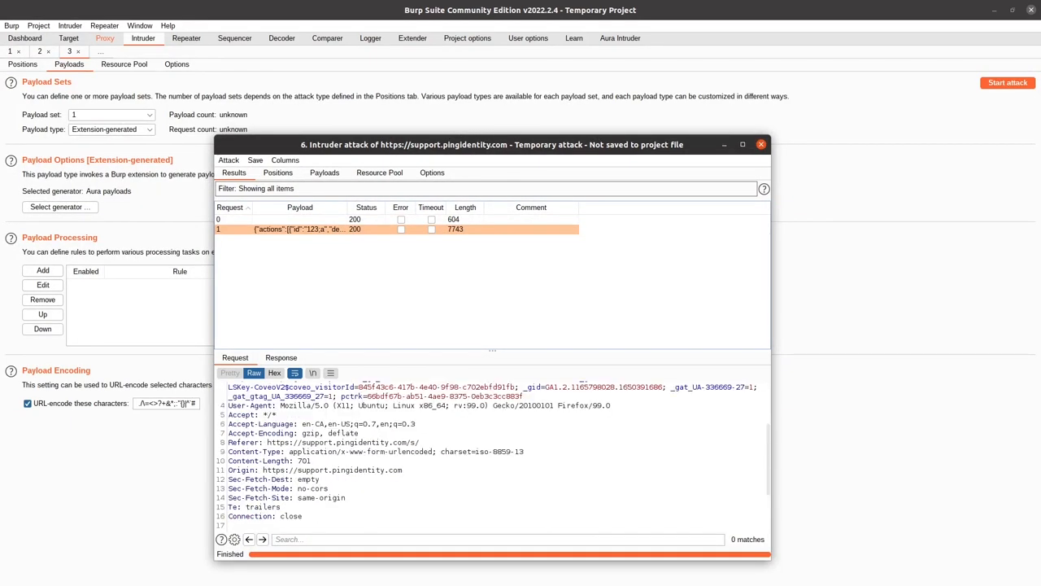
scroll(down, 3)
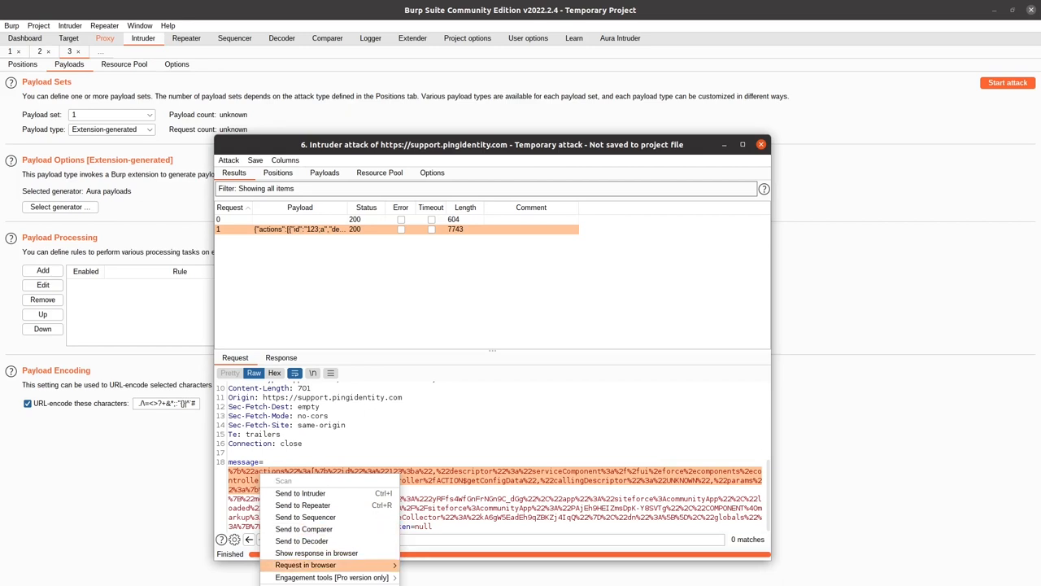
mouse_move(302, 541)
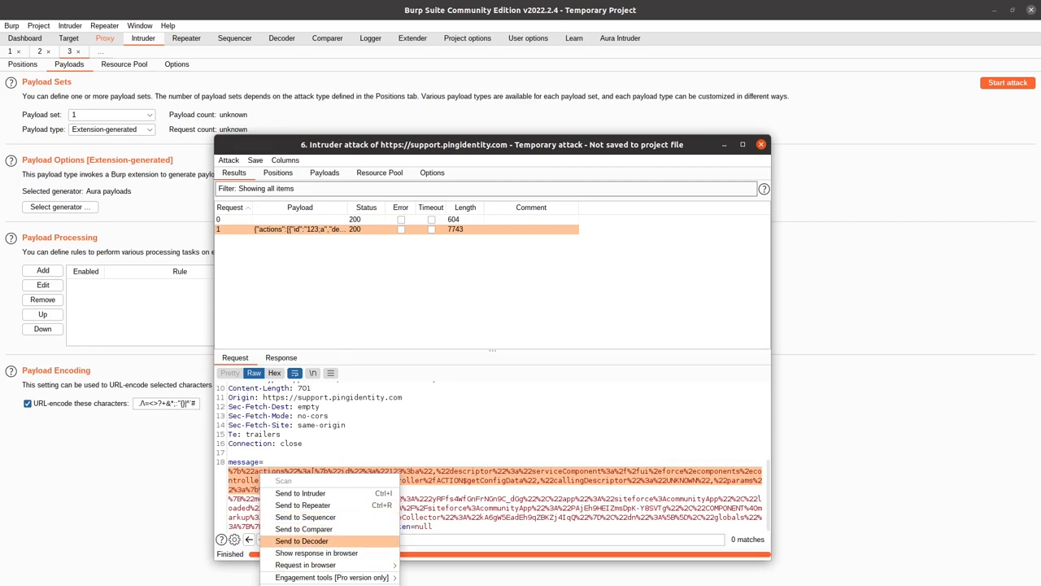
mouse_move(329, 541)
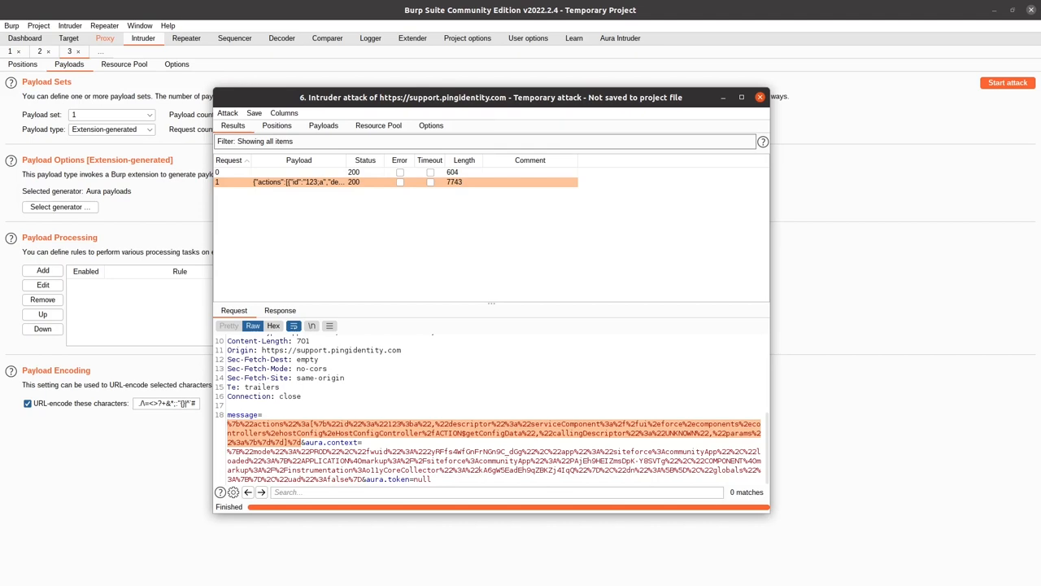
- Inspect the decoded getConfigData HostConfigController action in Decoder, then return to Intruder
click(281, 39)
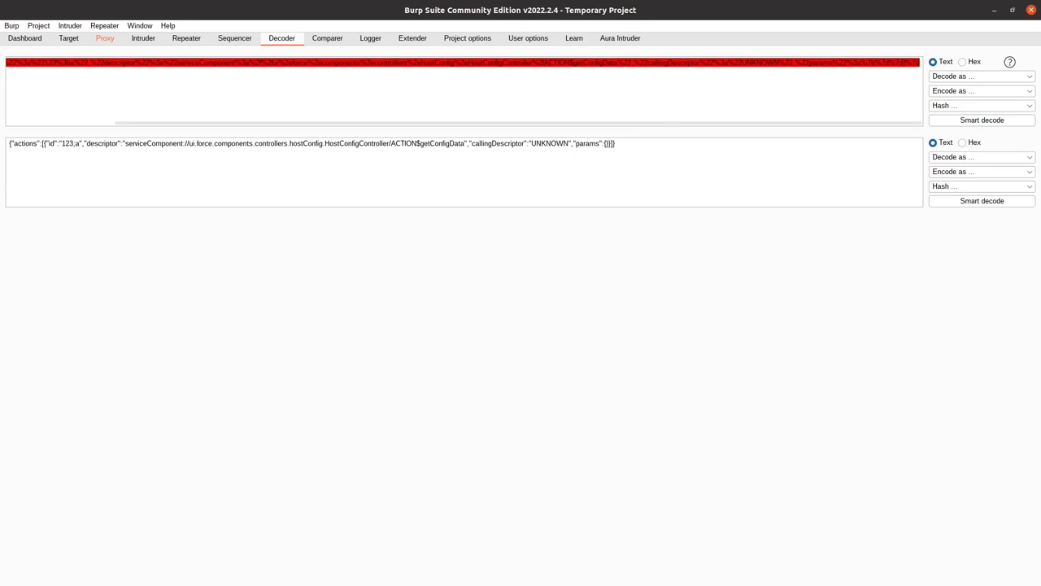
double_click(355, 143)
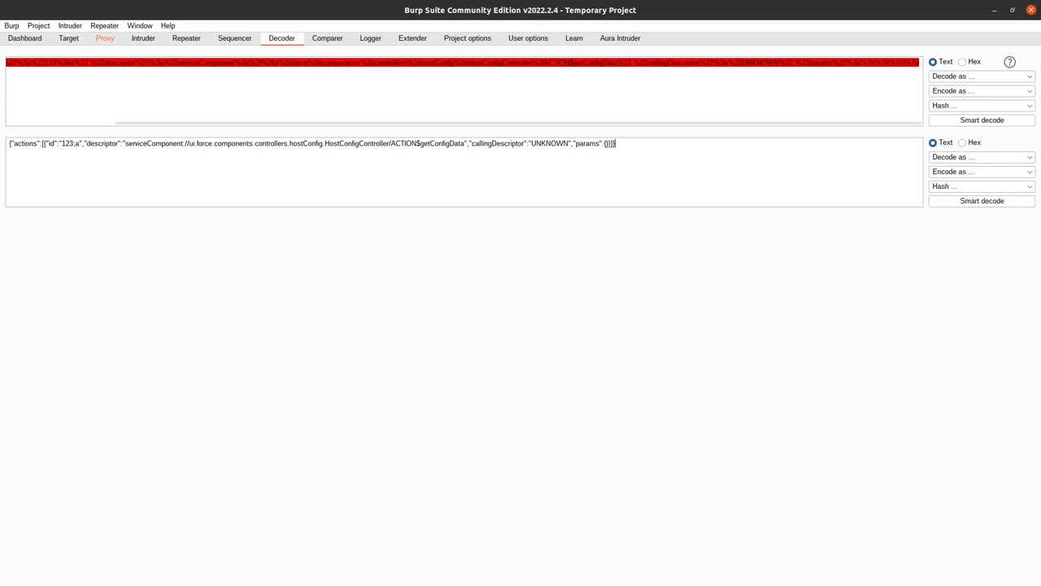
click(142, 39)
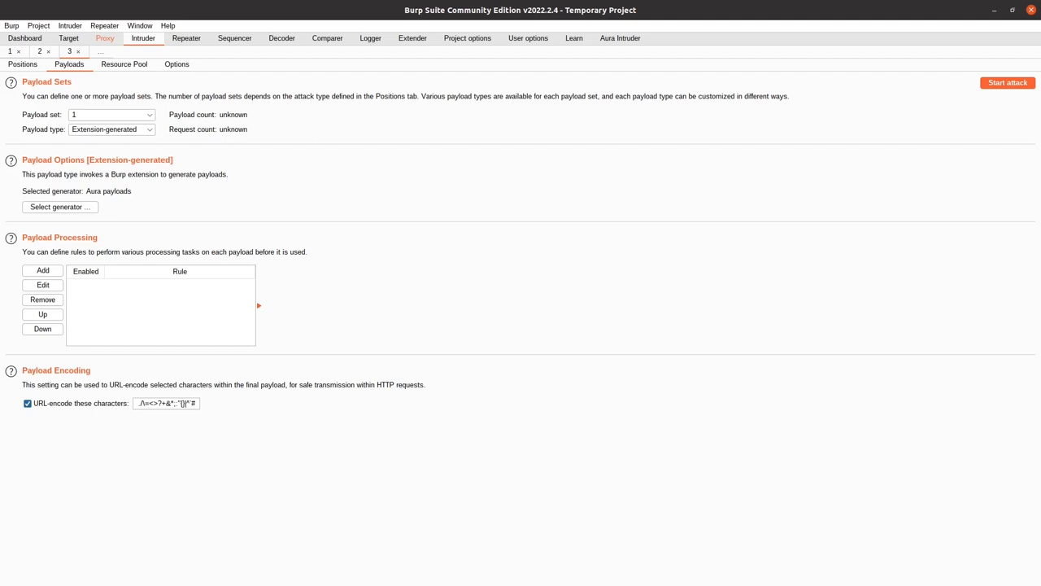
- Bring back attack 6's results window, show request 1's response, and maximize the window
click(1007, 82)
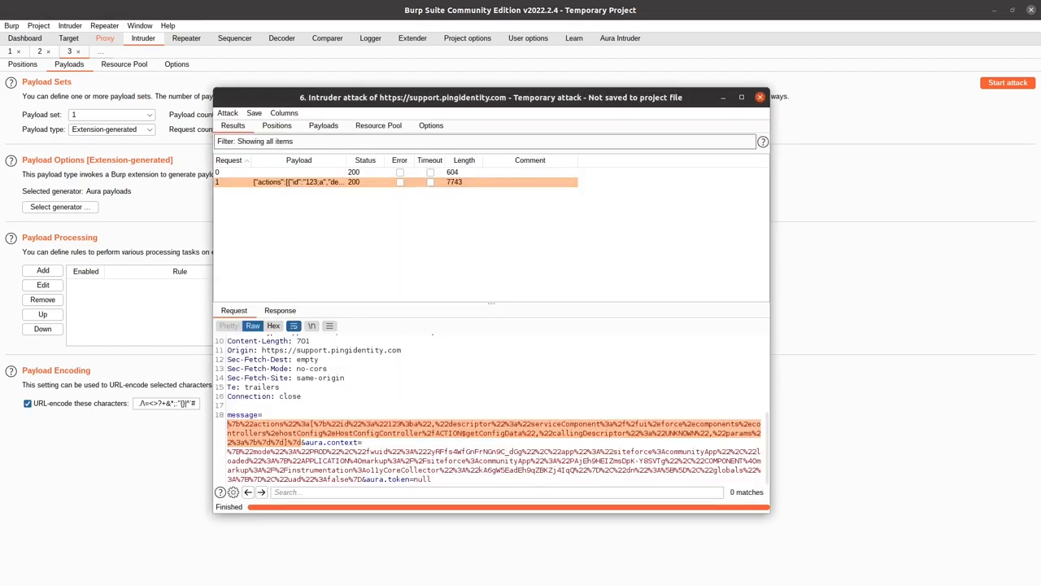
click(280, 310)
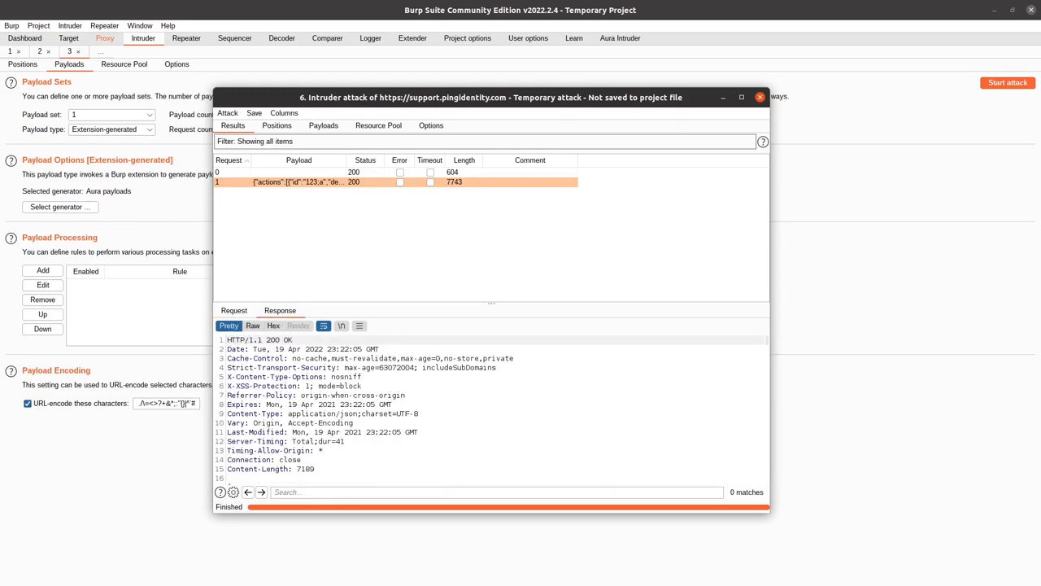
click(741, 97)
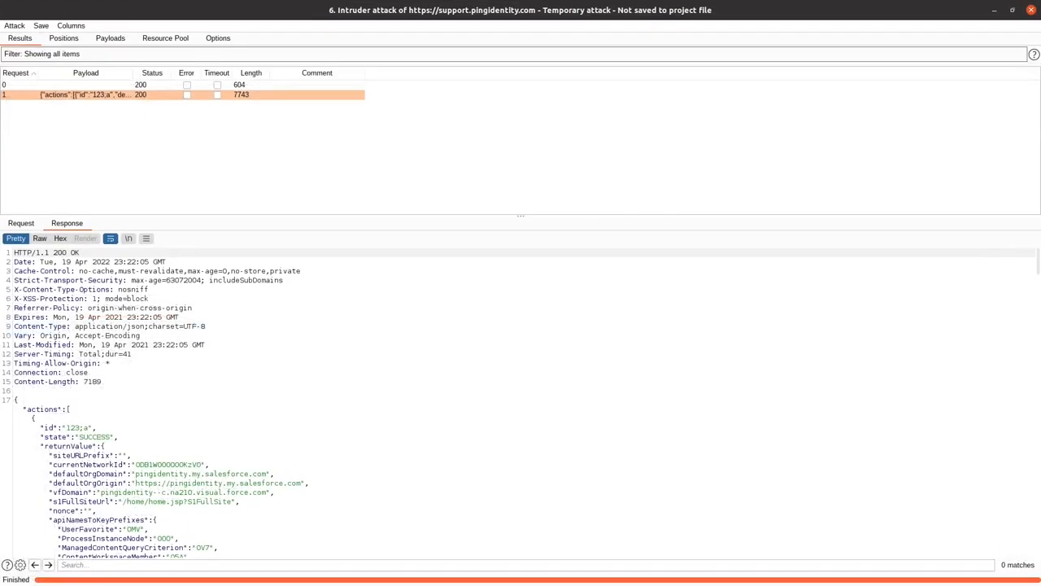
- Scroll through the response's apiNamesToKeyPrefixes list of Salesforce object key prefixes
scroll(down, 3)
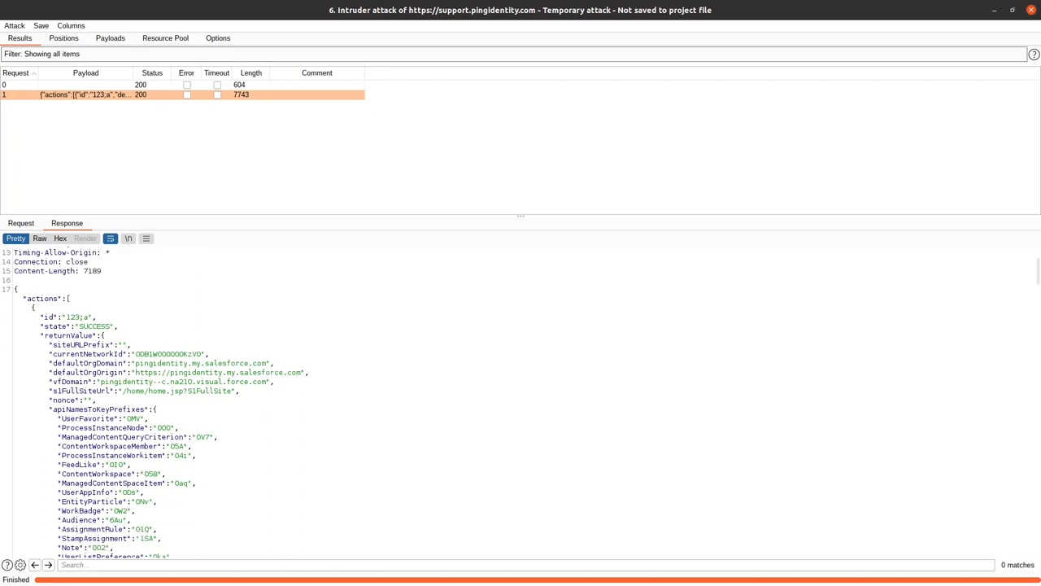
scroll(down, 3)
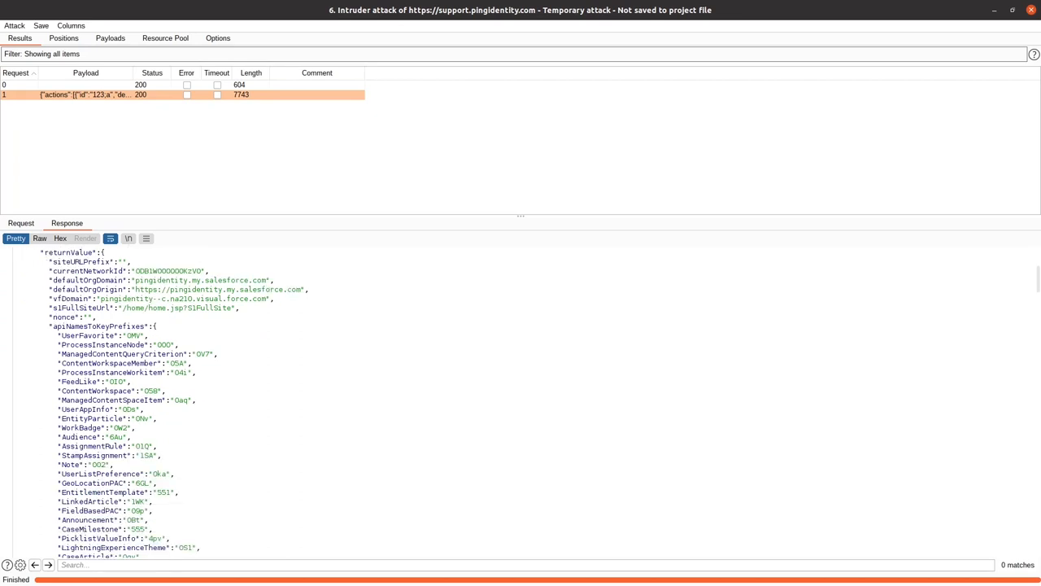
scroll(up, 3)
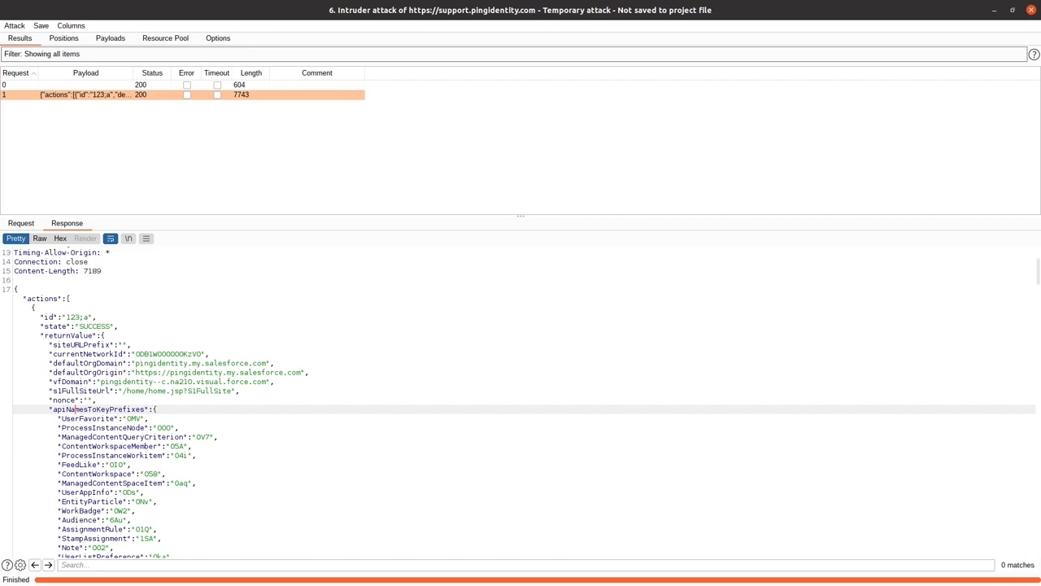
scroll(down, 3)
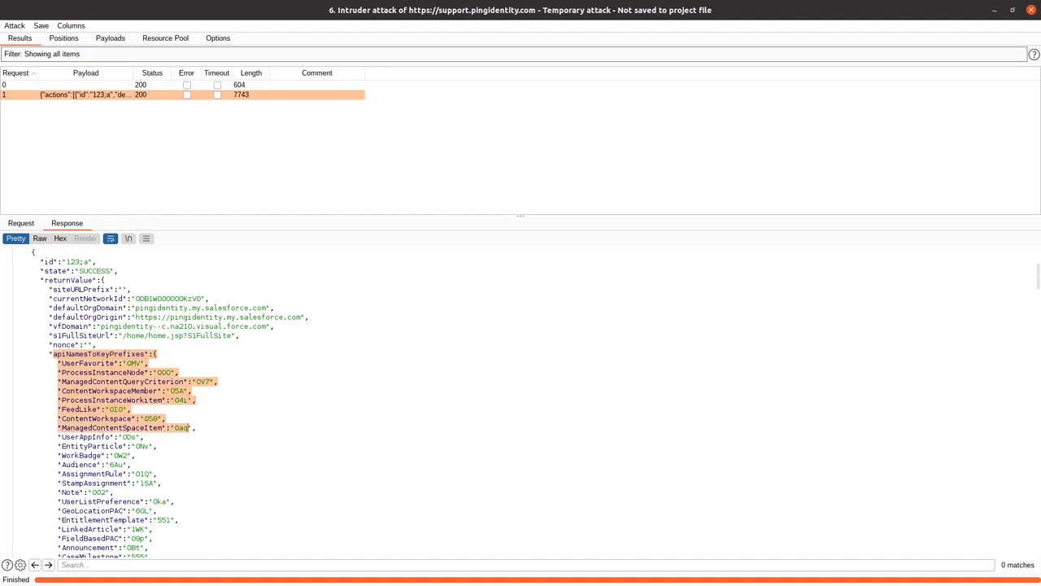
scroll(down, 3)
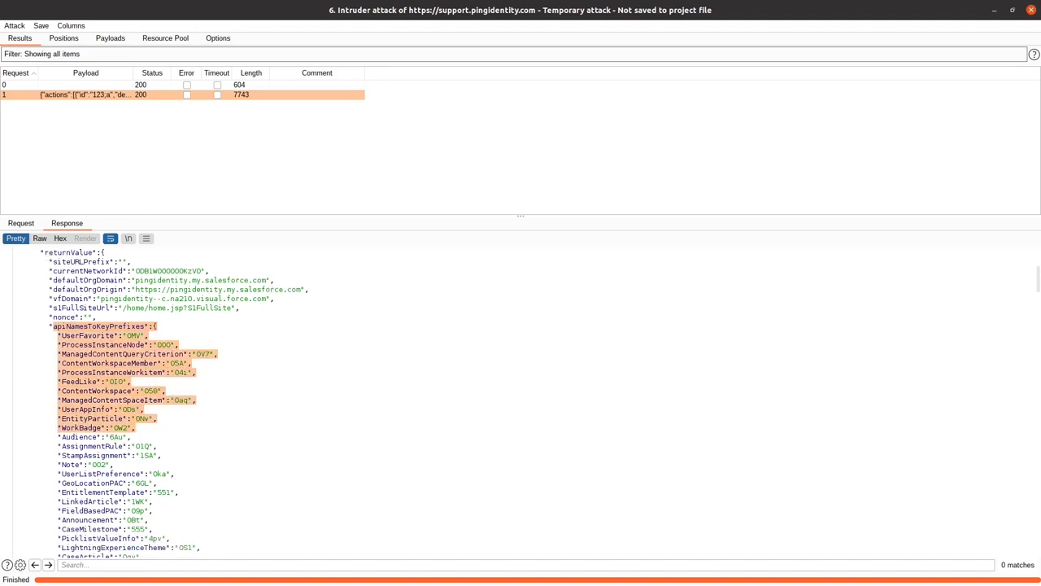
scroll(down, 3)
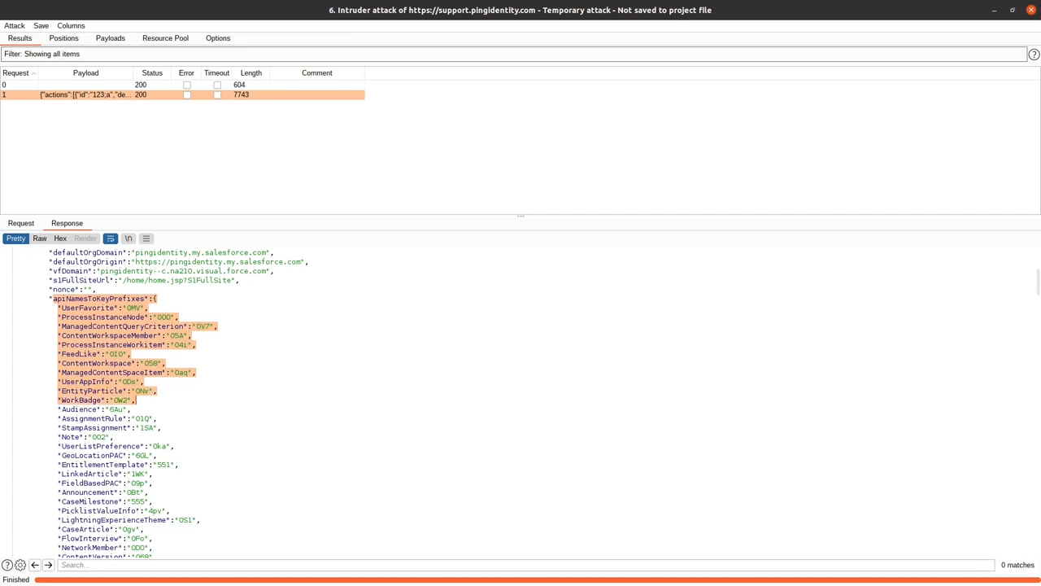
scroll(down, 3)
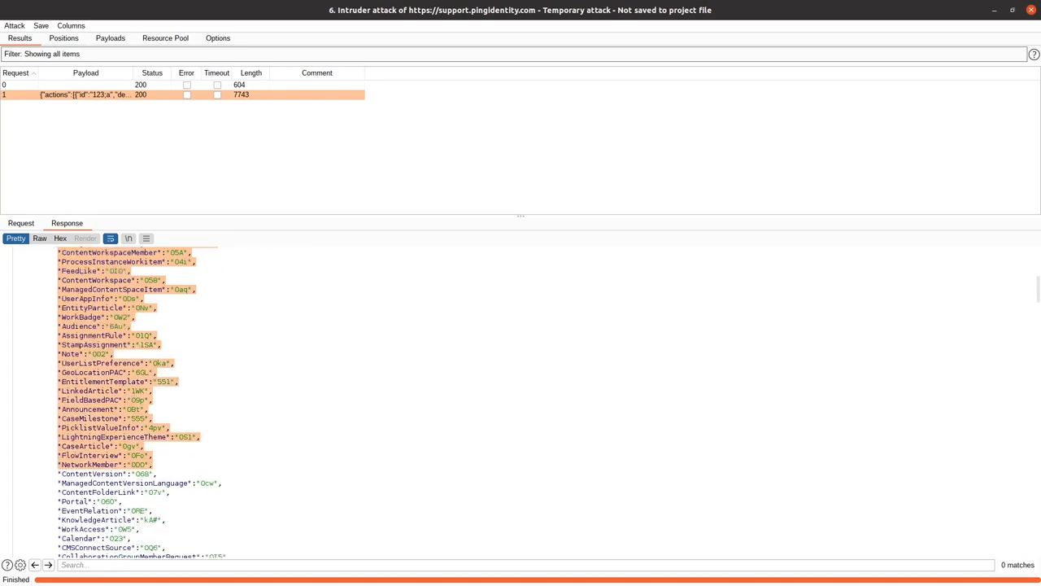
scroll(down, 3)
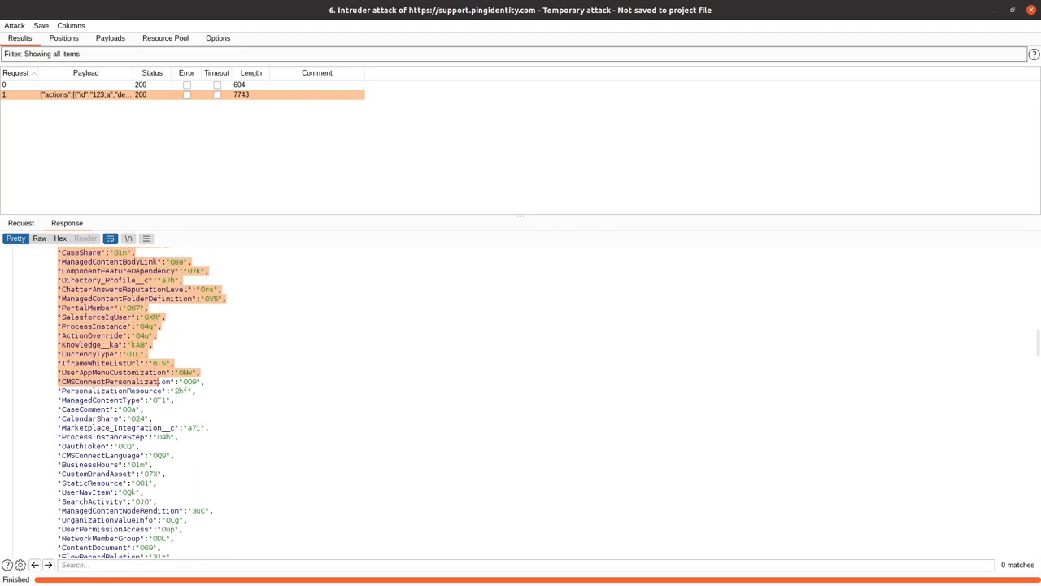
scroll(down, 3)
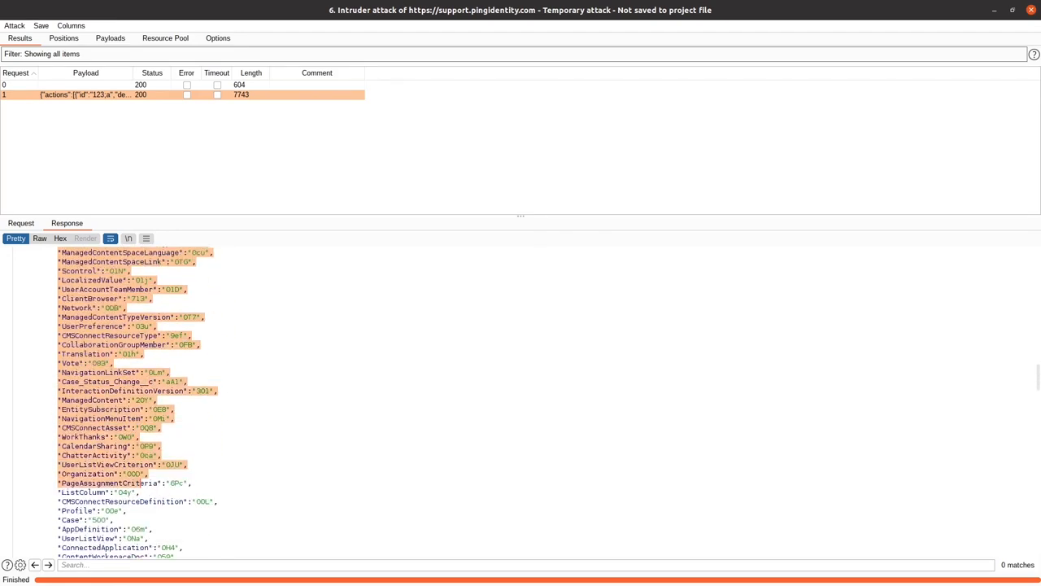
scroll(down, 3)
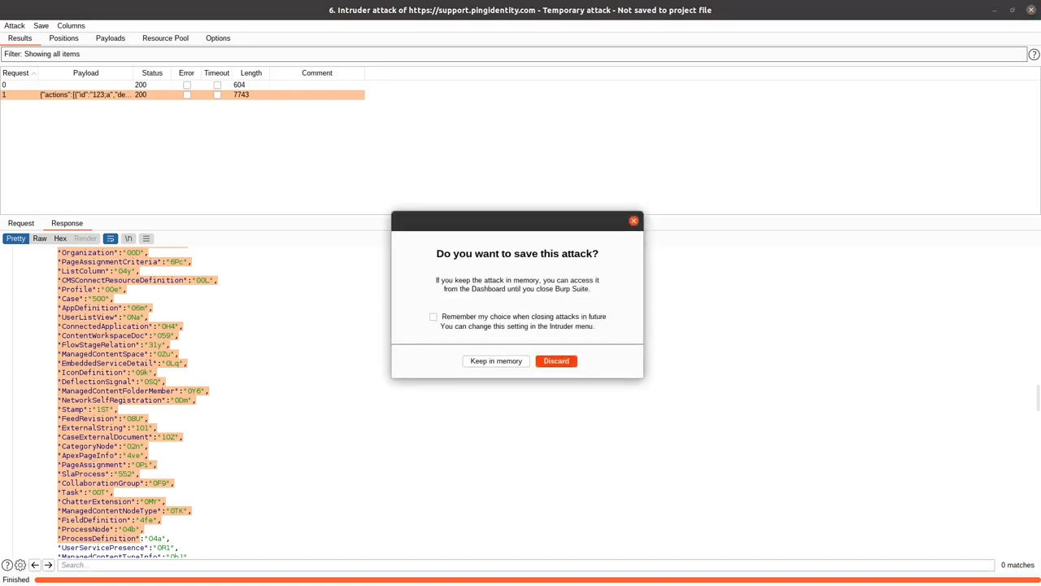
- Dismiss the save prompt and view the output listing Directory_Profile__c, Marketplace_Integration__c, Case_Status_Change__c
click(556, 360)
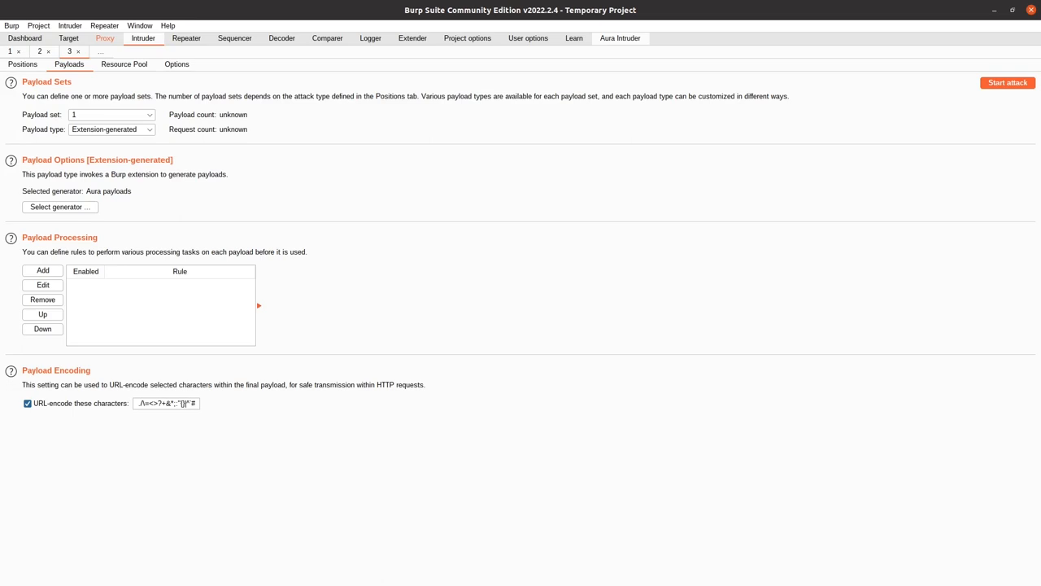
click(620, 38)
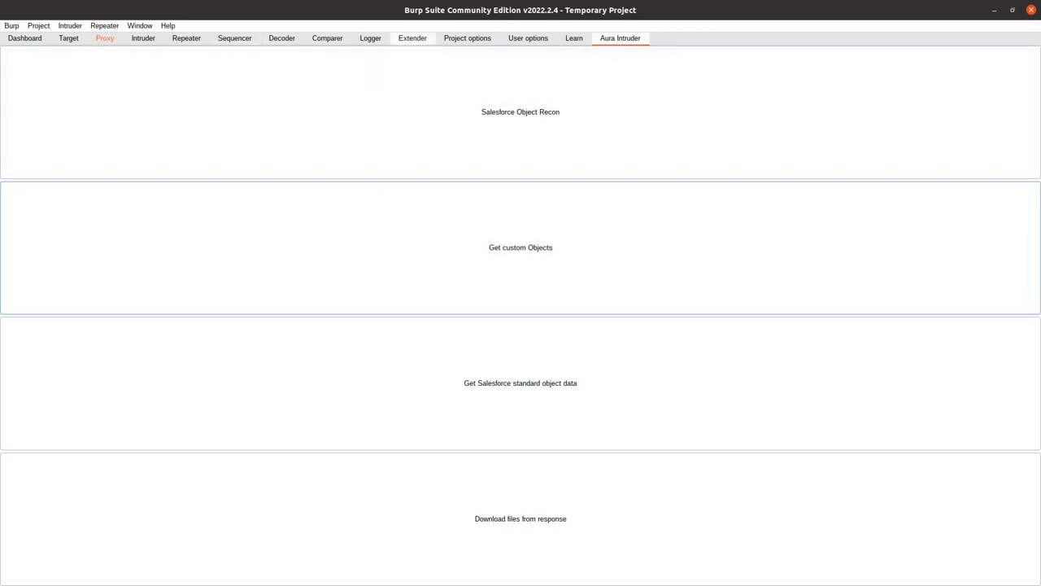
click(413, 38)
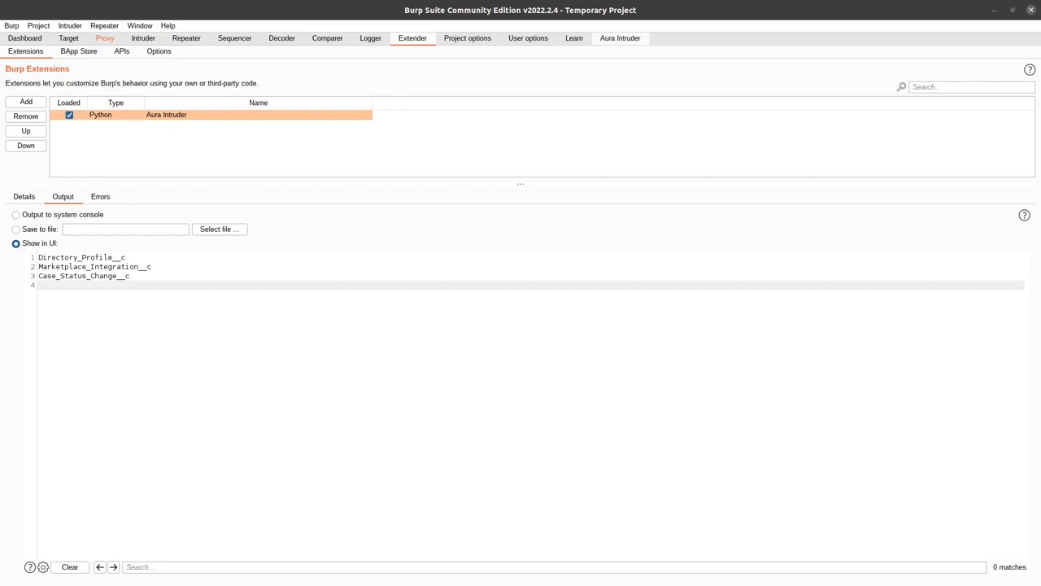
- Switch back to the Aura Intruder panel with its recon and download actions
click(619, 38)
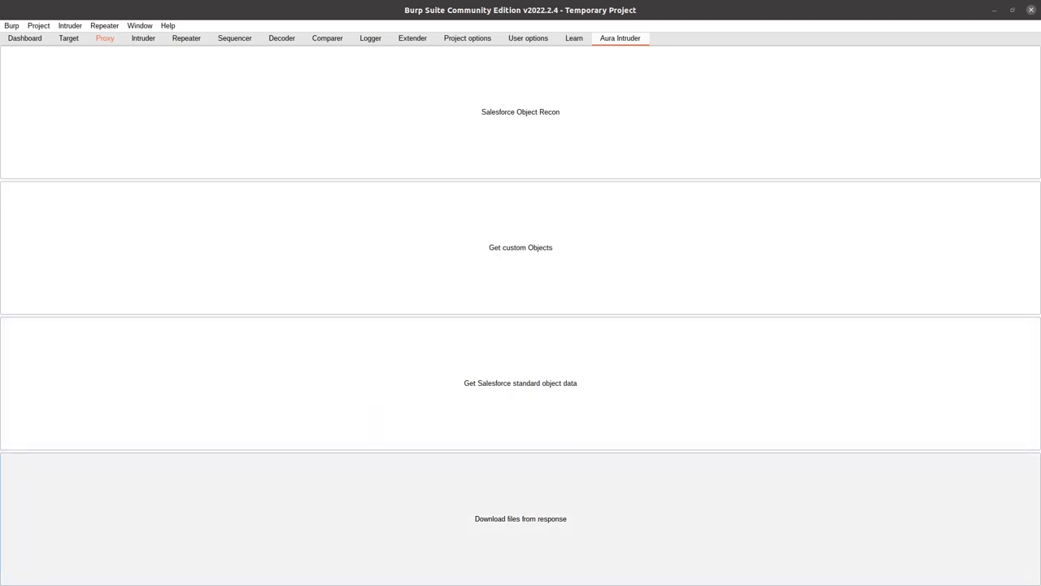
- Run Get Salesforce standard object data and open attack 5's results with Calendar records
click(520, 382)
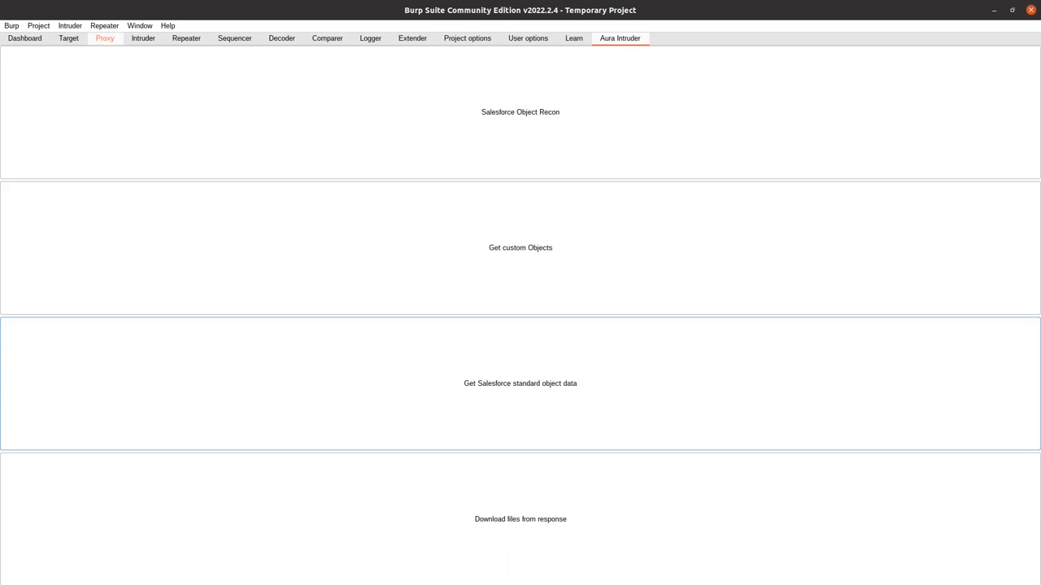
click(142, 38)
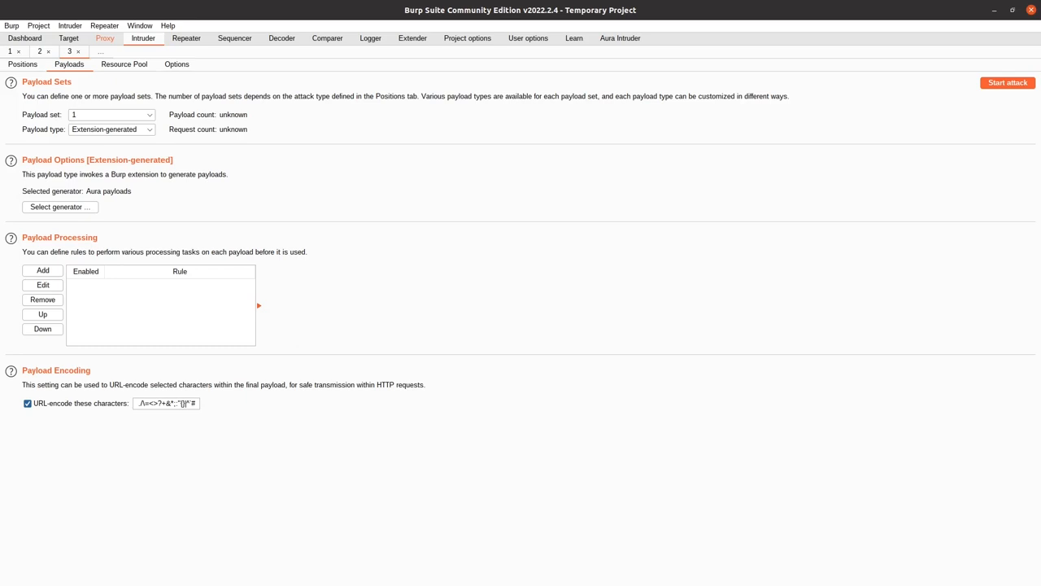
click(1007, 82)
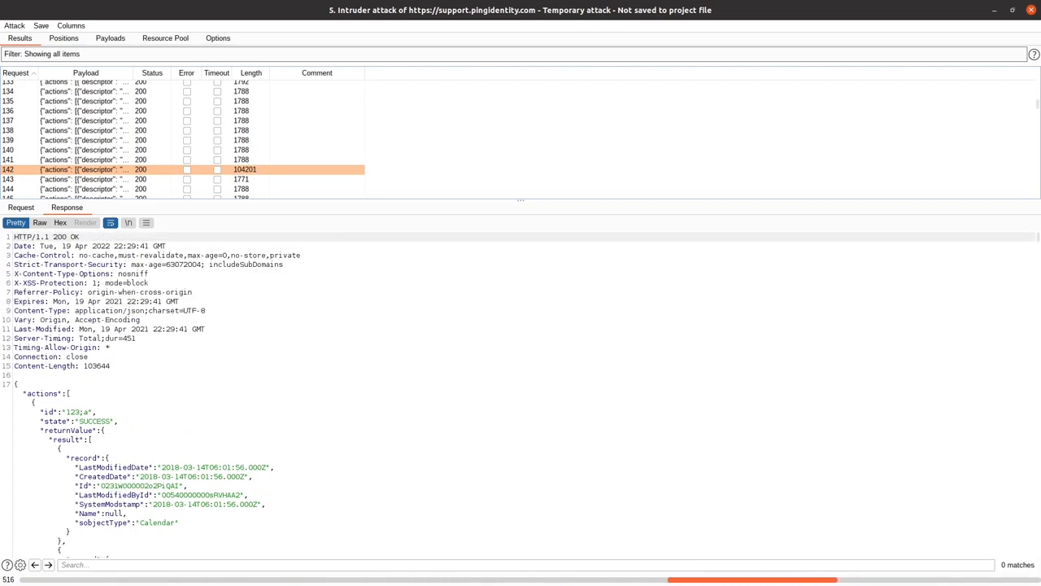
- Scroll attack 5's results and responses, then view the AcceptedEventRelation getItems request
scroll(up, 3)
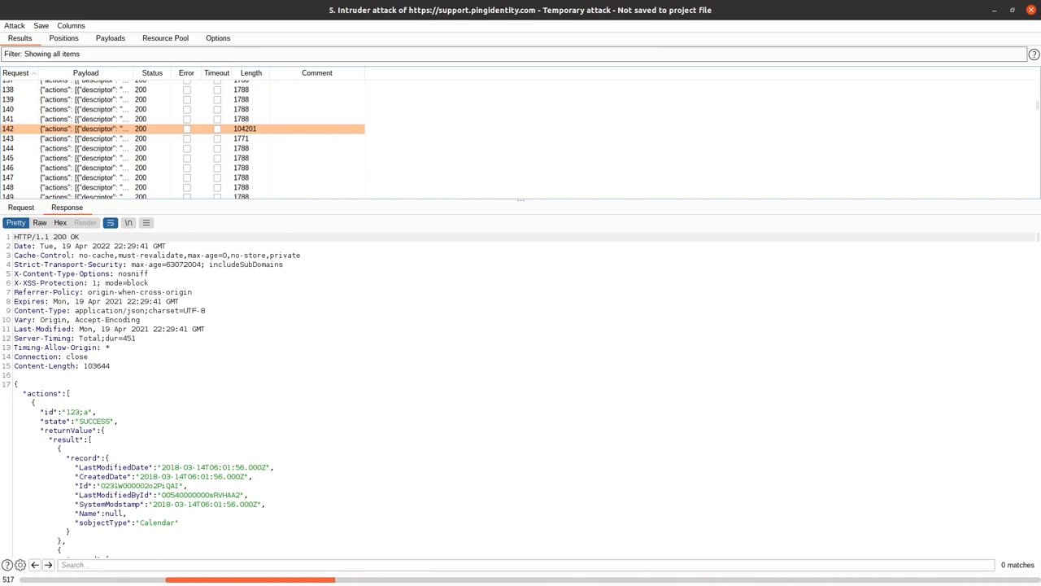
scroll(up, 3)
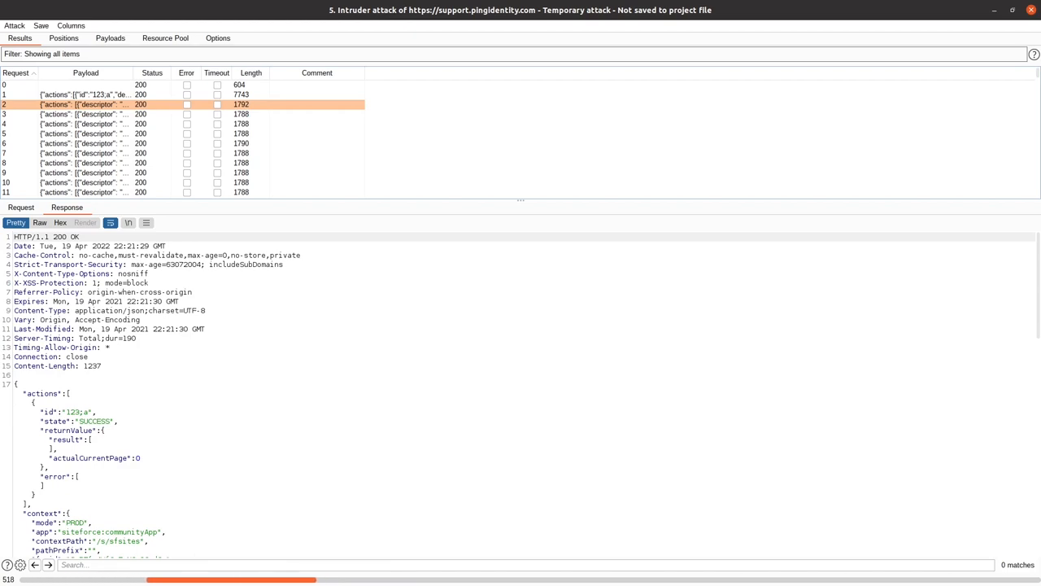
scroll(down, 3)
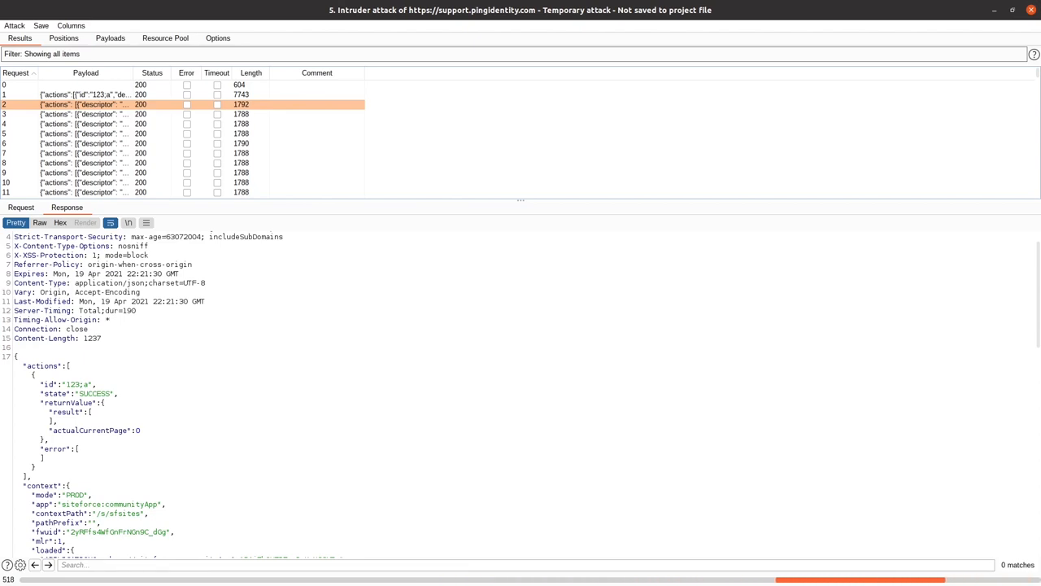
scroll(down, 3)
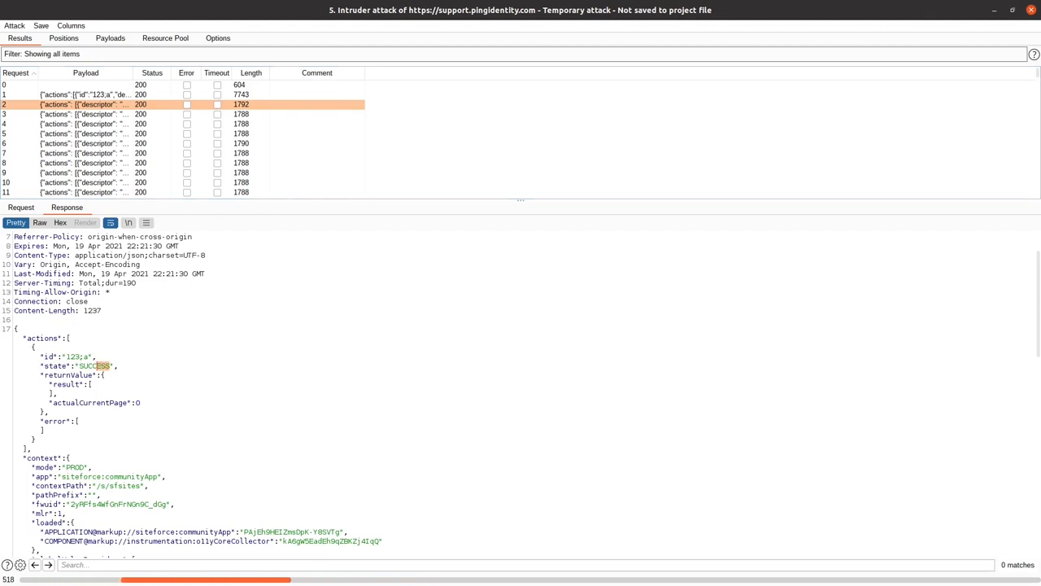
scroll(down, 3)
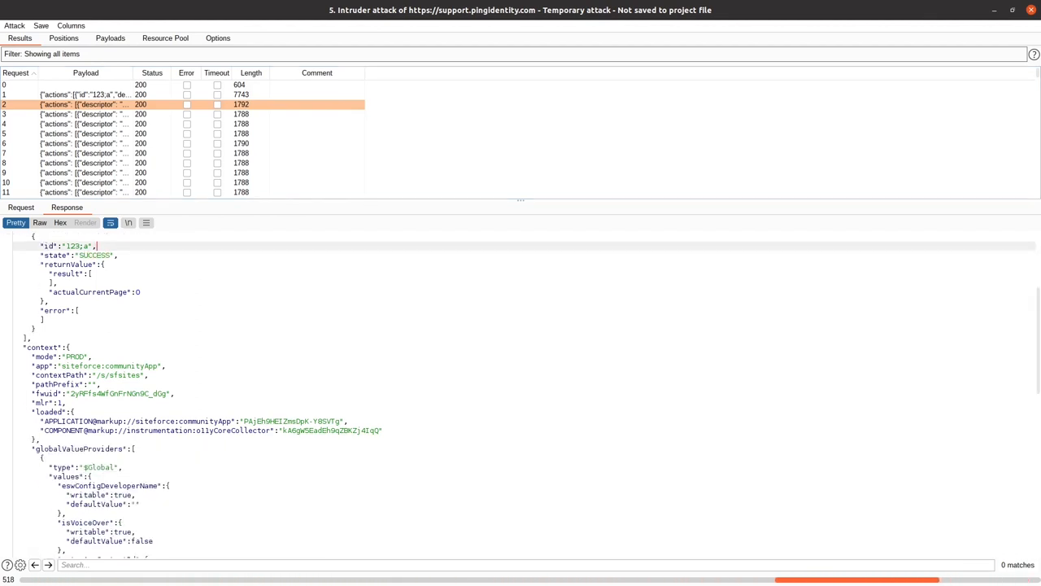
scroll(down, 3)
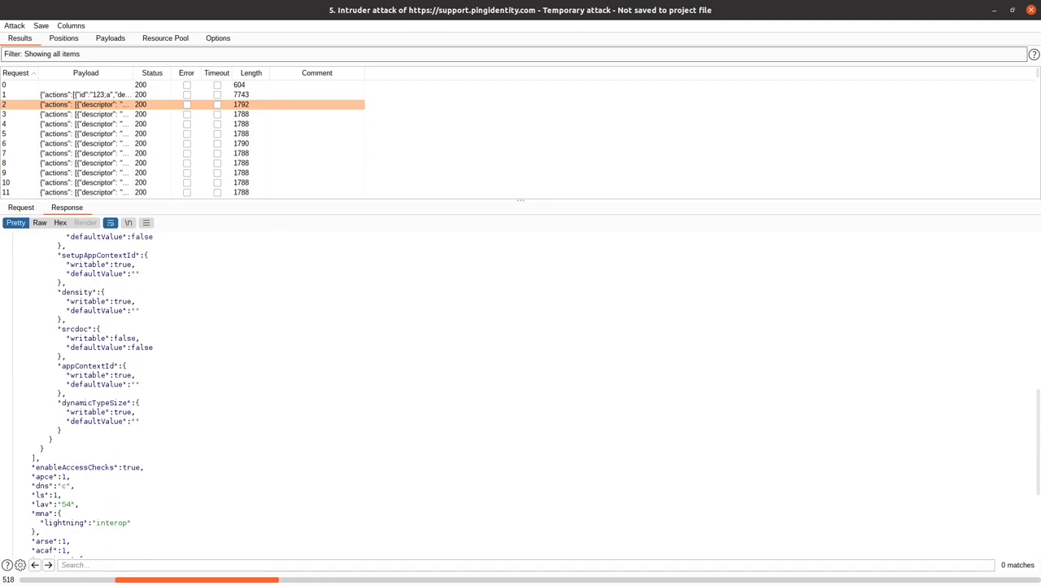
scroll(down, 3)
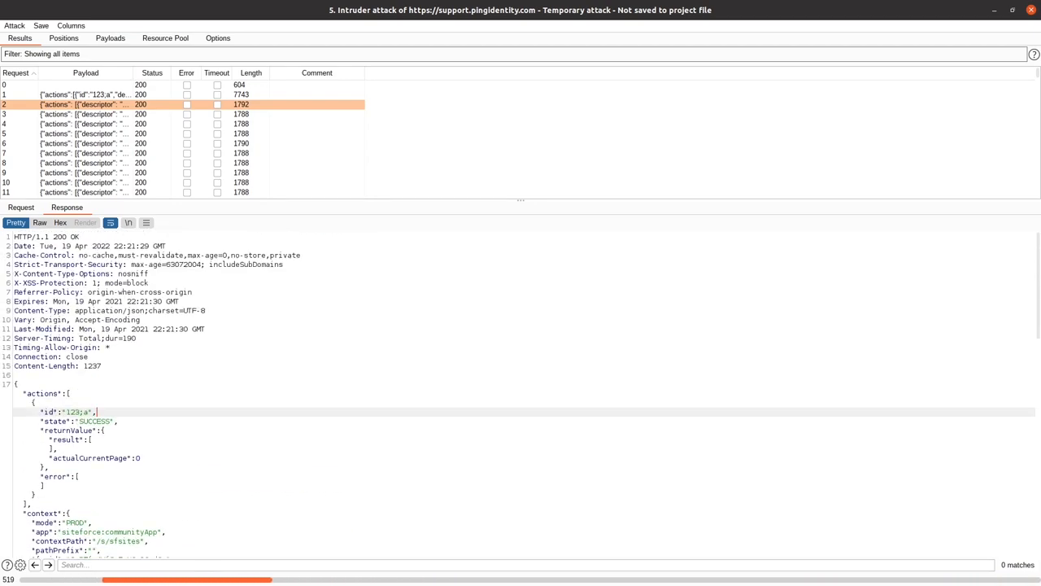
click(21, 207)
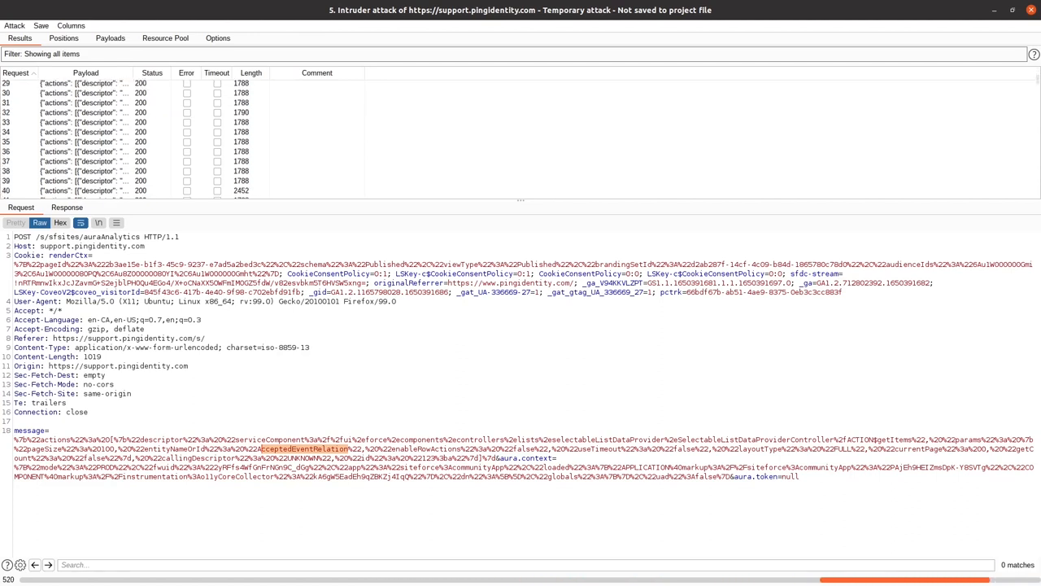
- Scroll through the Calendar records returned in request 142's response
scroll(down, 3)
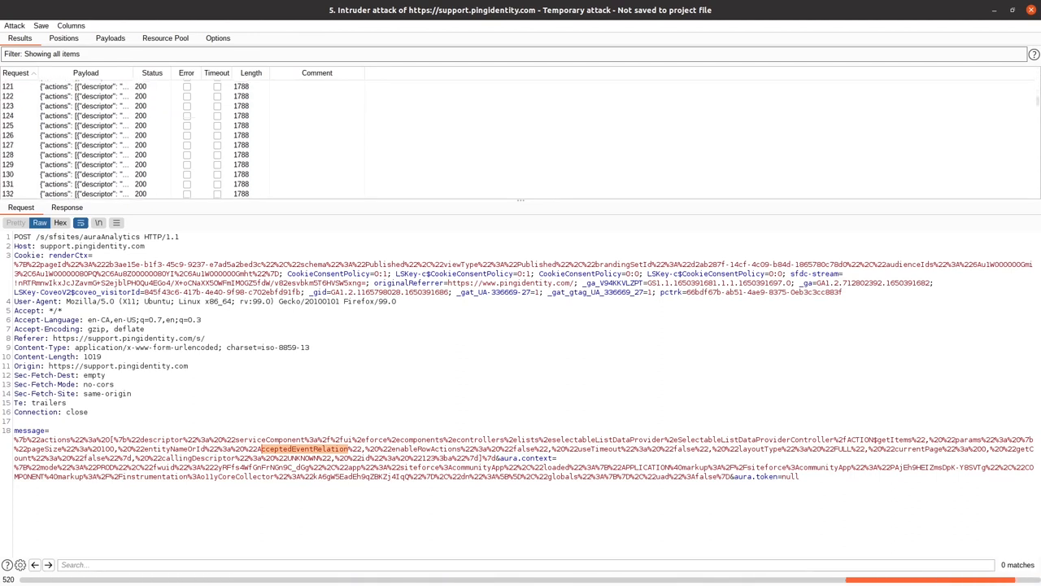
scroll(down, 3)
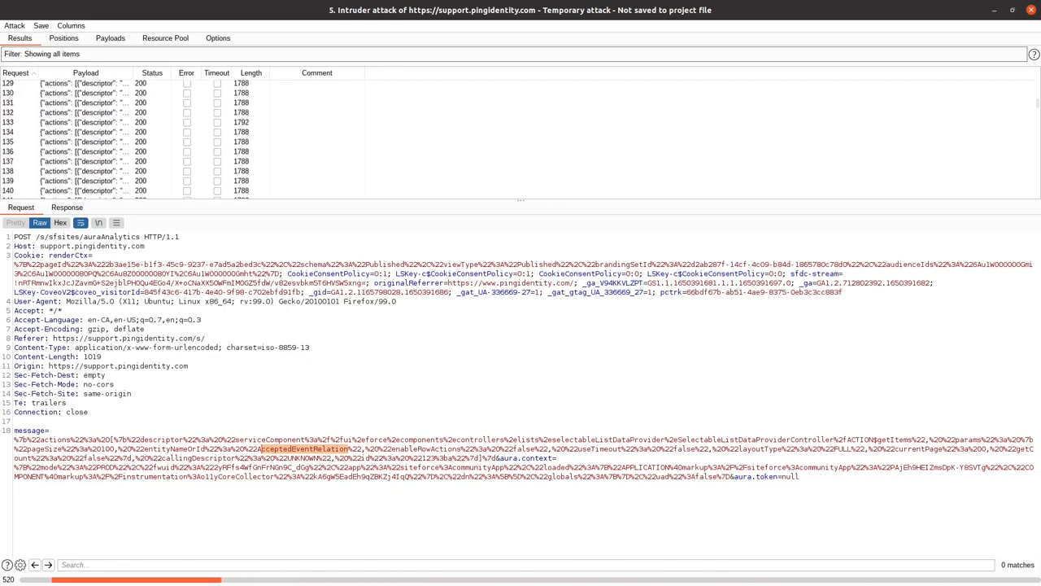
scroll(down, 3)
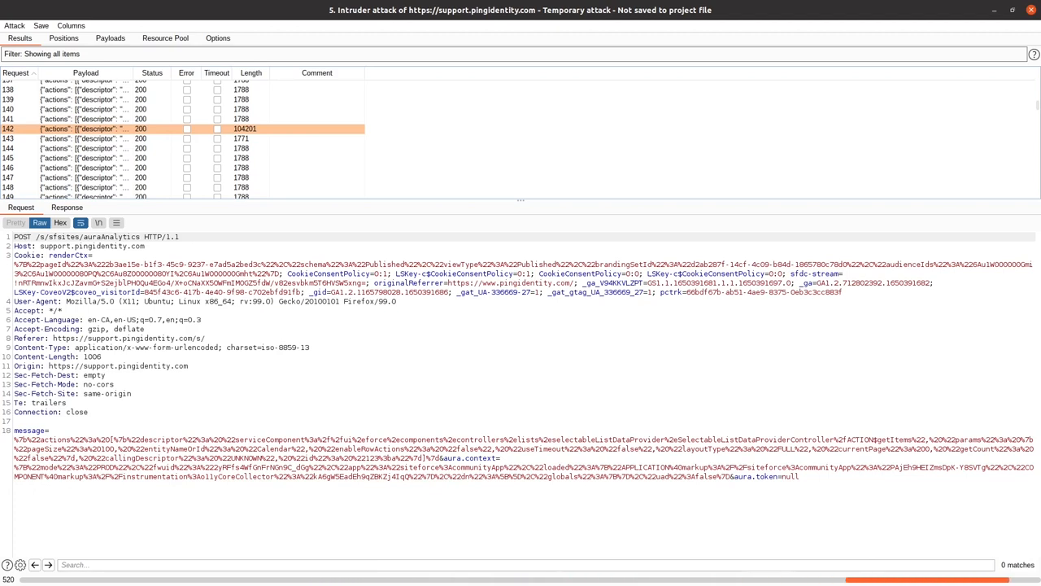
scroll(up, 3)
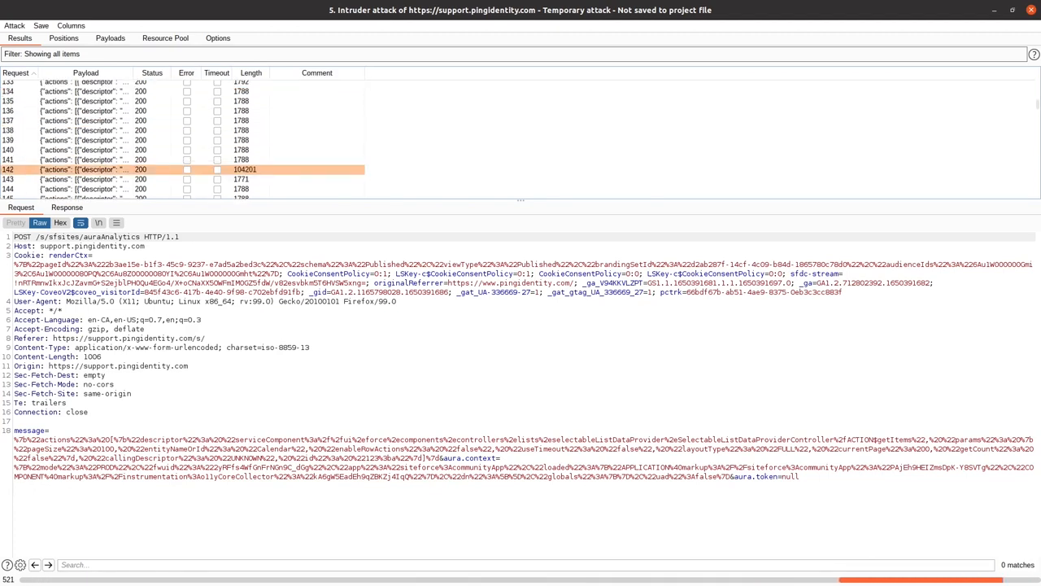
scroll(down, 3)
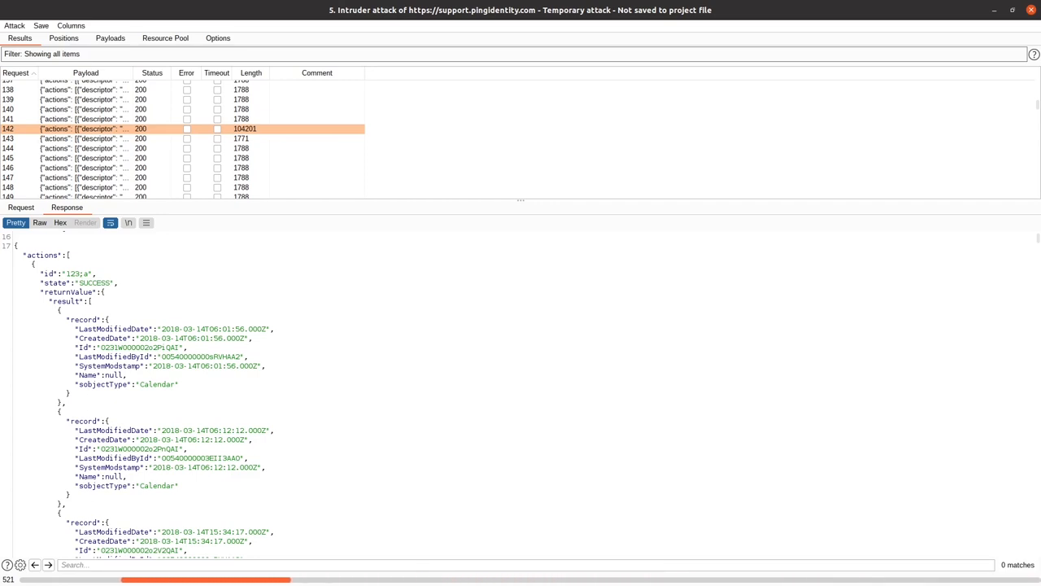
scroll(down, 3)
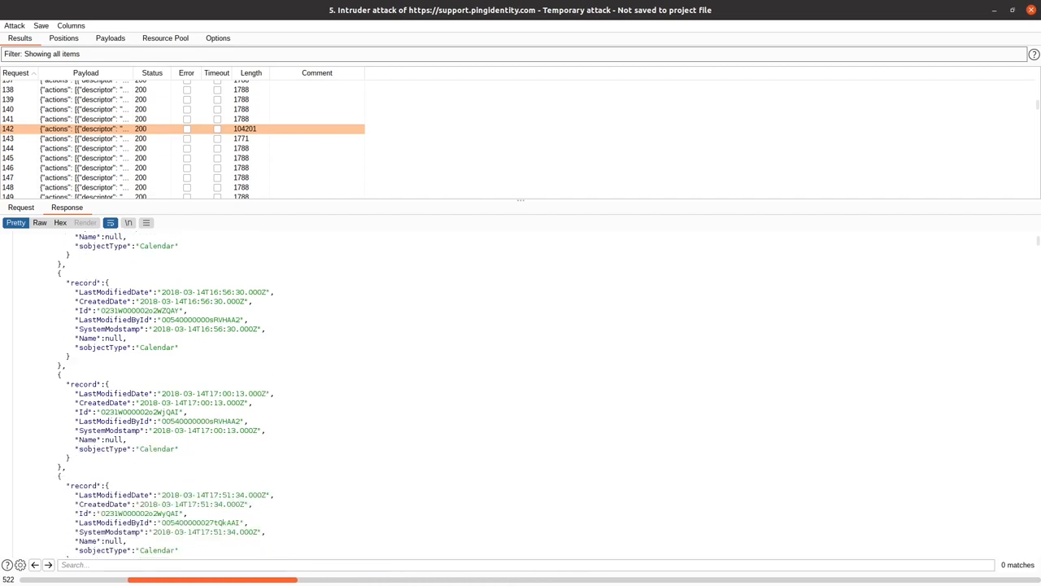
scroll(down, 3)
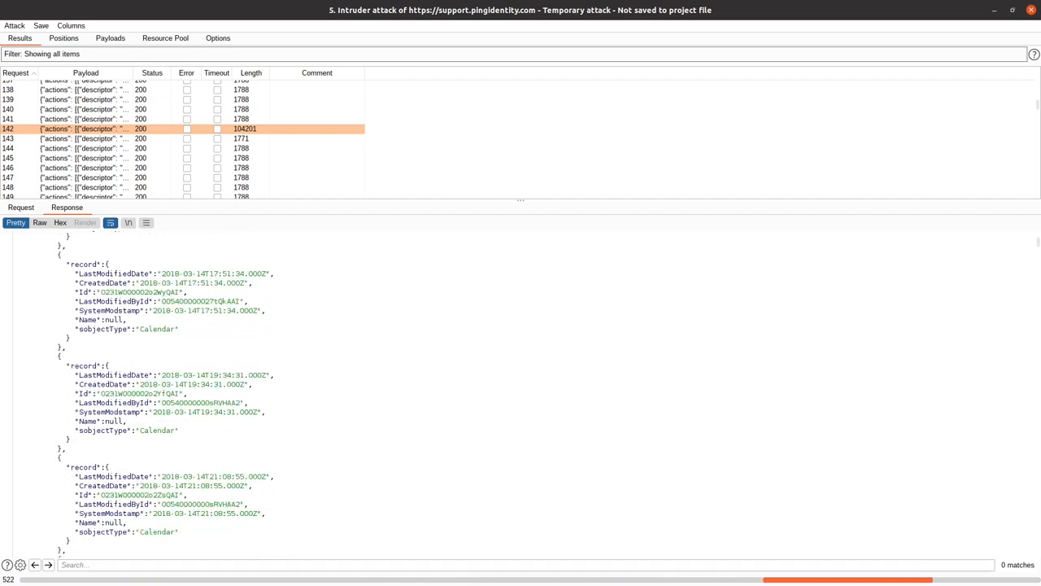
scroll(down, 3)
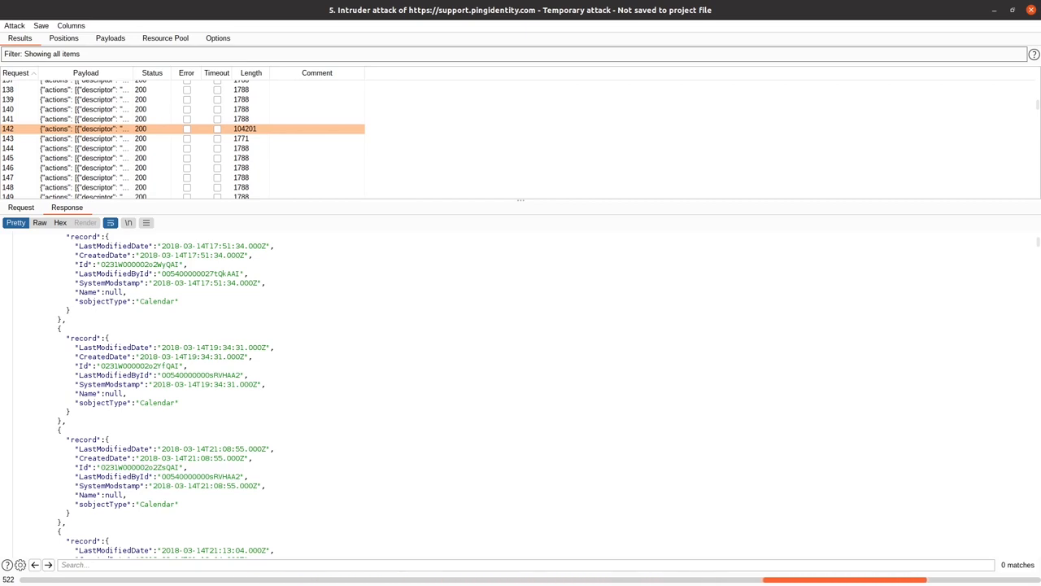
- Reselect request 142, then scroll results to request 250's 127086-length response
click(39, 222)
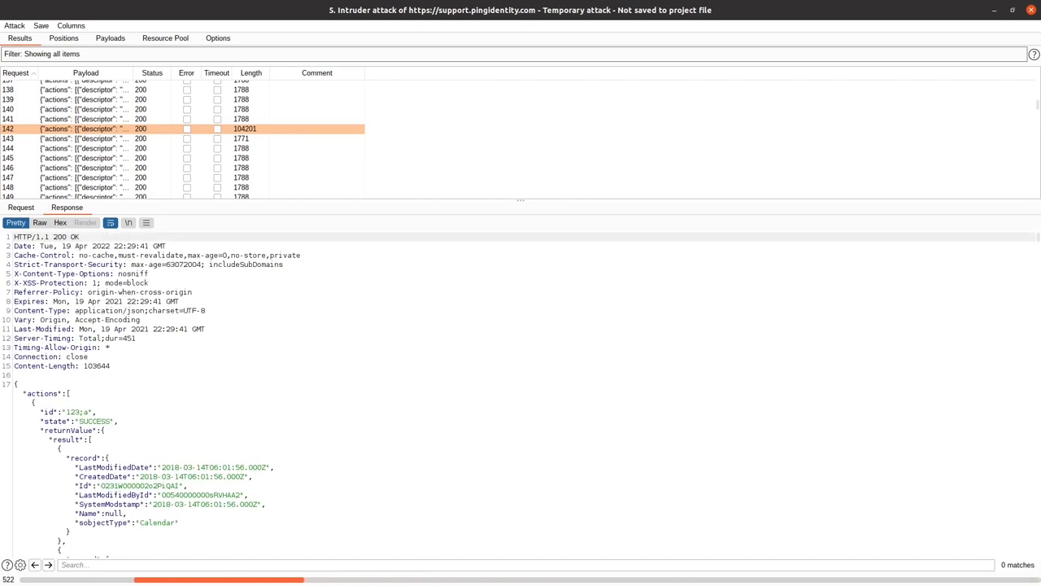
scroll(down, 3)
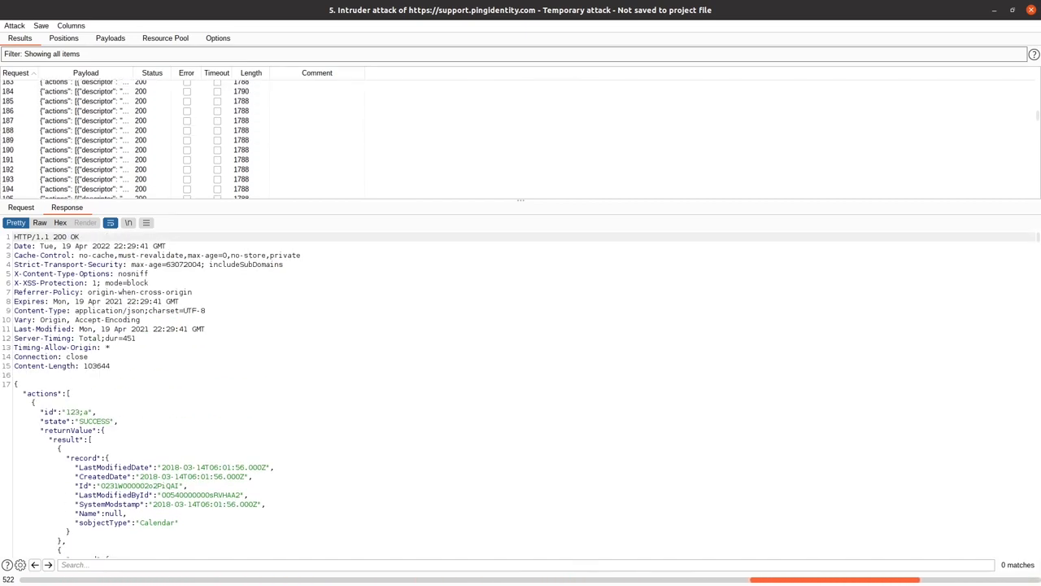
scroll(down, 3)
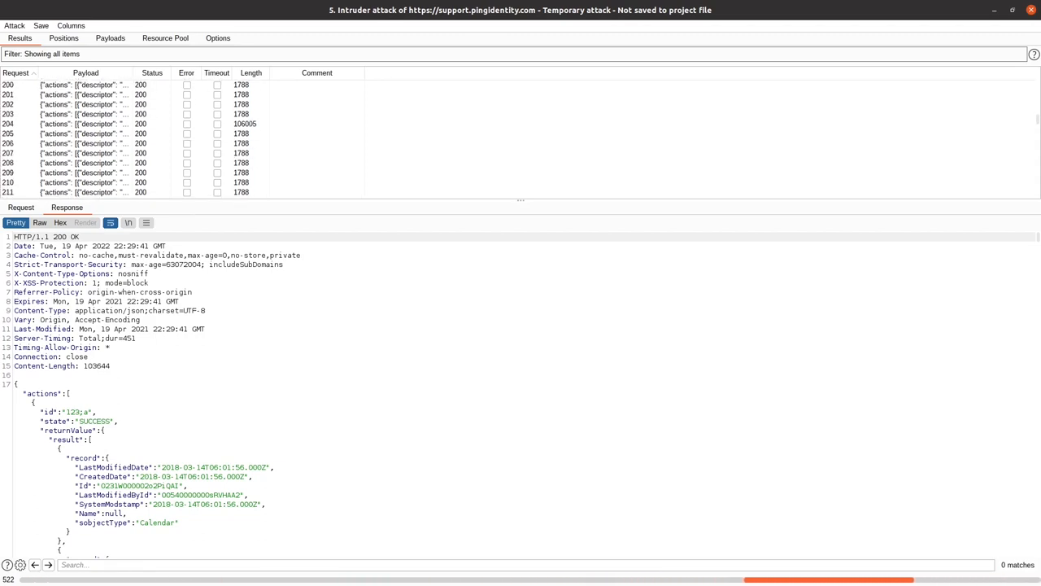
scroll(down, 3)
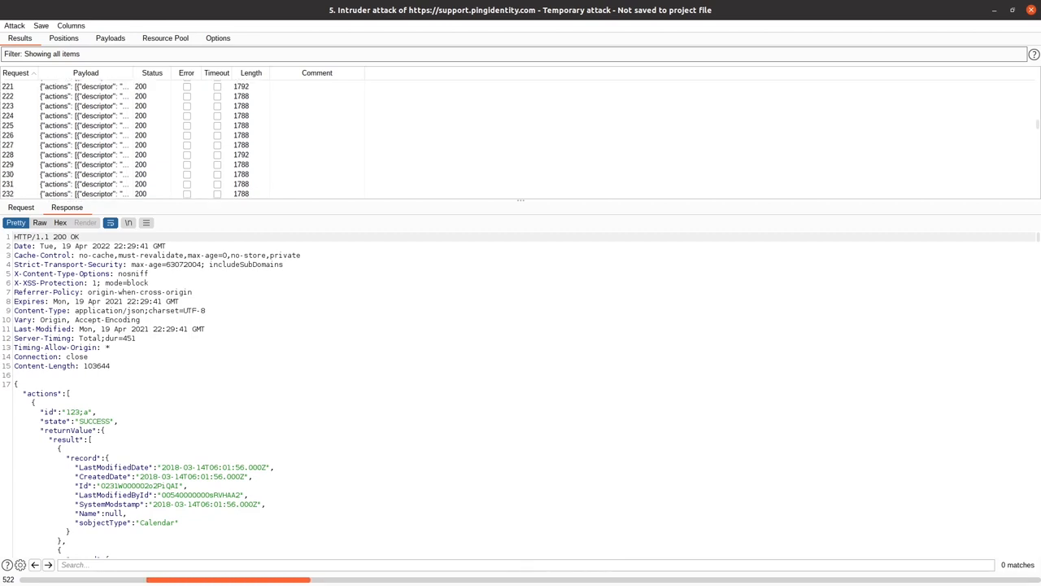
scroll(down, 3)
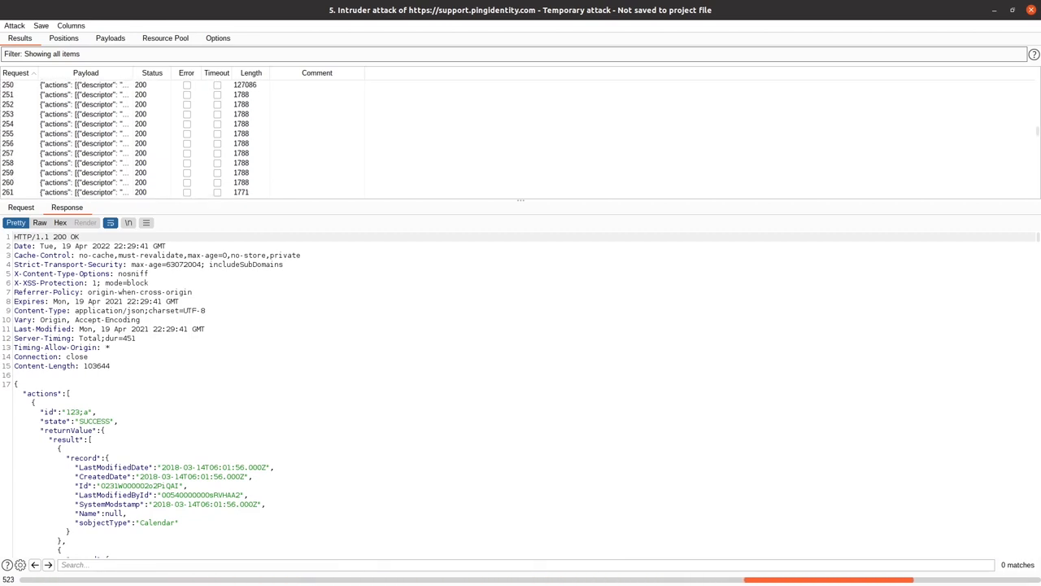
- Confirm request 250 queries ContentDocument and highlight title 01-adapter-in-auth-policy and its Id
scroll(up, 3)
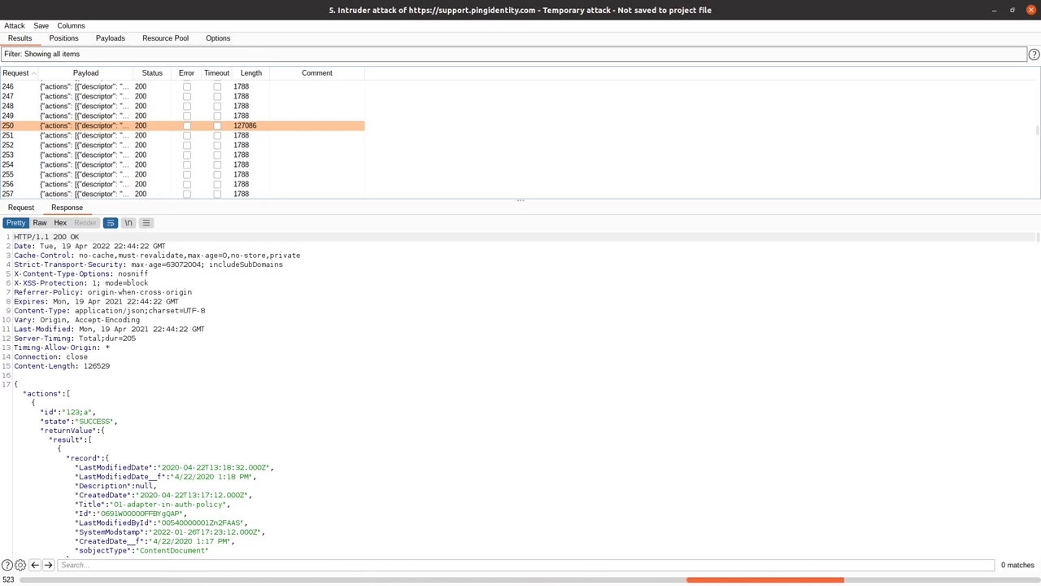
click(21, 207)
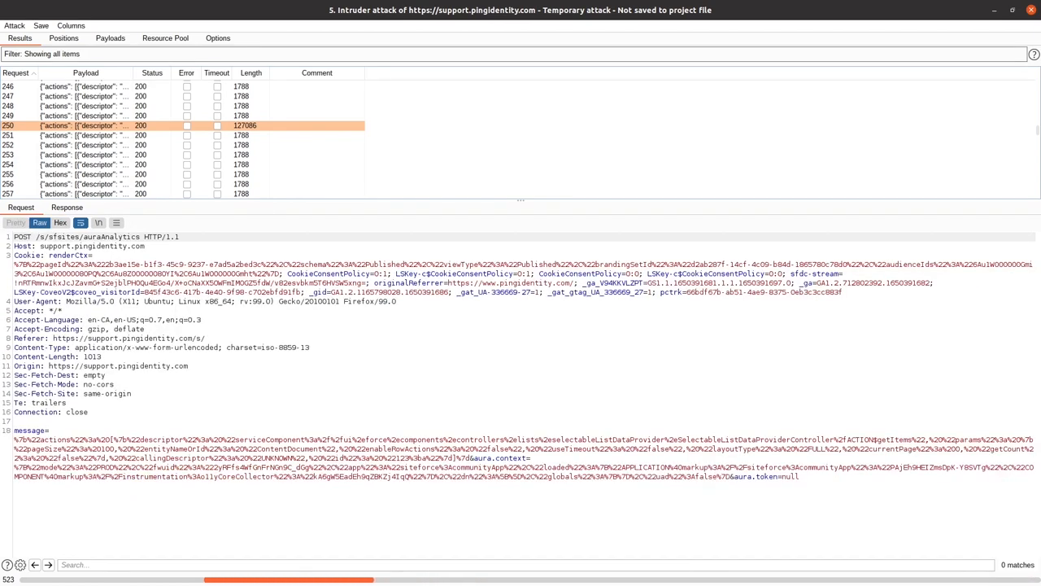
double_click(285, 448)
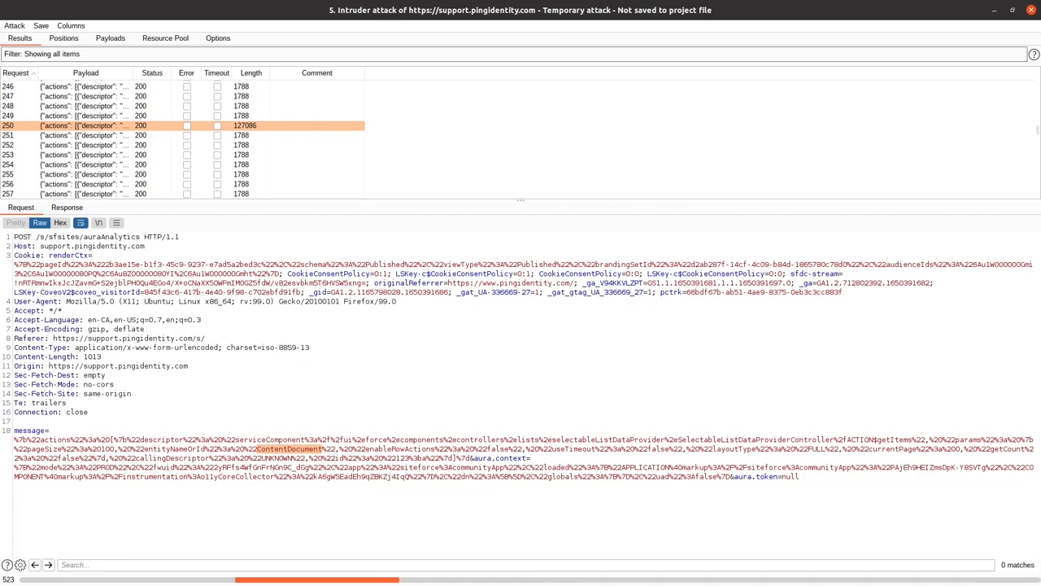
click(67, 207)
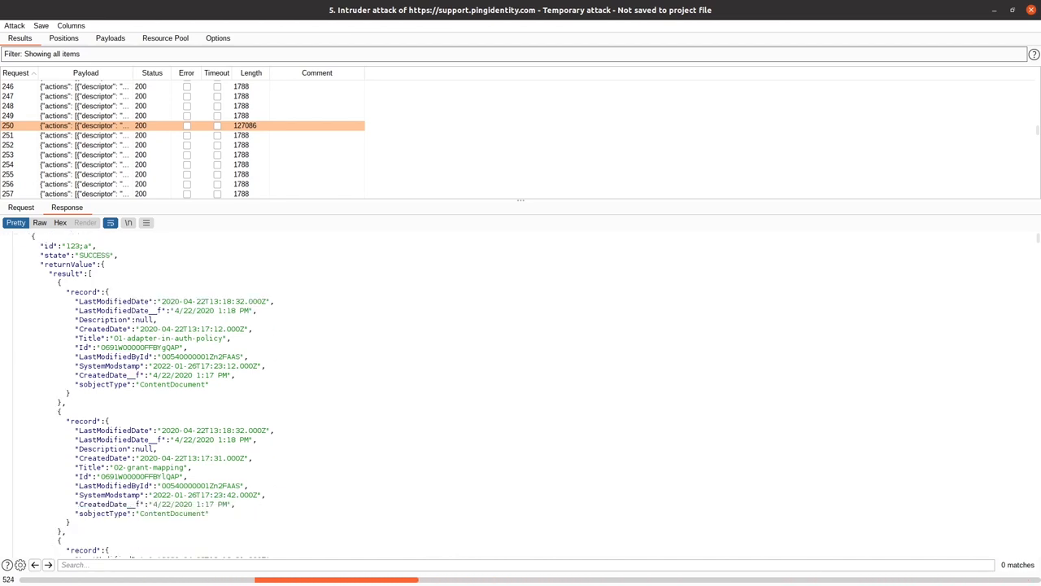
double_click(167, 338)
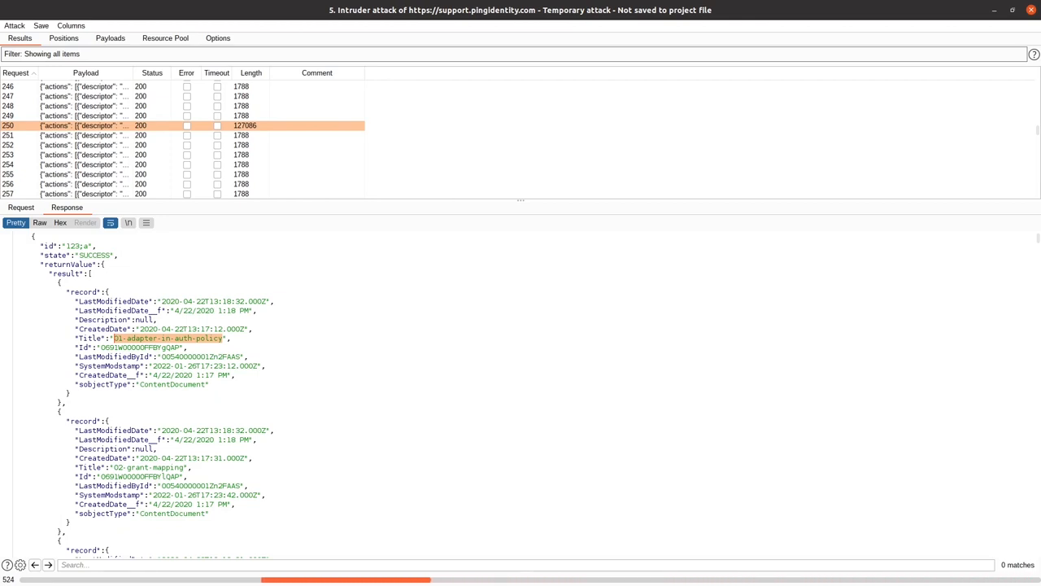
scroll(up, 3)
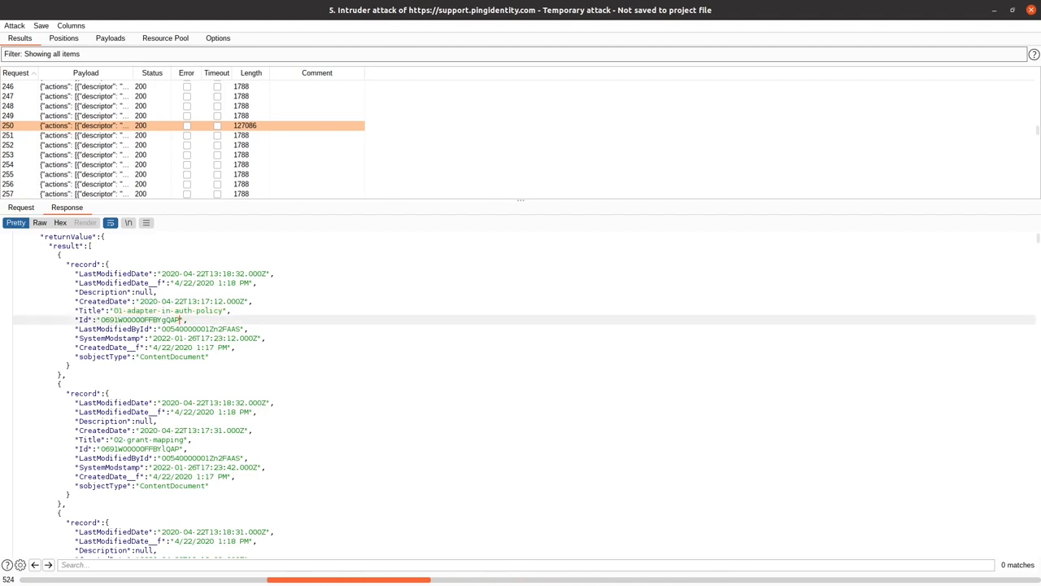
double_click(138, 319)
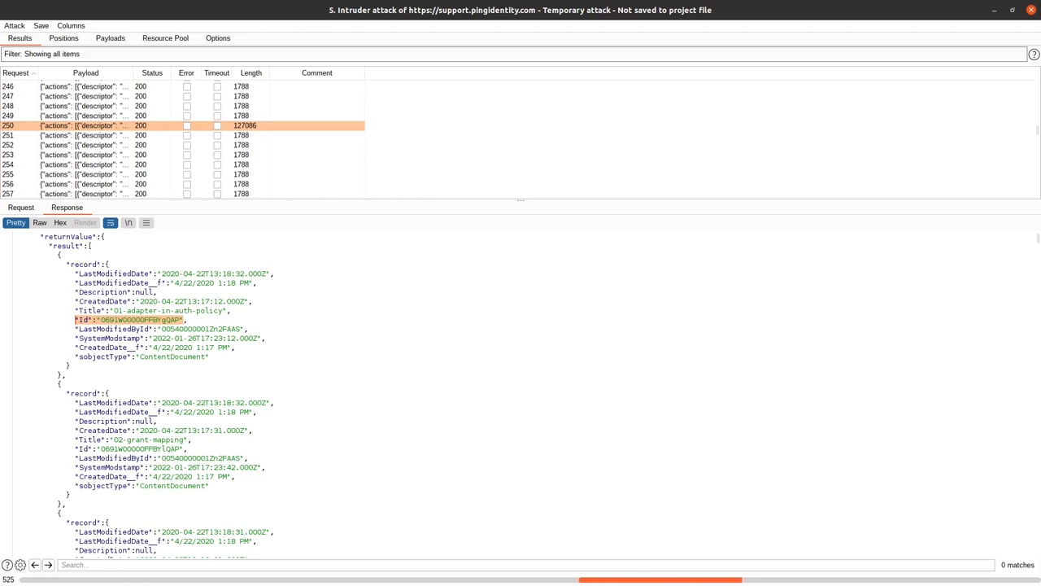
- From the Aura Intruder panel, run 'Download files from response' and confirm
scroll(down, 3)
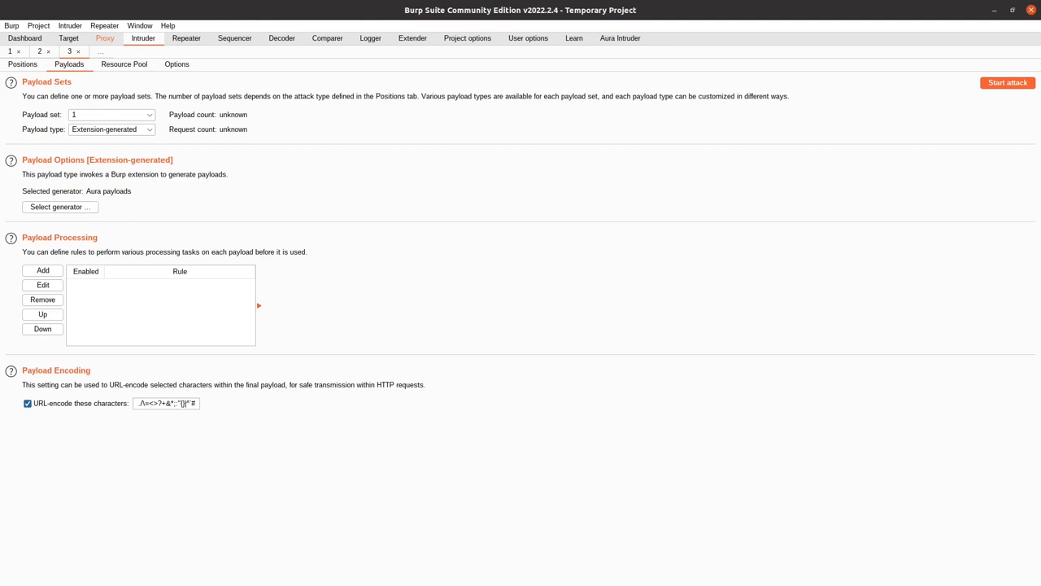
click(620, 38)
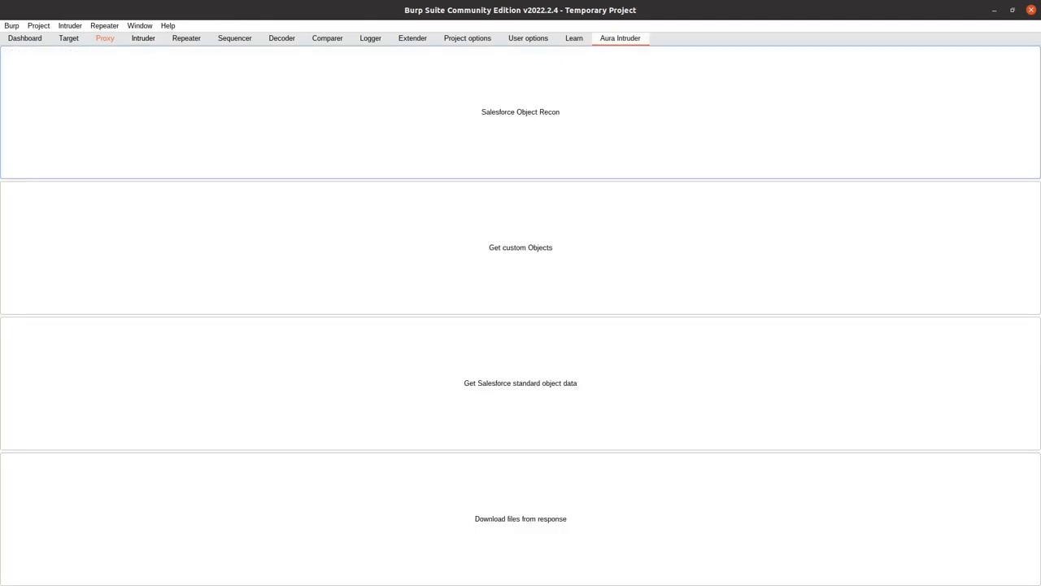
click(520, 518)
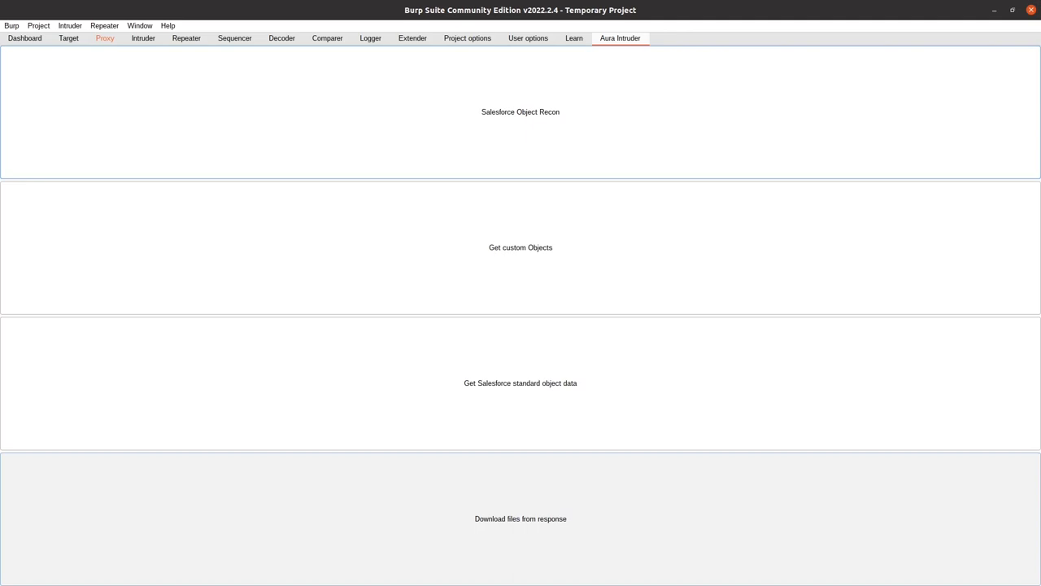
click(520, 382)
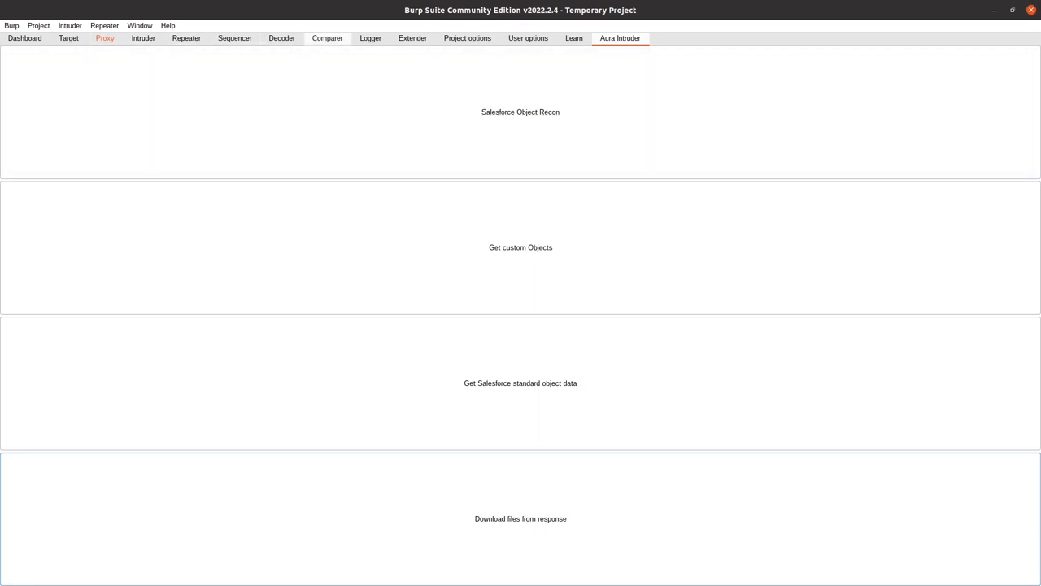
- Check Aura Intruder's Extender output for the [Errno 2] missing json_response.json error
click(412, 38)
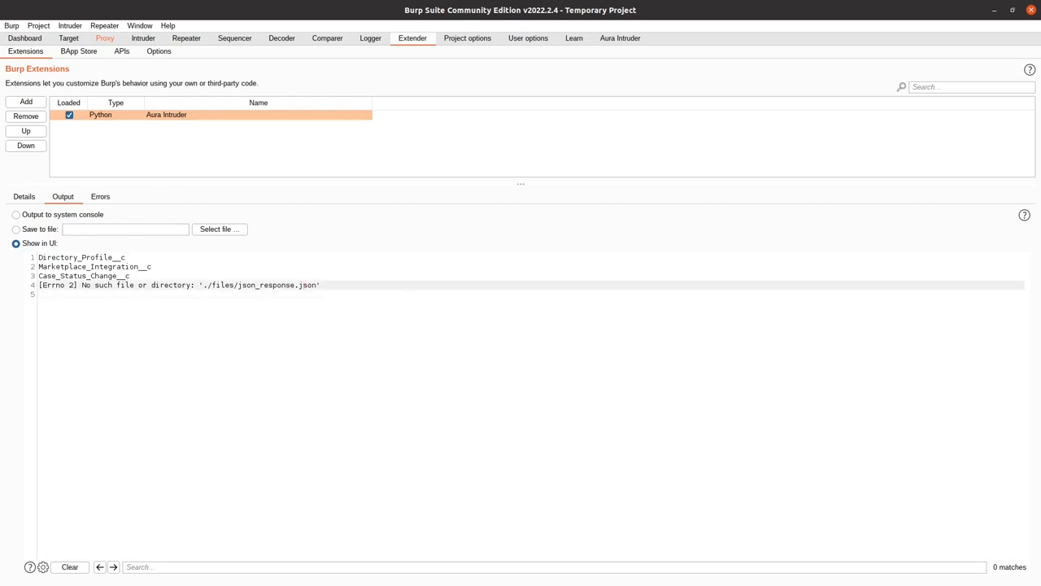
double_click(260, 285)
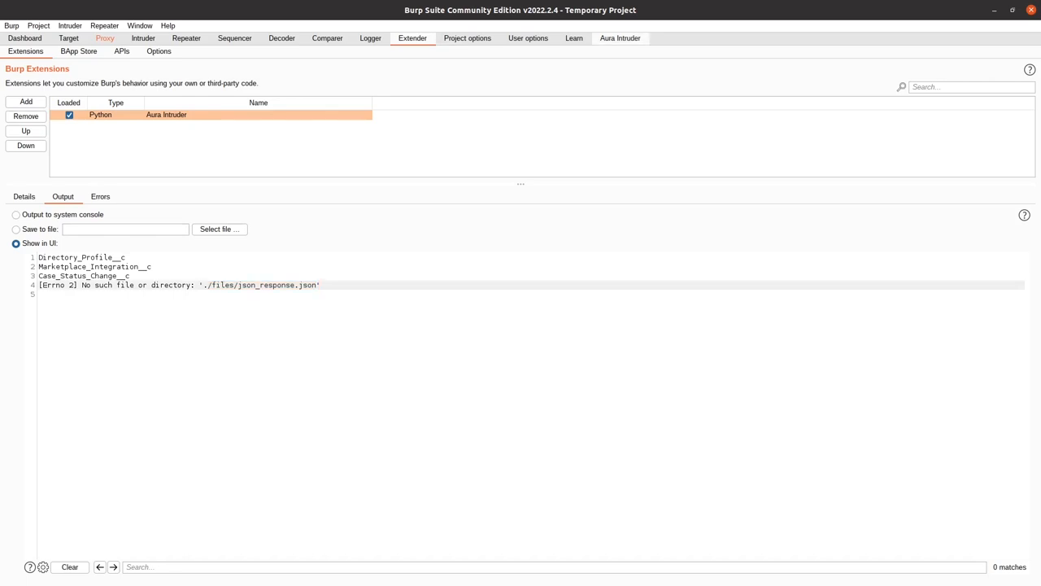
double_click(179, 285)
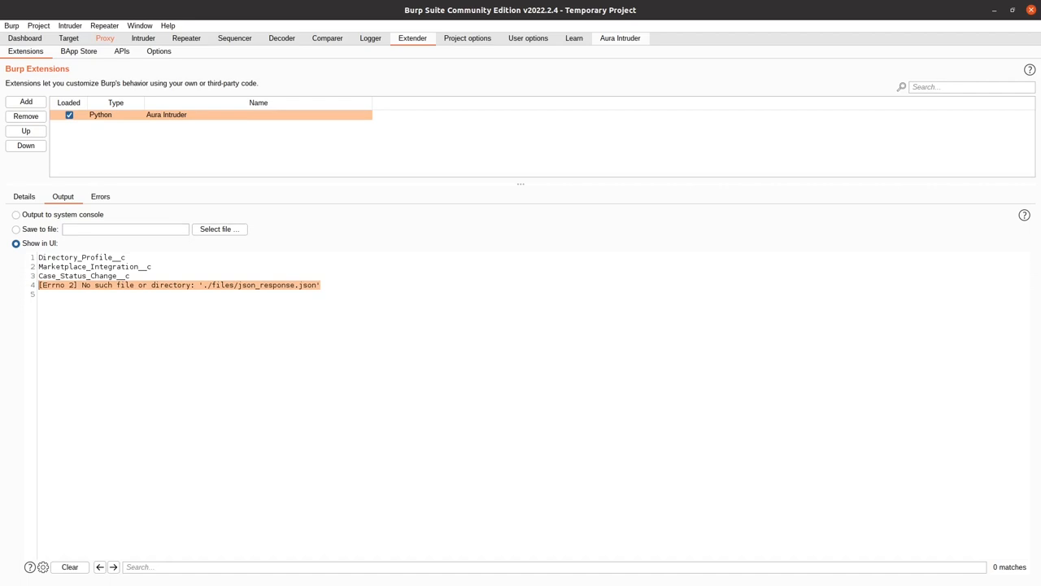
click(619, 38)
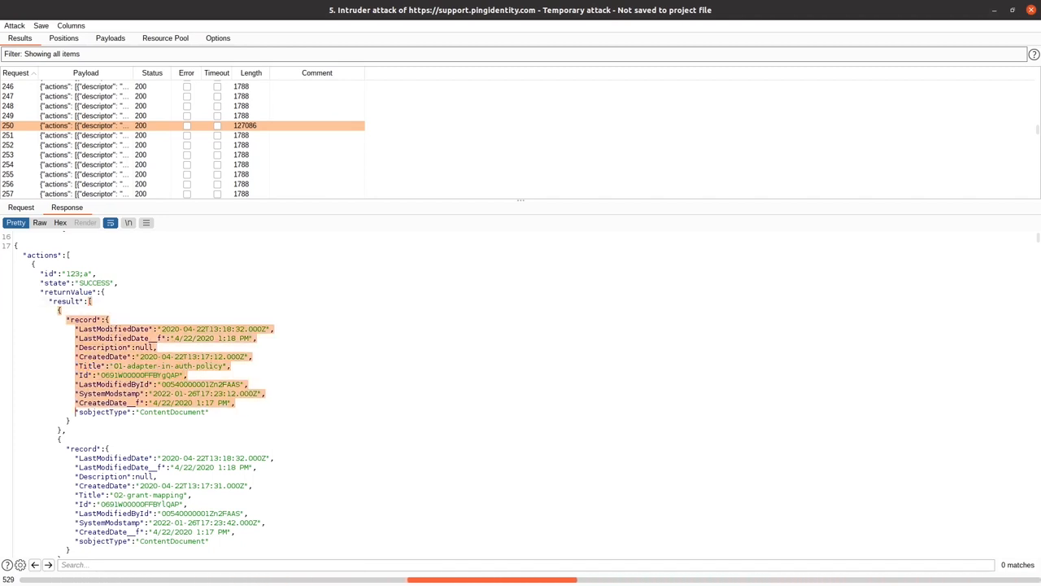
scroll(down, 3)
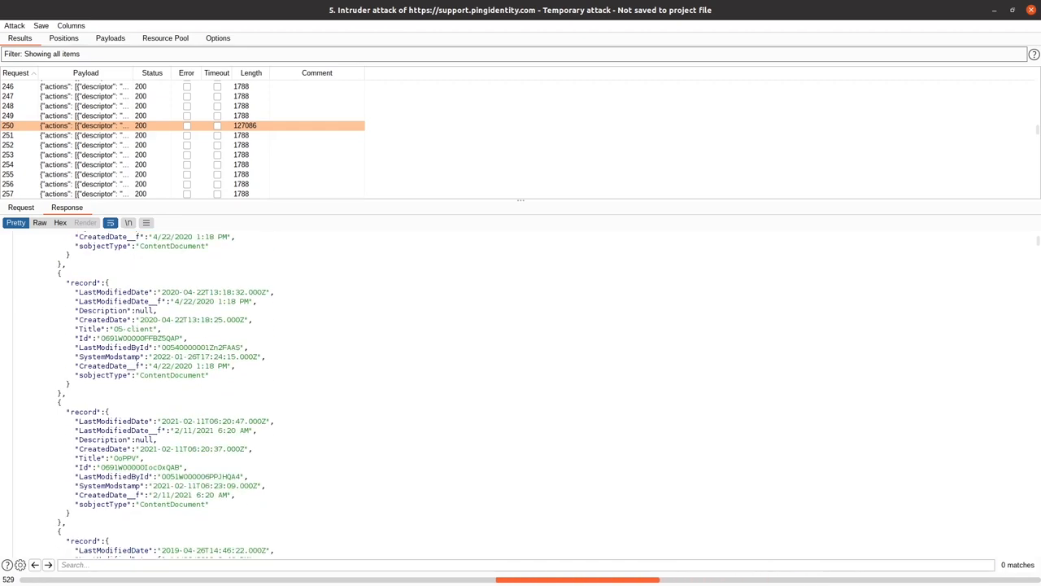
scroll(down, 3)
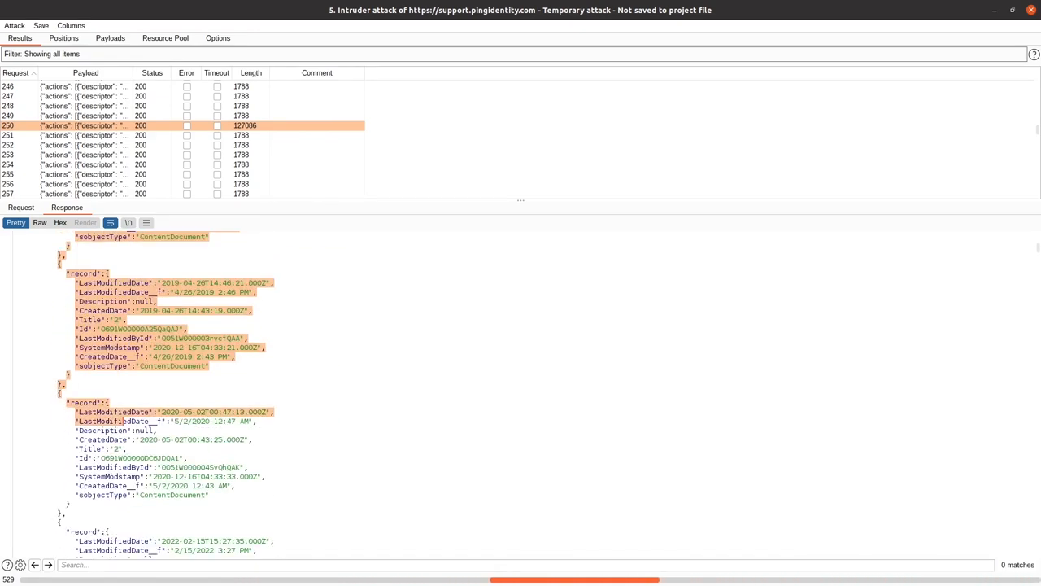
scroll(down, 3)
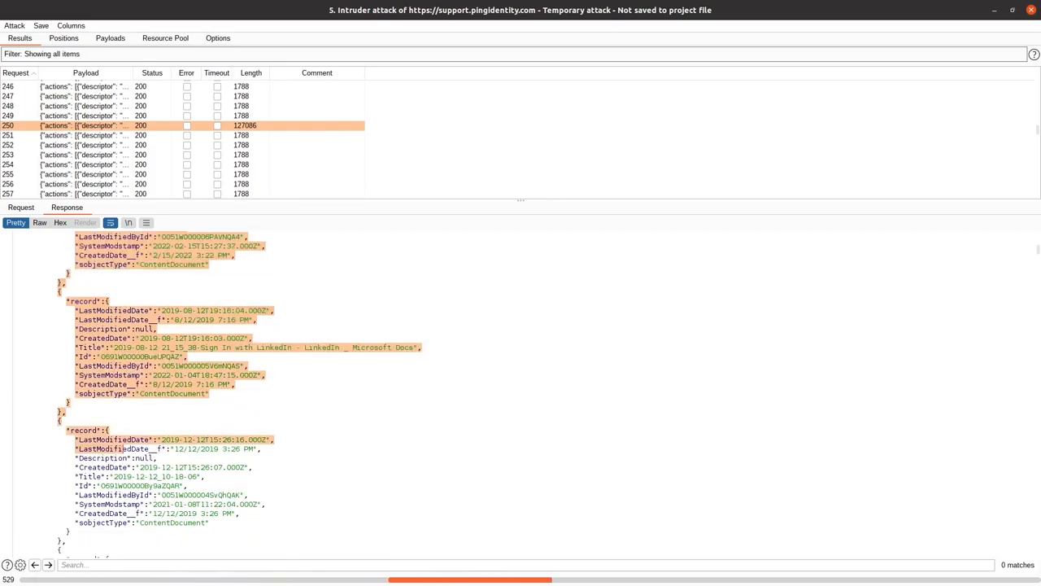
scroll(down, 3)
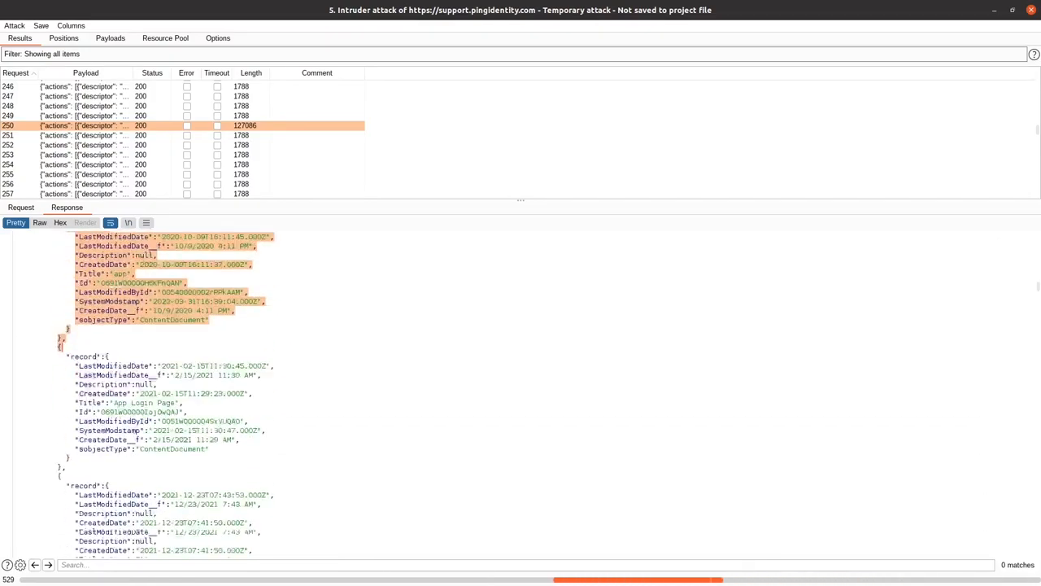
scroll(down, 3)
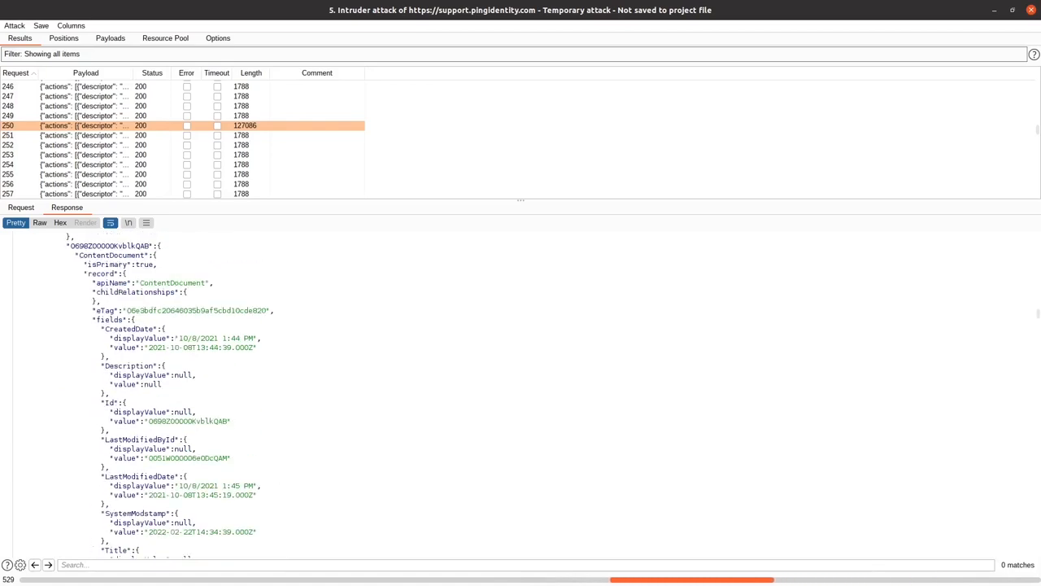
scroll(up, 3)
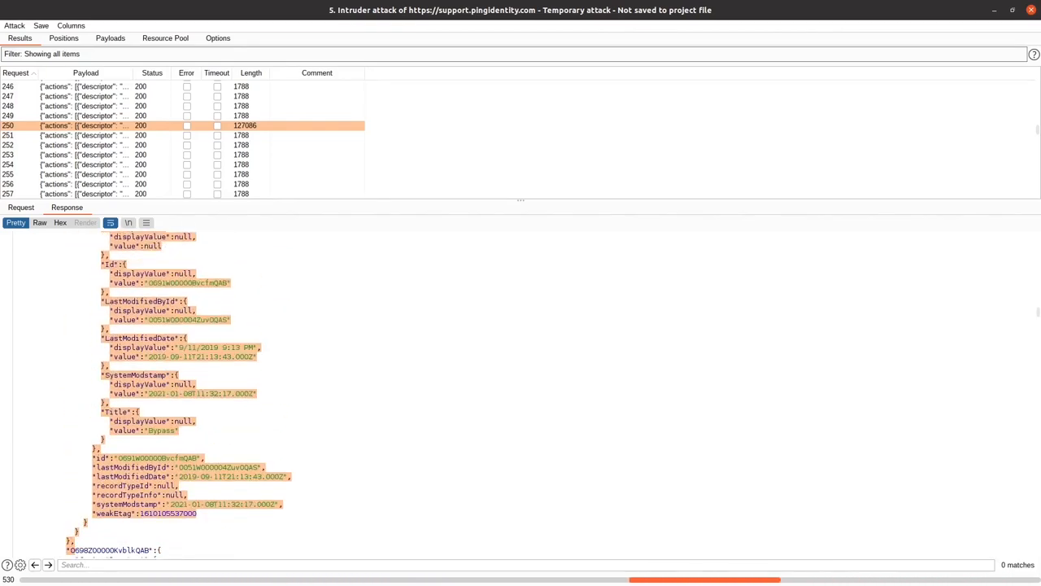
scroll(down, 3)
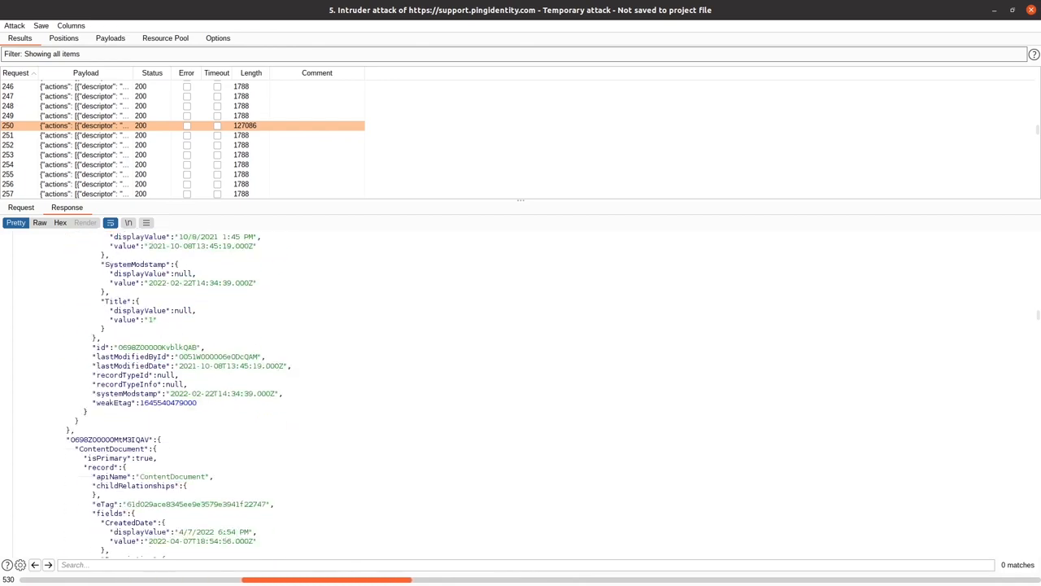
scroll(down, 3)
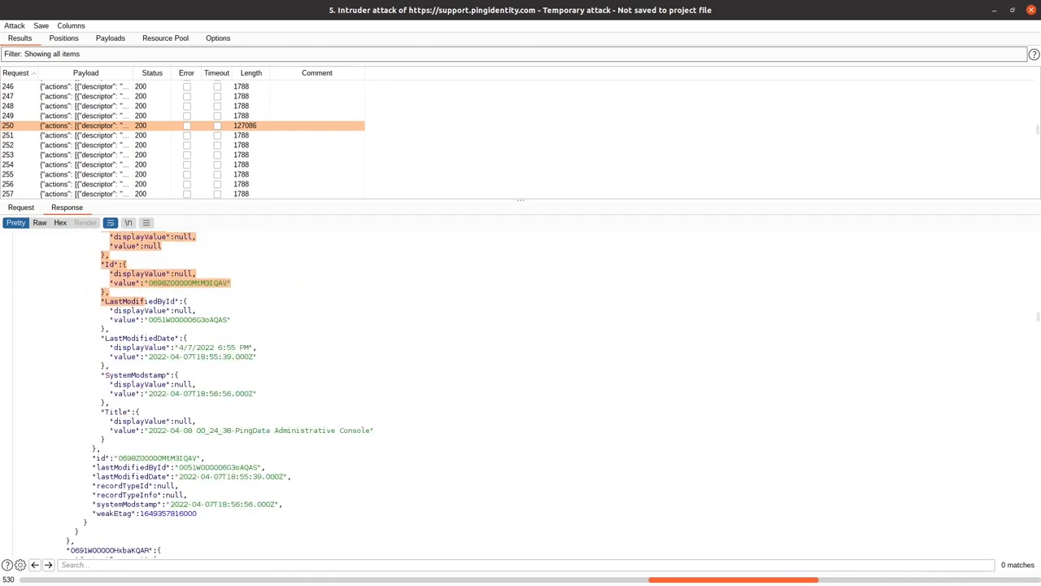
scroll(down, 3)
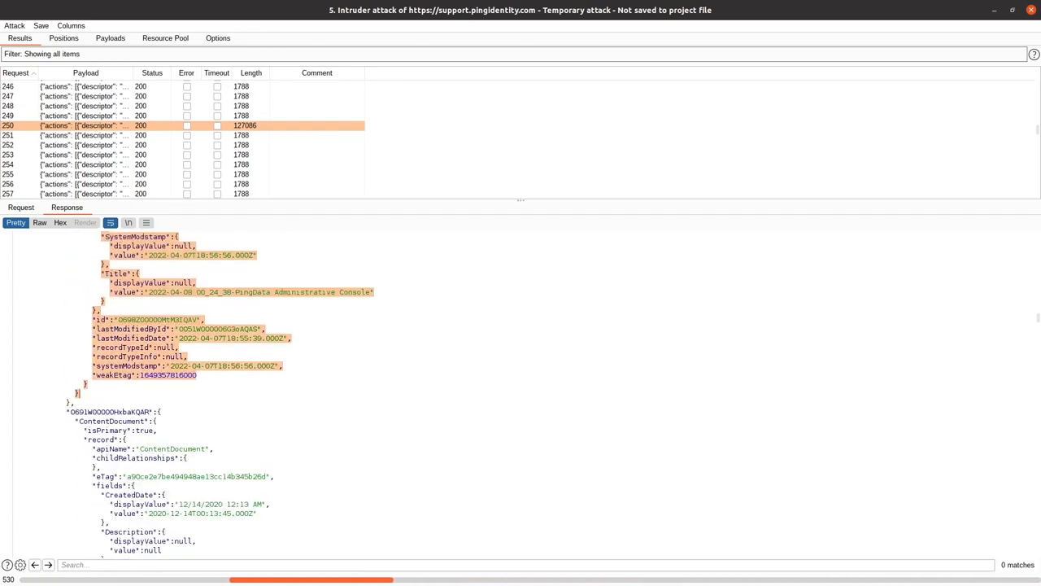
scroll(down, 3)
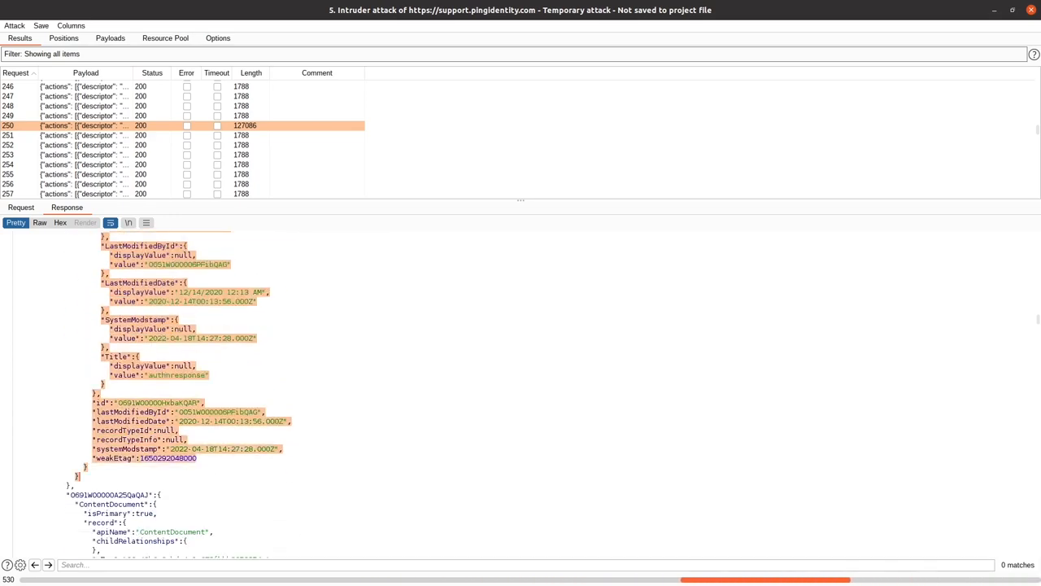
scroll(down, 3)
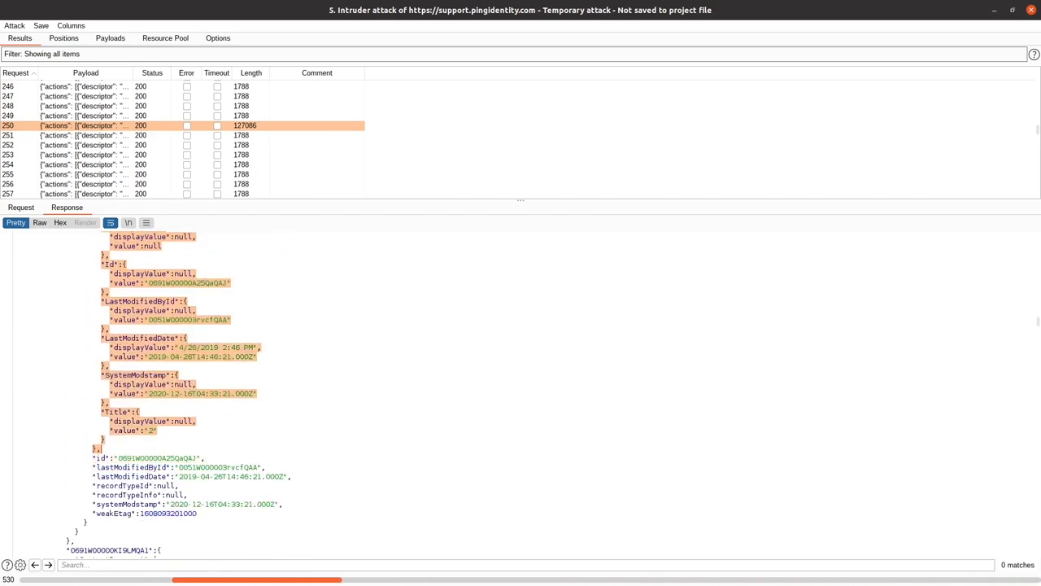
scroll(down, 3)
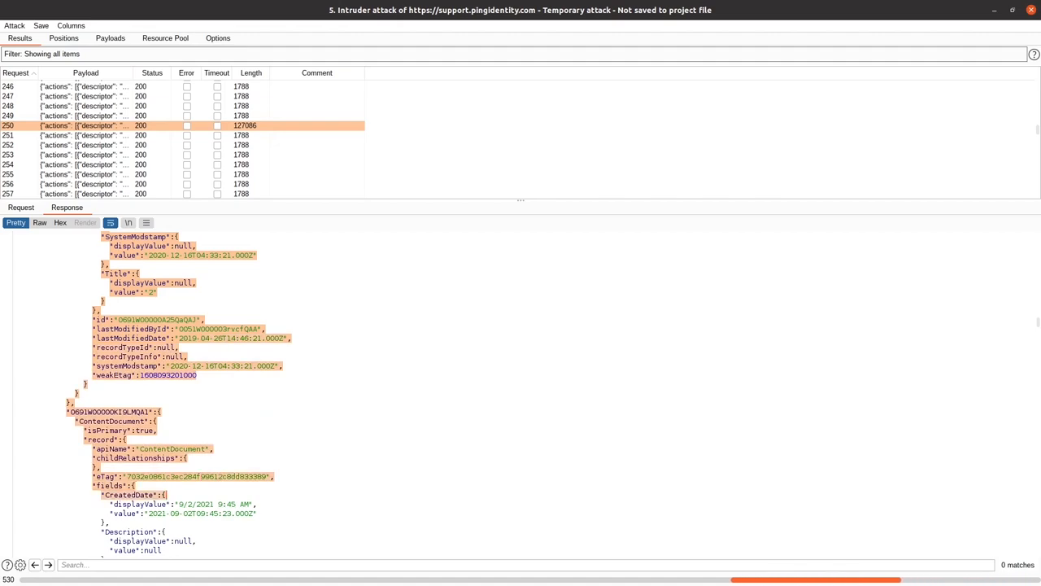
scroll(down, 3)
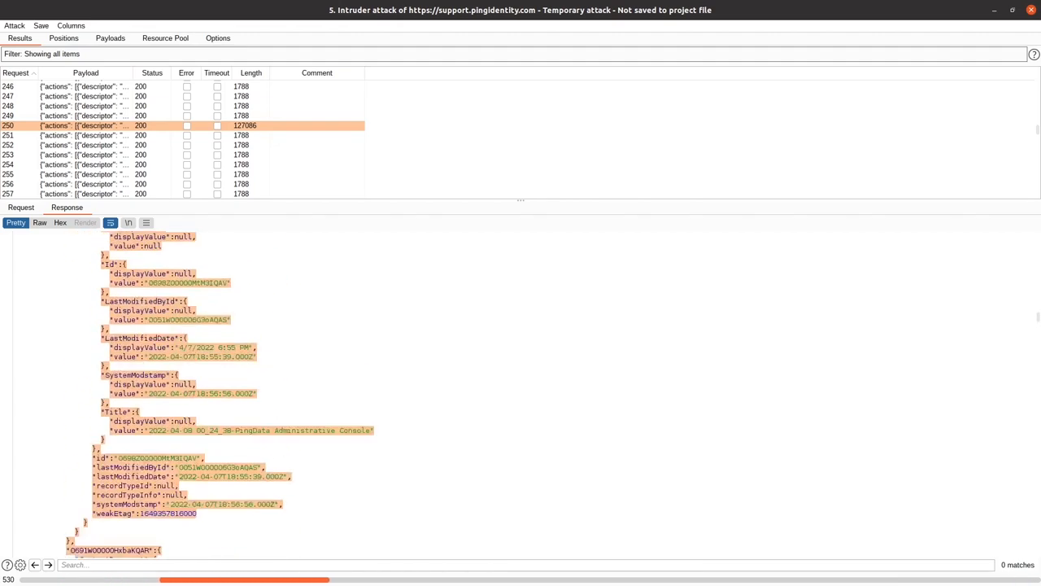
scroll(down, 3)
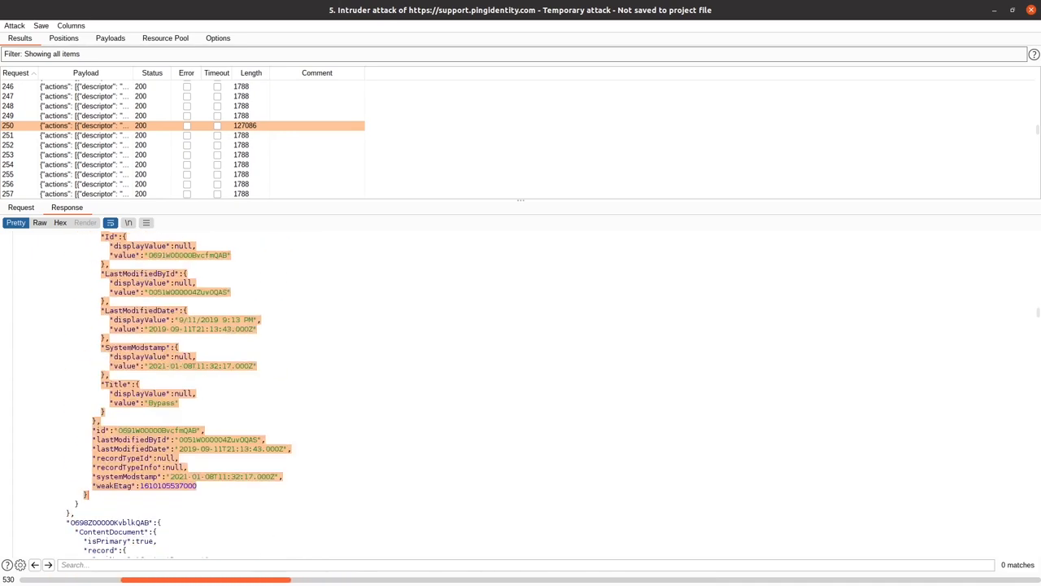
scroll(up, 3)
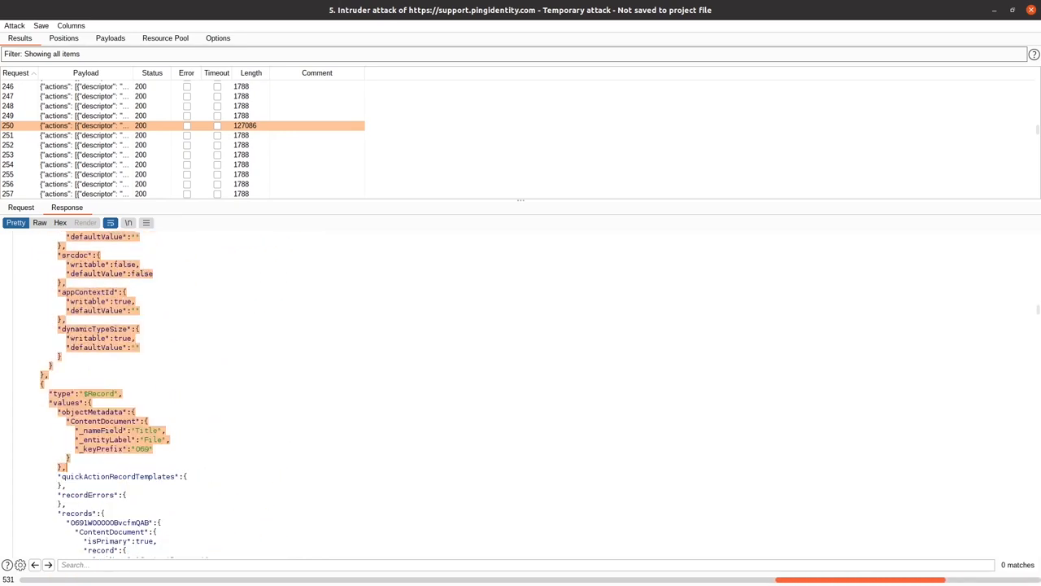
scroll(up, 3)
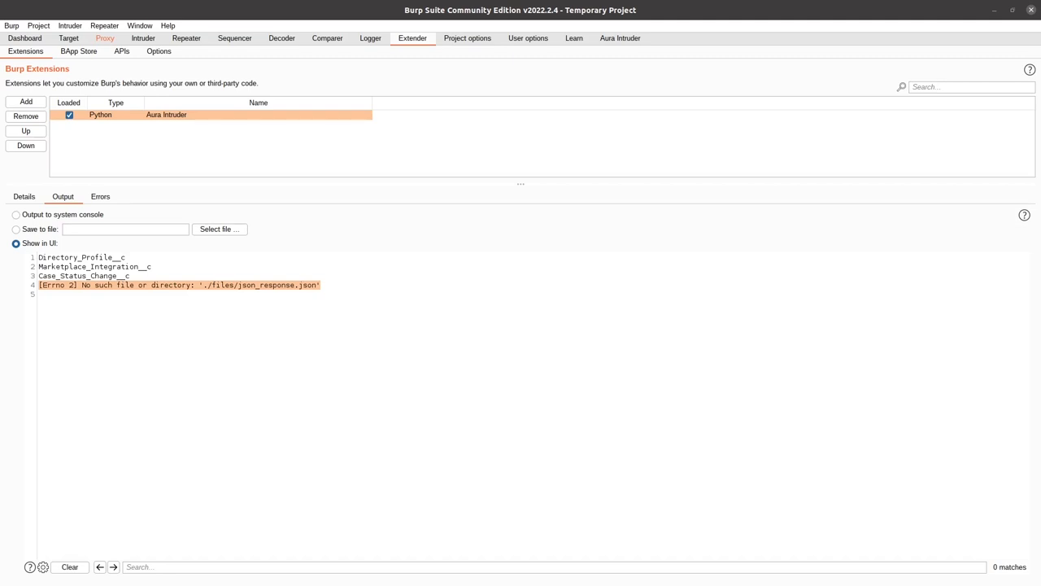
- Scroll request 250's ContentDocument response to its end, alongside the intercepted auraAnalytics request
click(619, 39)
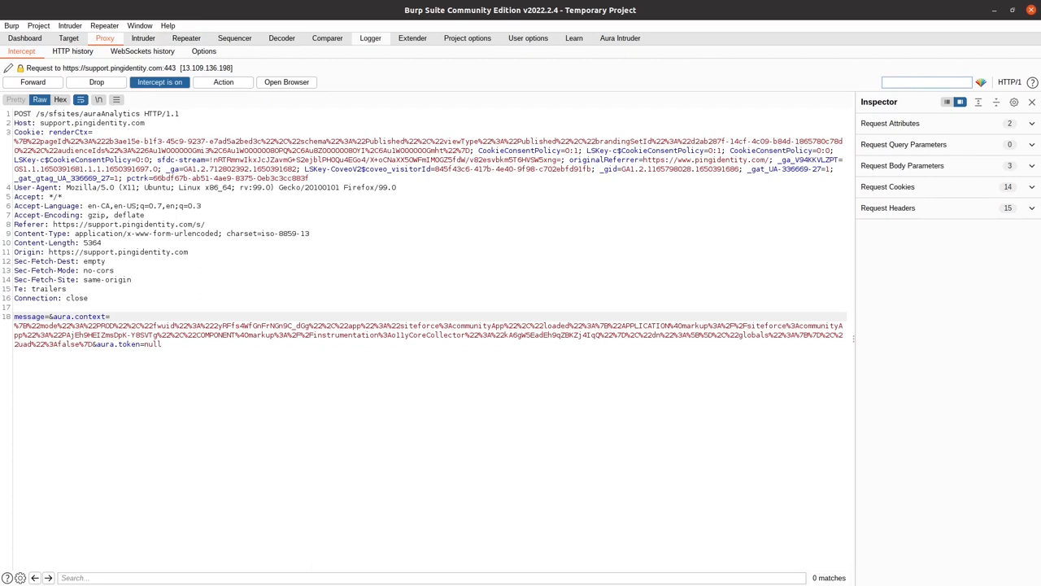
click(412, 38)
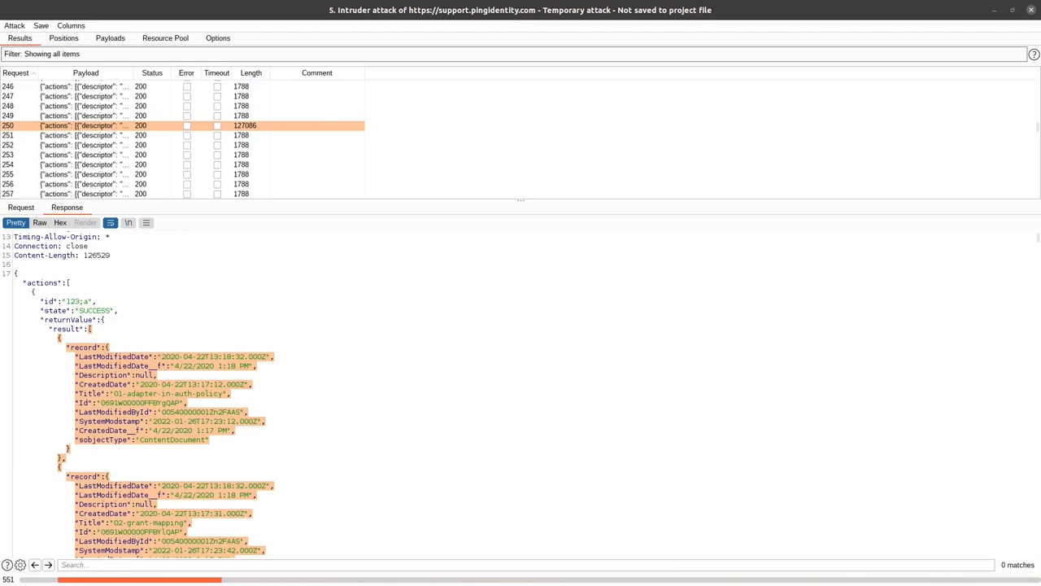
scroll(down, 3)
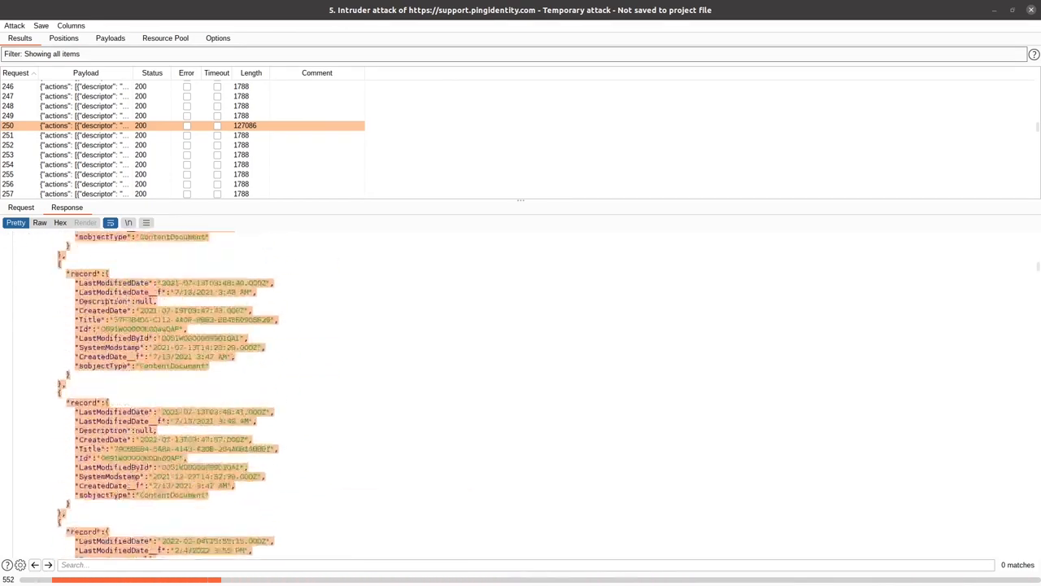
scroll(down, 3)
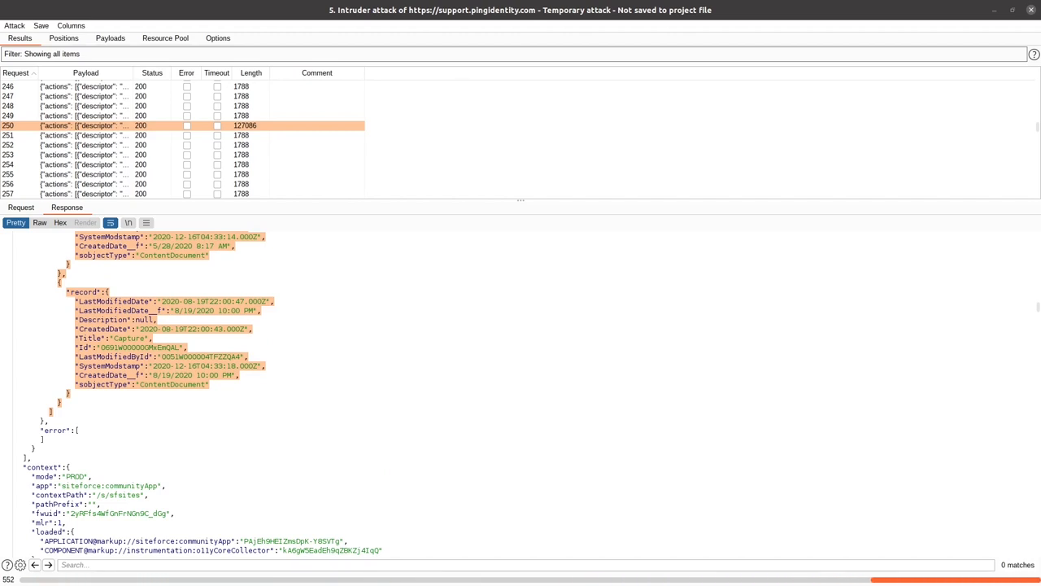
scroll(up, 3)
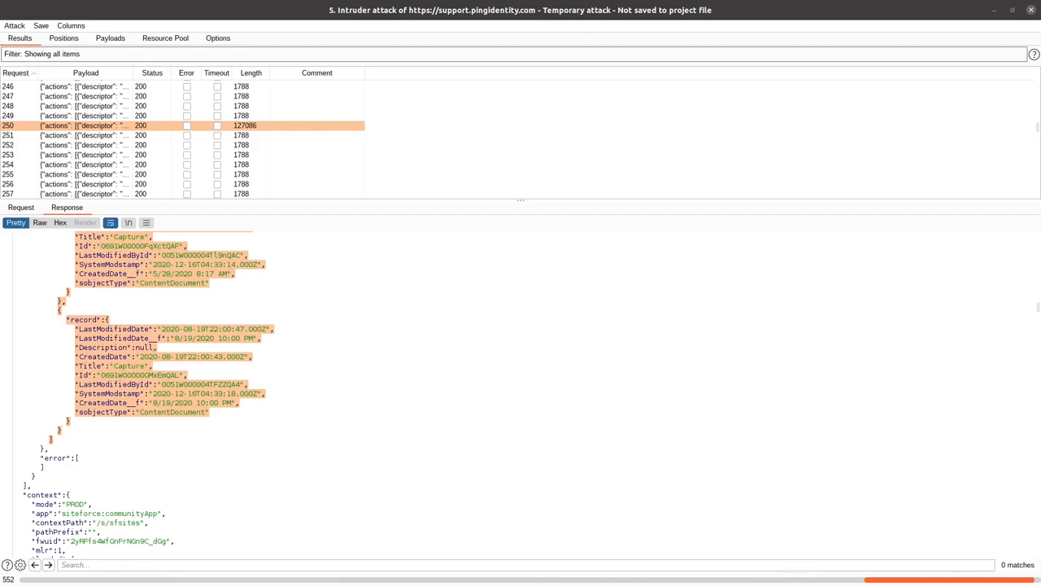
scroll(down, 3)
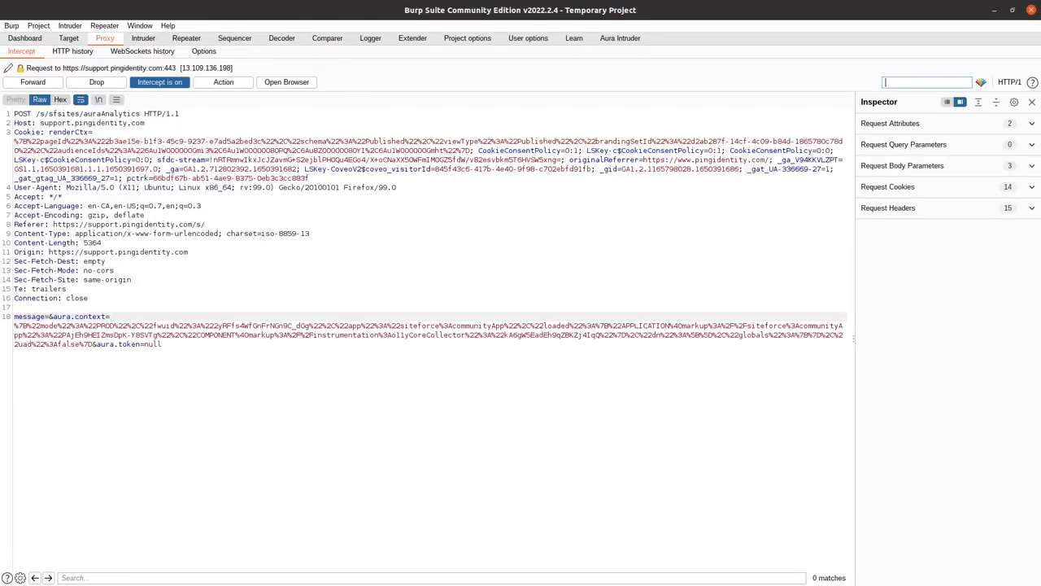
- Download files from the Aura Intruder response, logging max-retries errors per ContentDocument in Extender output
click(619, 38)
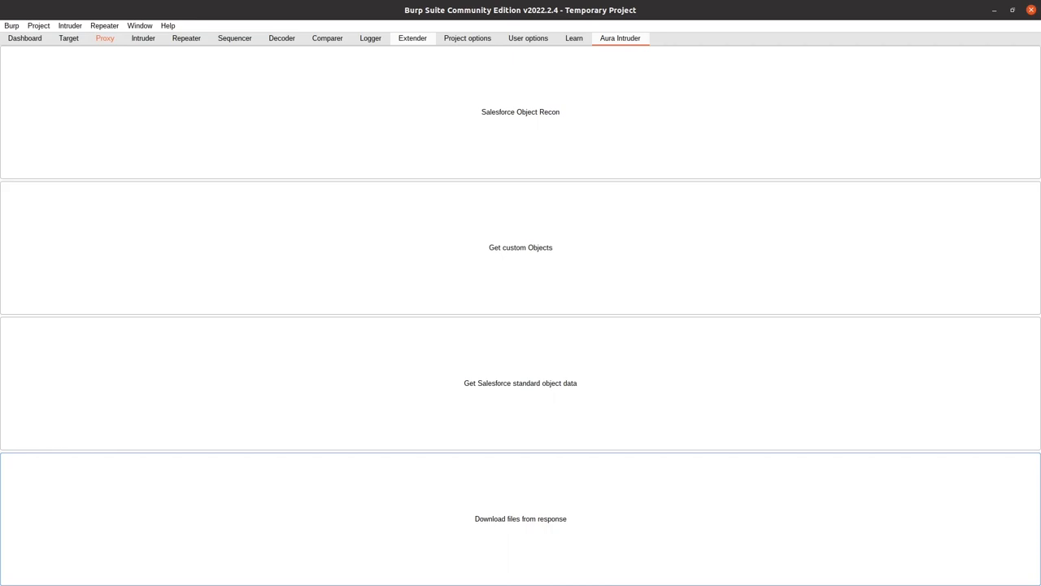
click(412, 38)
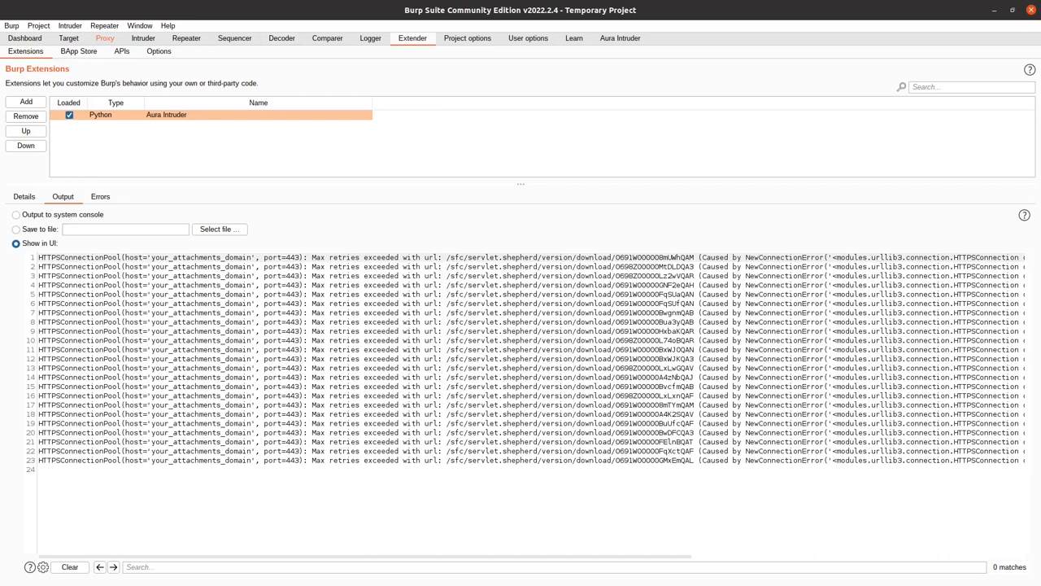
click(620, 38)
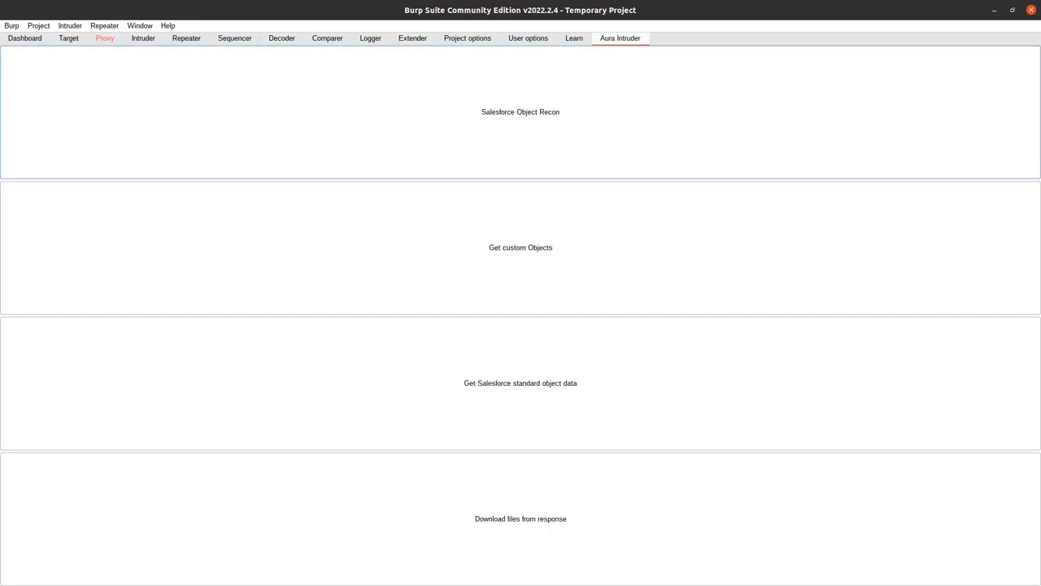